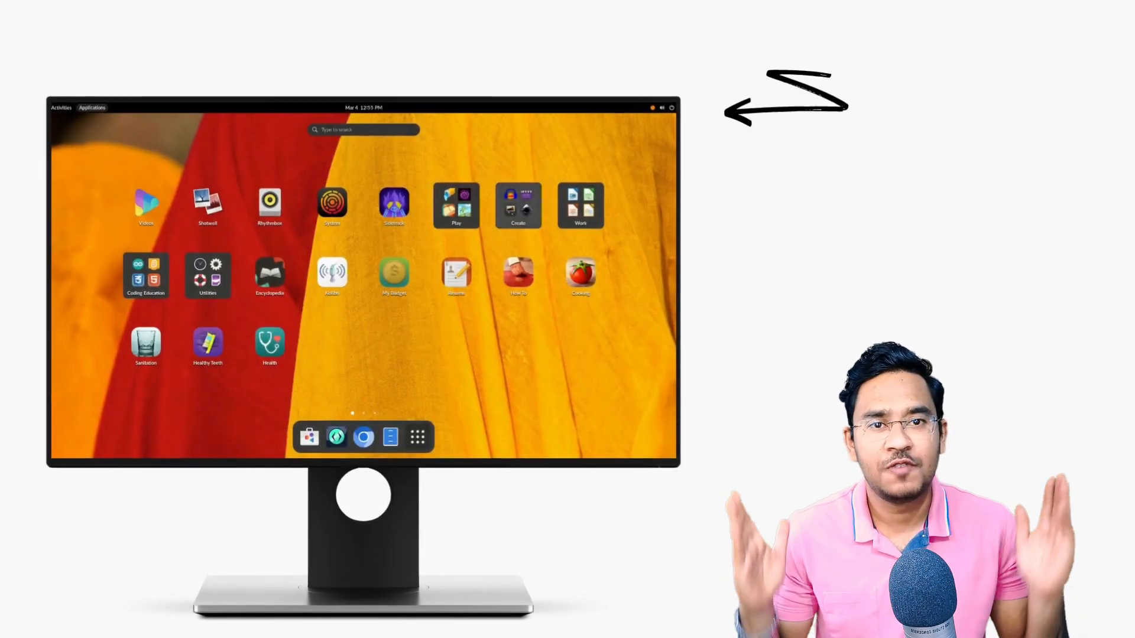
# Launch the offline Encyclopedia app from the Endless OS app grid.
pyautogui.click(518, 205)
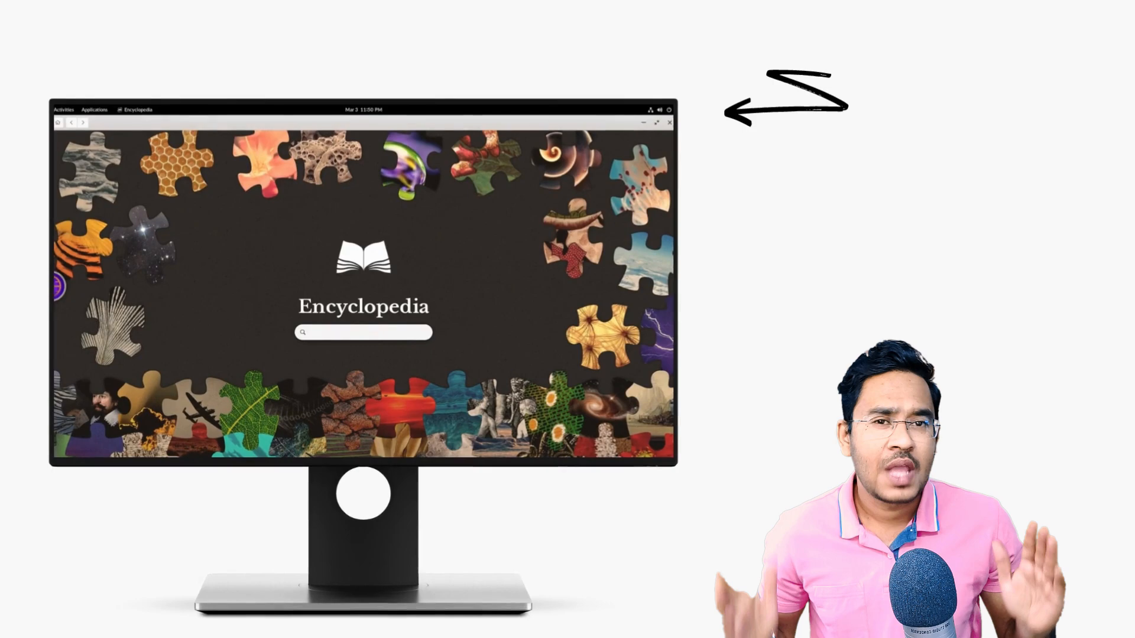
# Search 'peng', then 'linus', and open the Linus Torvalds article.
pyautogui.write('peng')
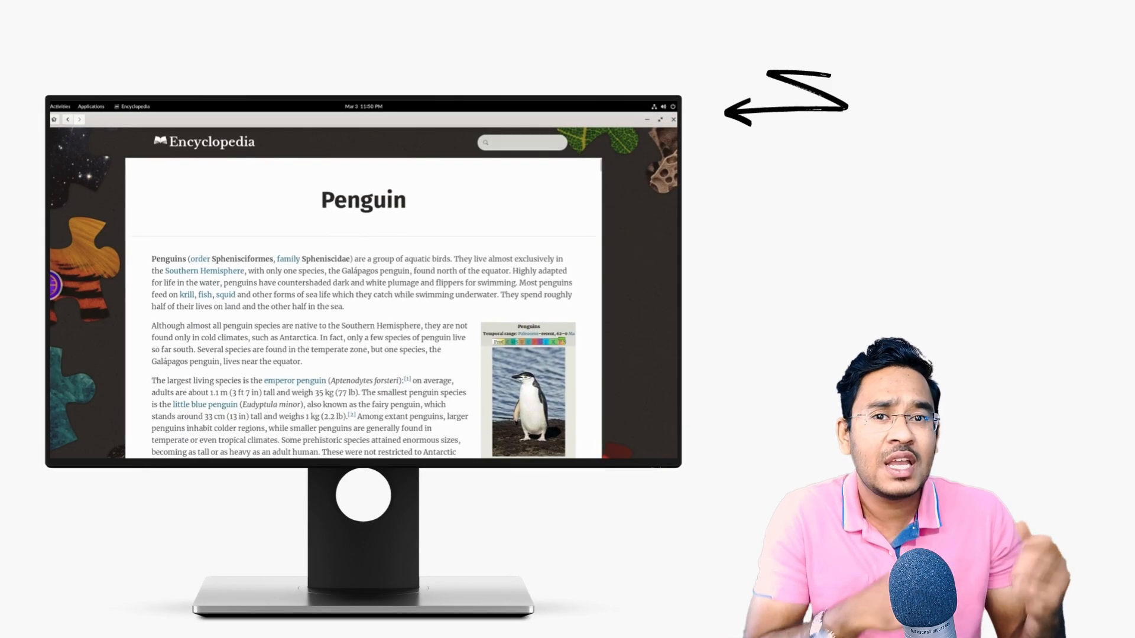
pyautogui.write('liu')
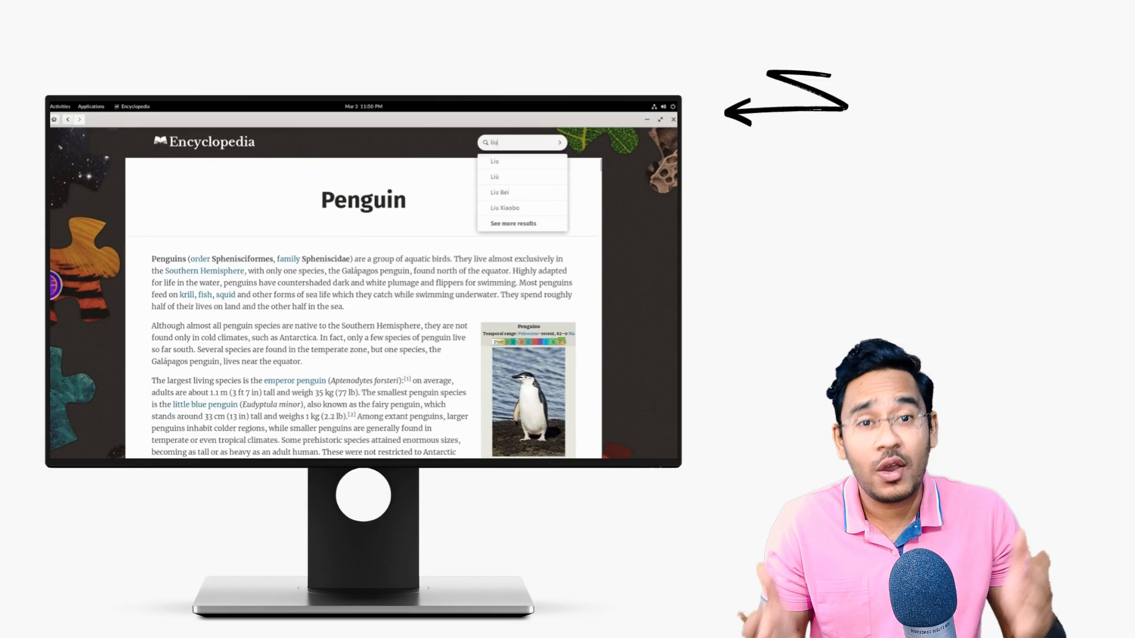
pyautogui.write('linus')
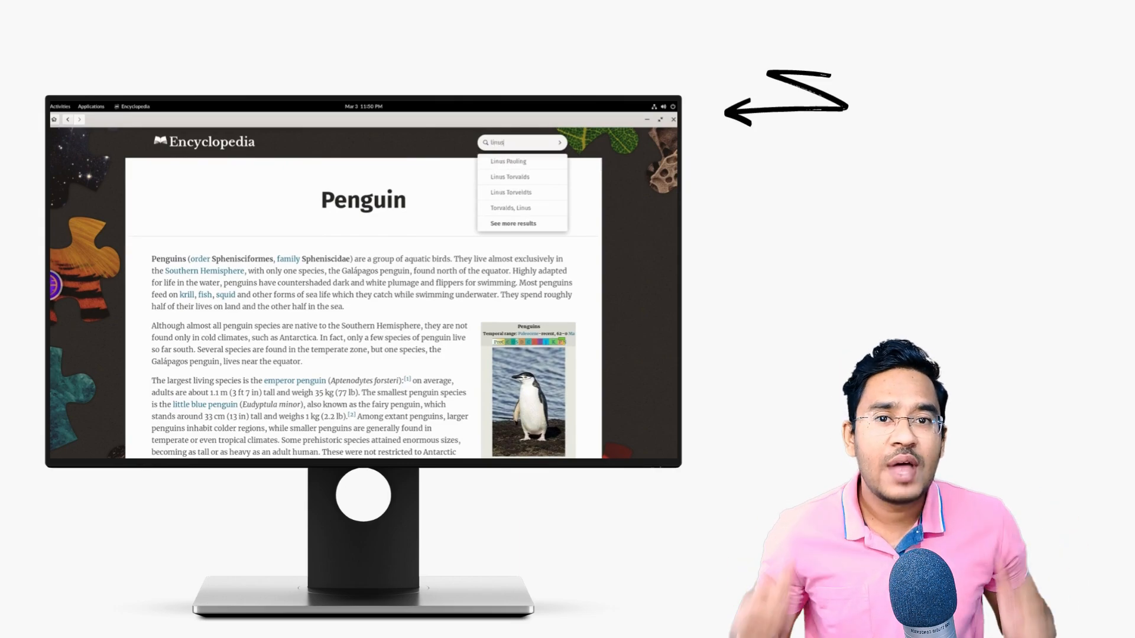
pyautogui.click(510, 176)
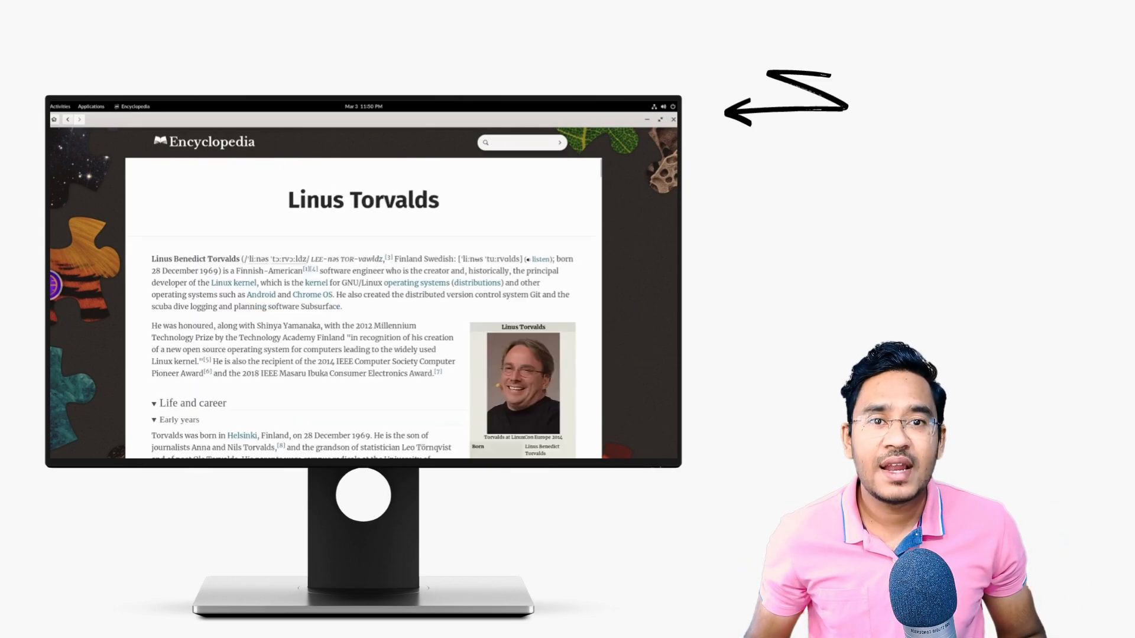
# Read the Linus Torvalds article, search 'deb', open Debian, then start another search.
pyautogui.scroll(-3)
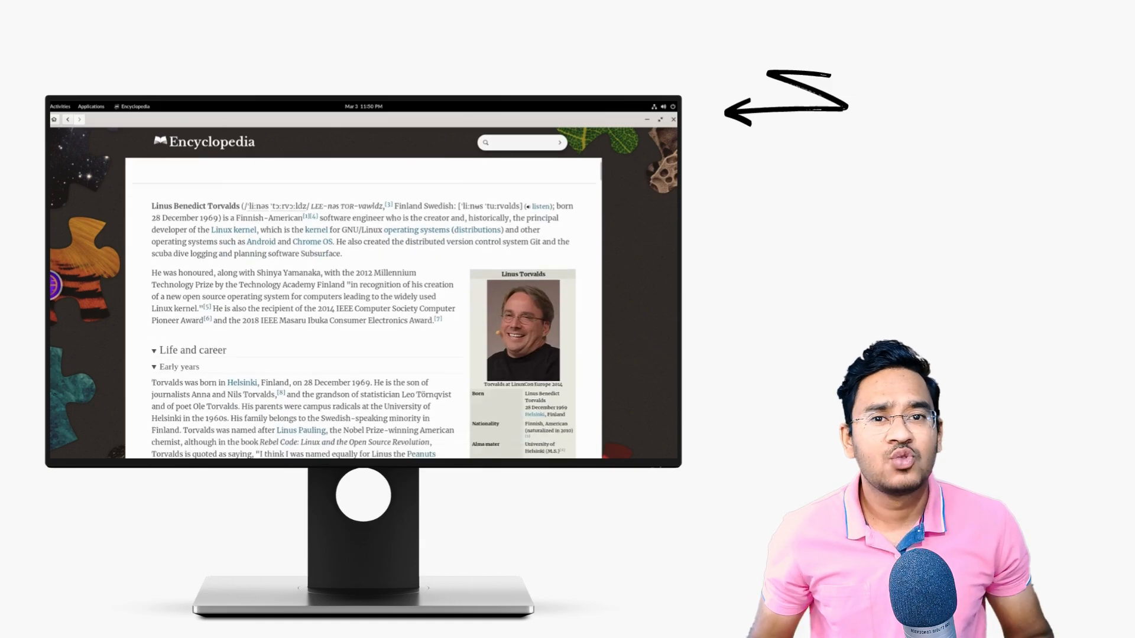
pyautogui.scroll(-3)
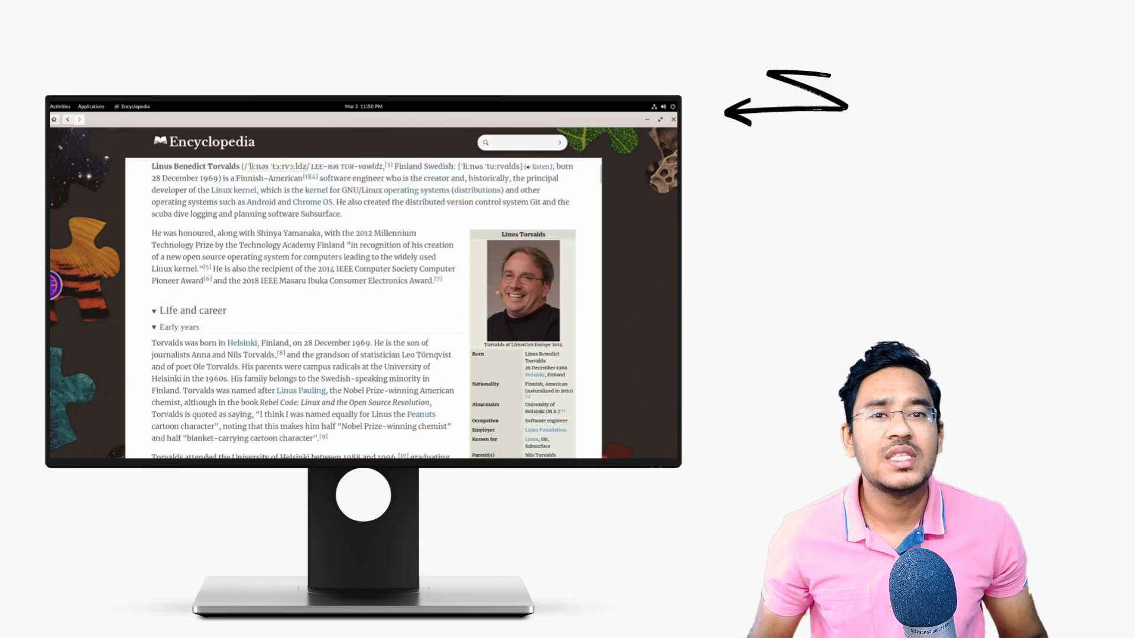
pyautogui.write('debian')
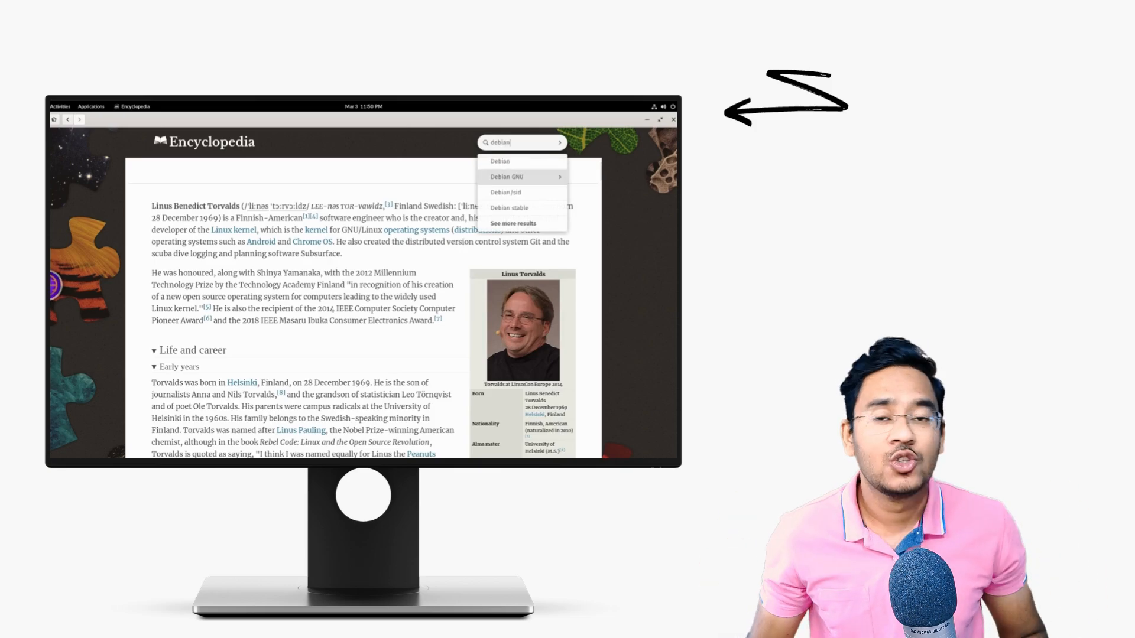
pyautogui.click(499, 160)
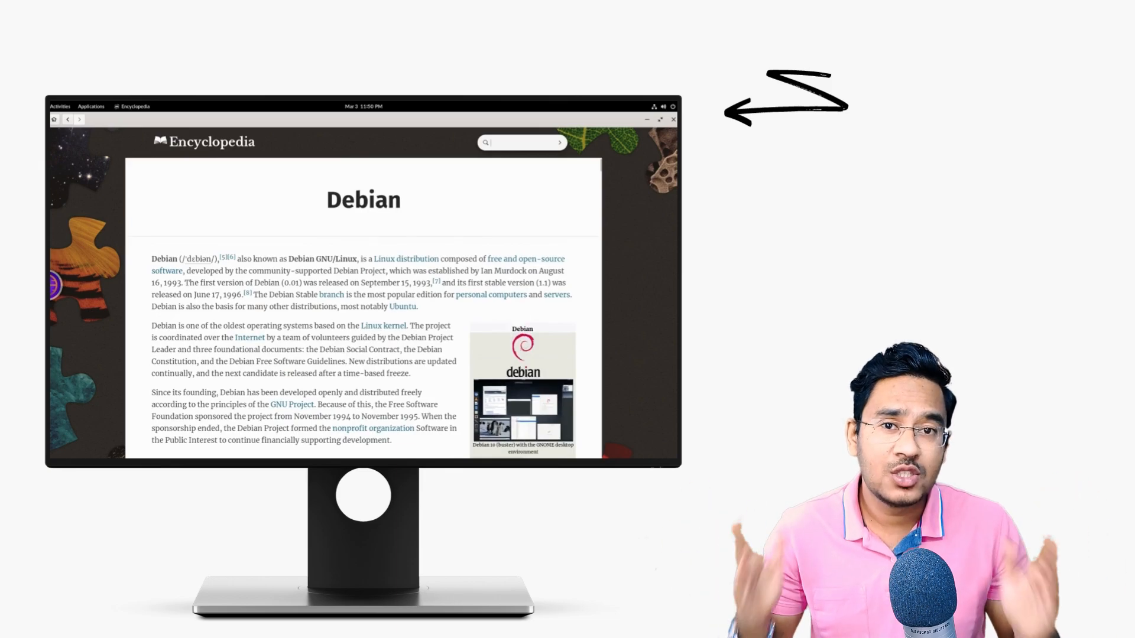
pyautogui.write('pa')
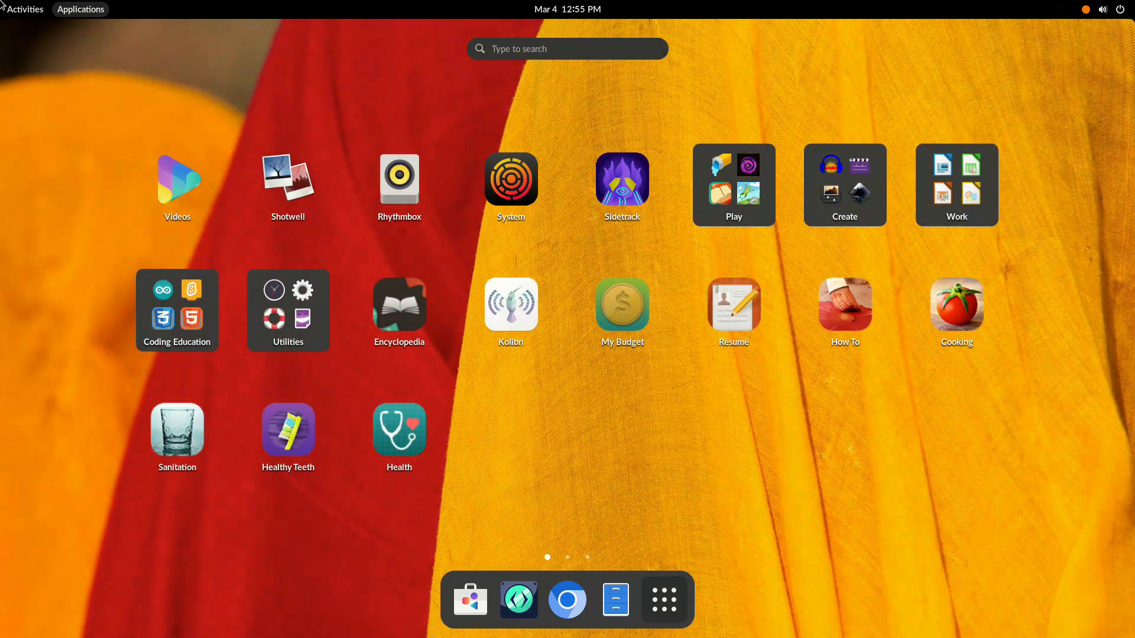
# Peek into the Play games folder, then search 'abraham' and read the Abraham Lincoln article.
pyautogui.click(733, 184)
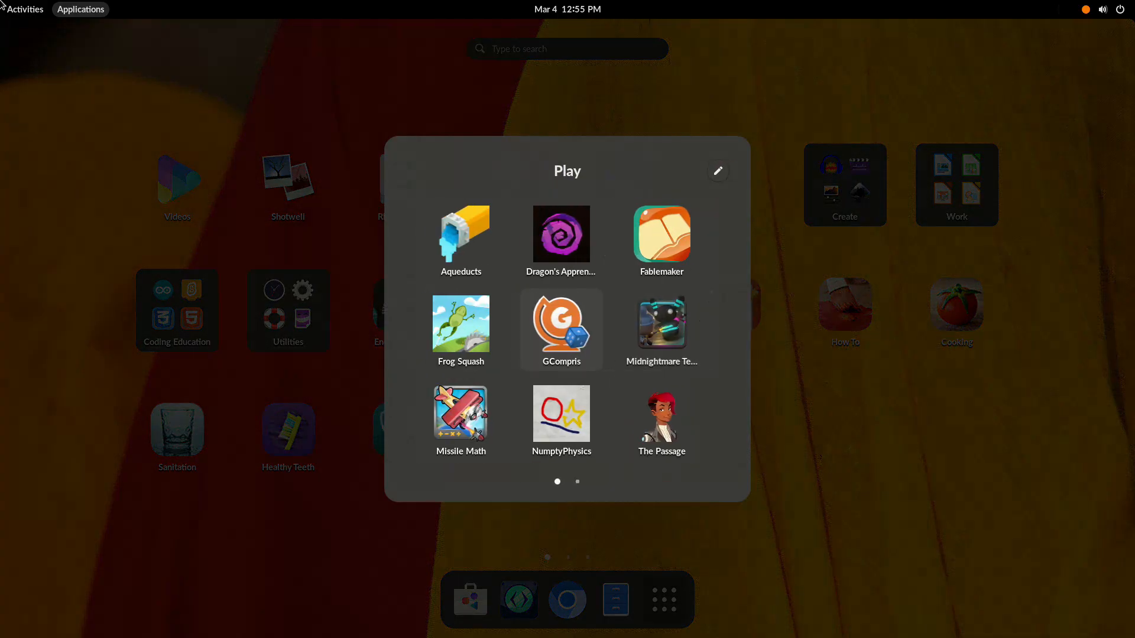
pyautogui.click(844, 184)
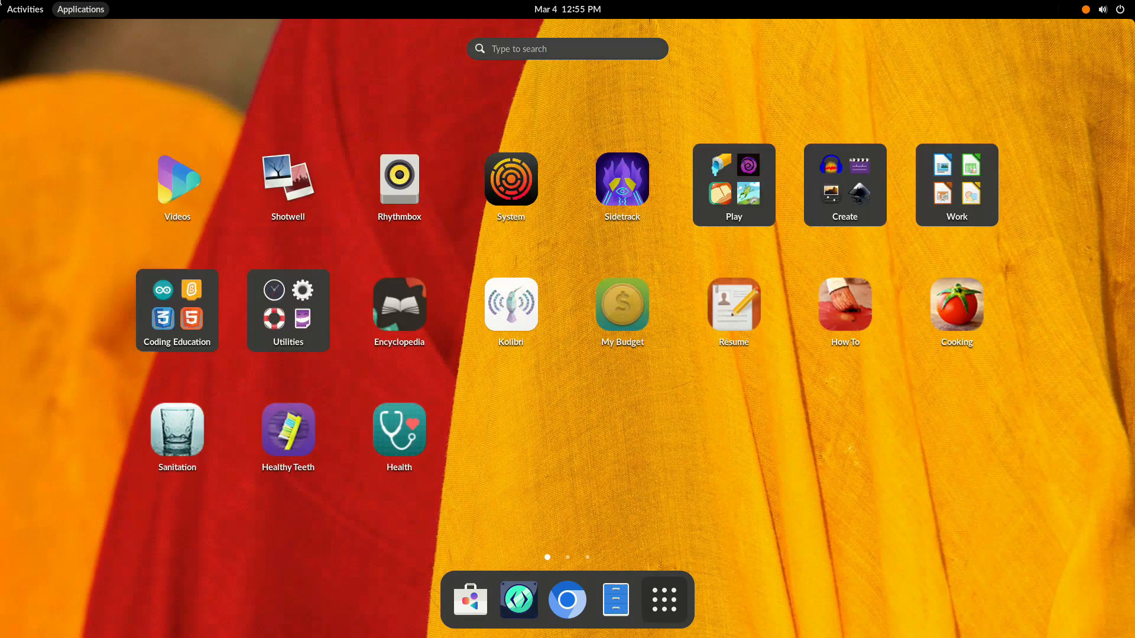
pyautogui.write('a')
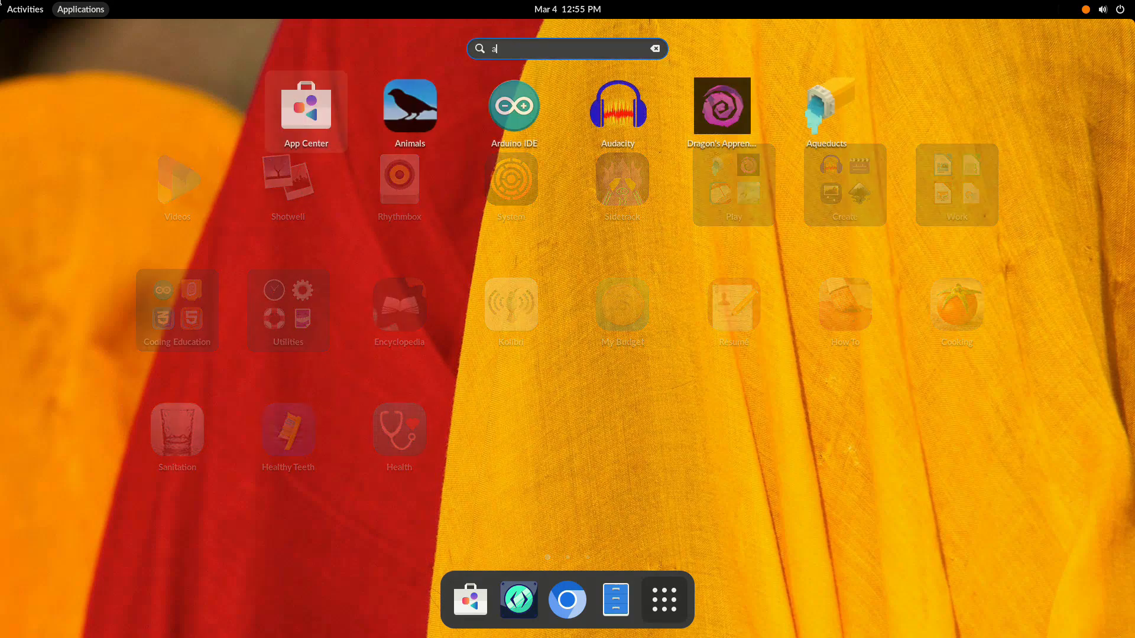
pyautogui.write('braham')
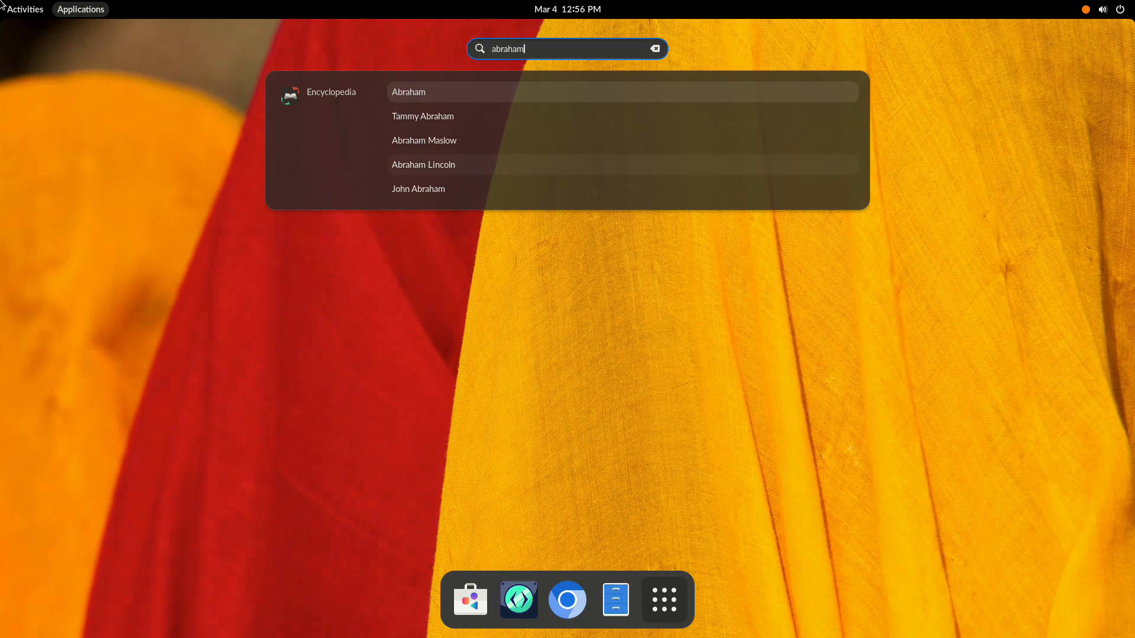
pyautogui.click(407, 92)
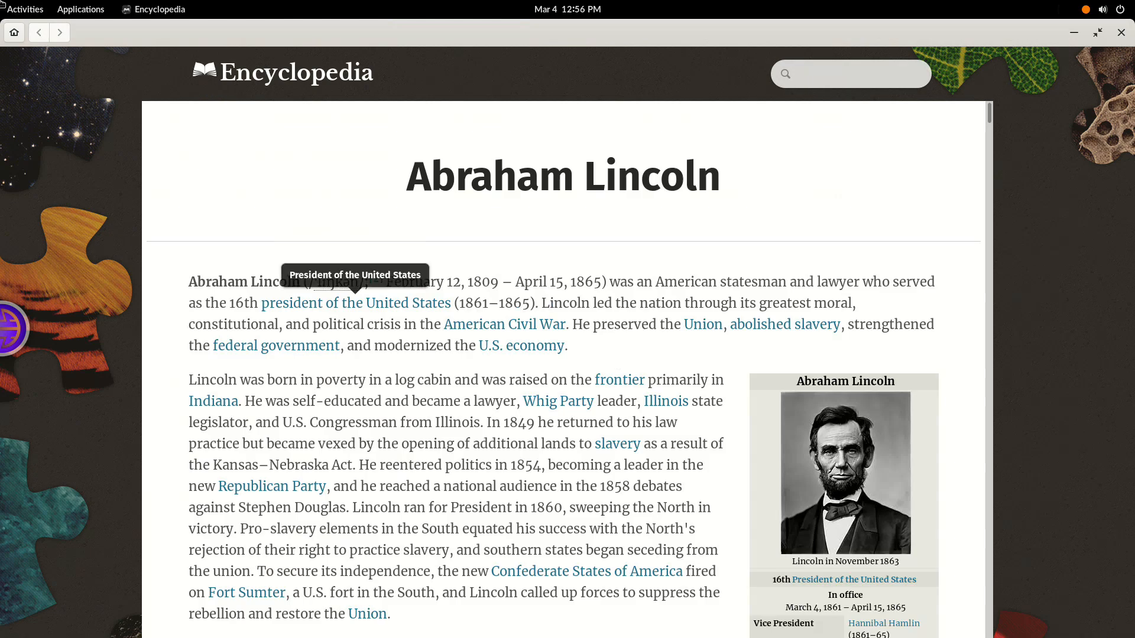
pyautogui.scroll(-3)
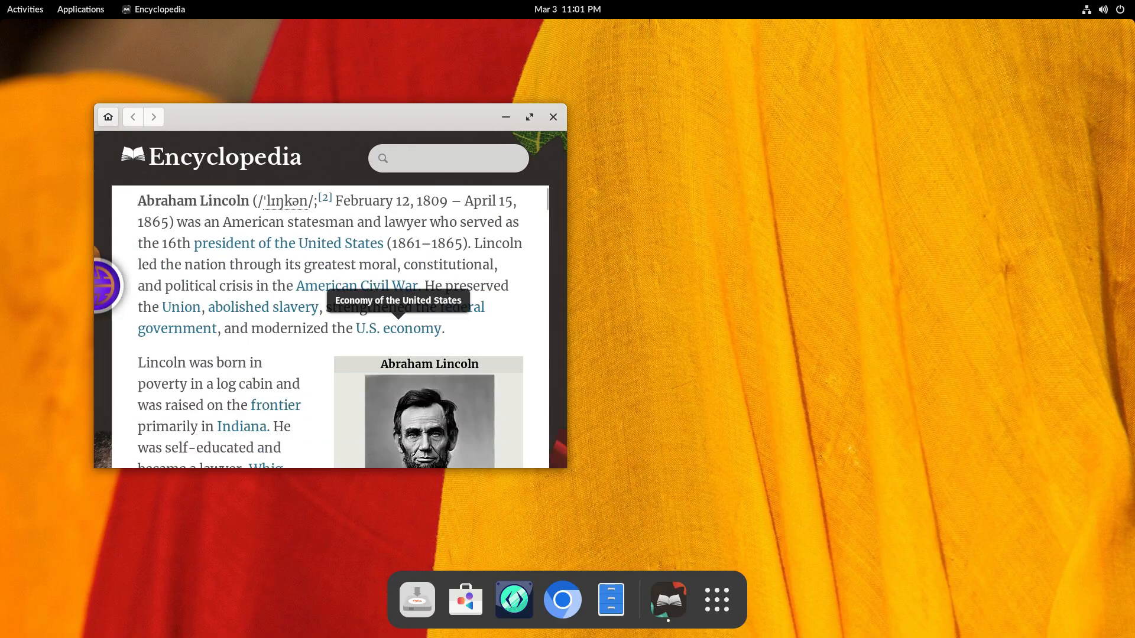
# Close the Lincoln article, search 'tomato' from the desktop, and read the Tomato article.
pyautogui.click(1104, 9)
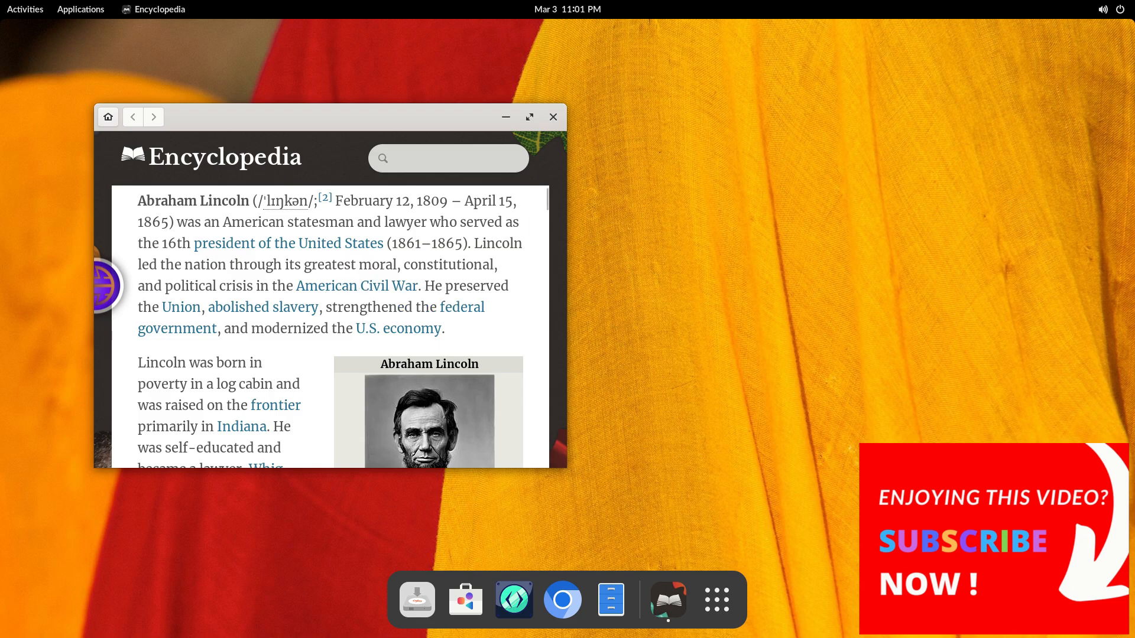
pyautogui.click(81, 8)
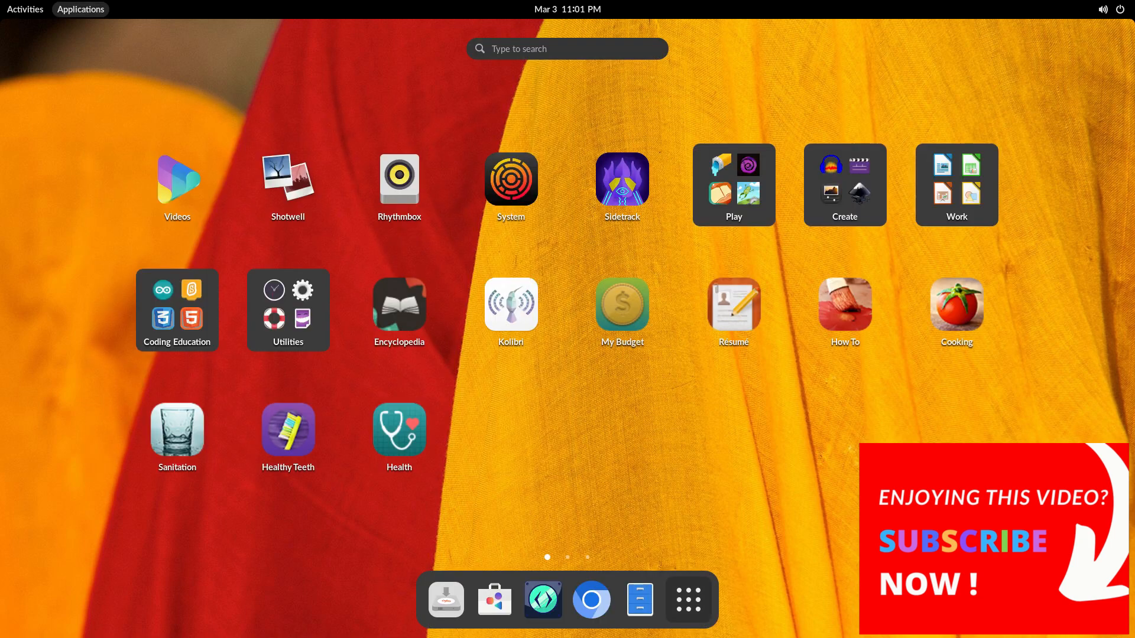
pyautogui.write('tomat')
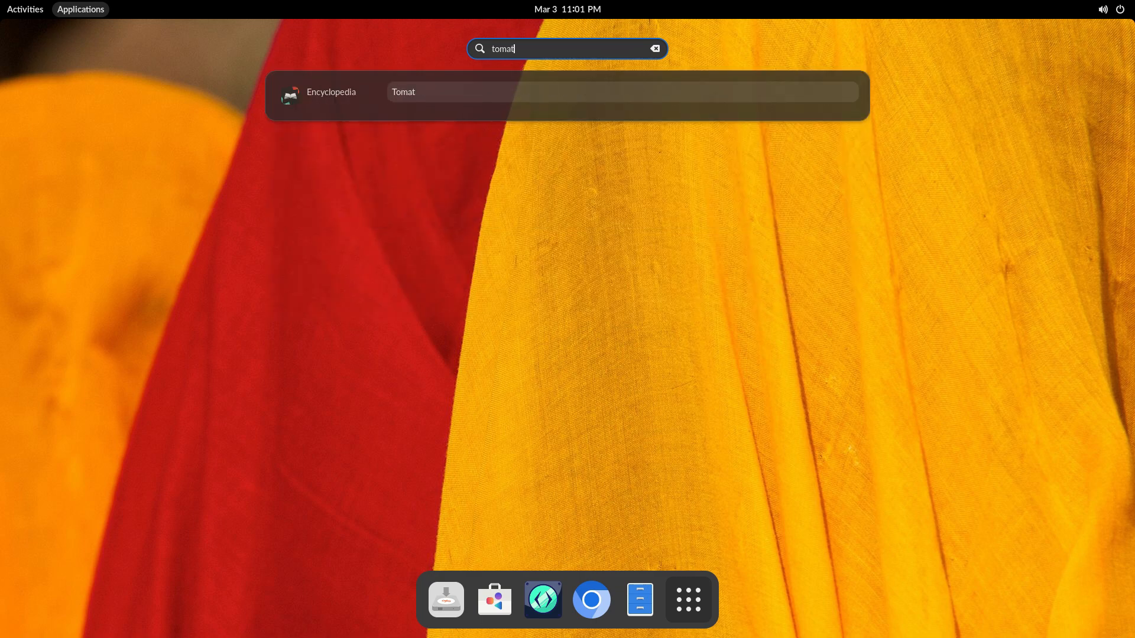
pyautogui.press('BackSpace')
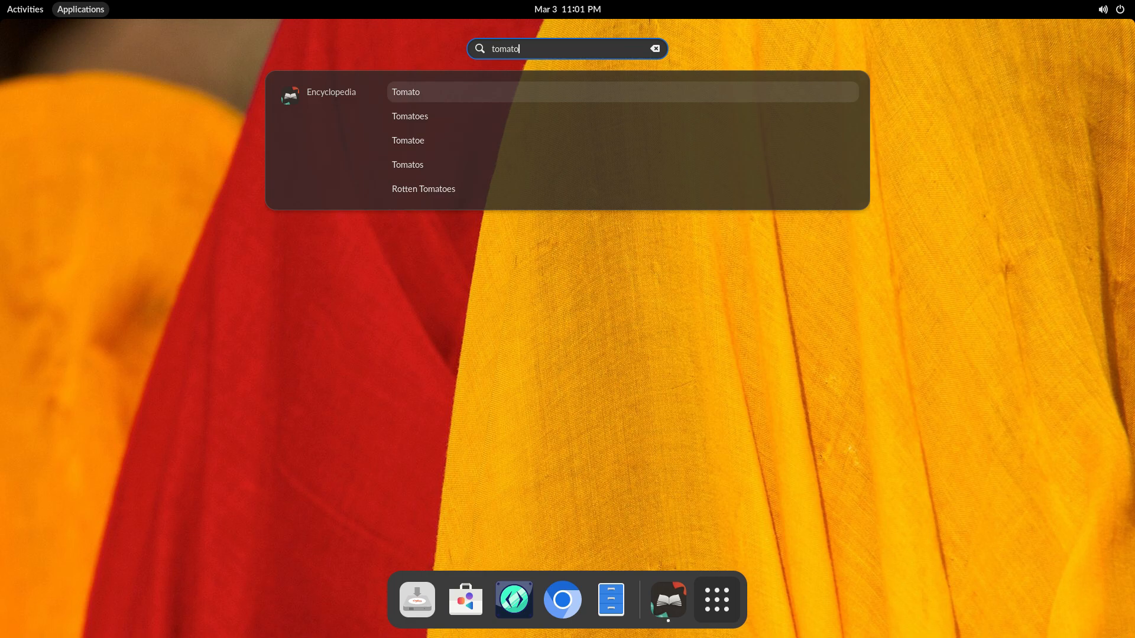
pyautogui.click(407, 92)
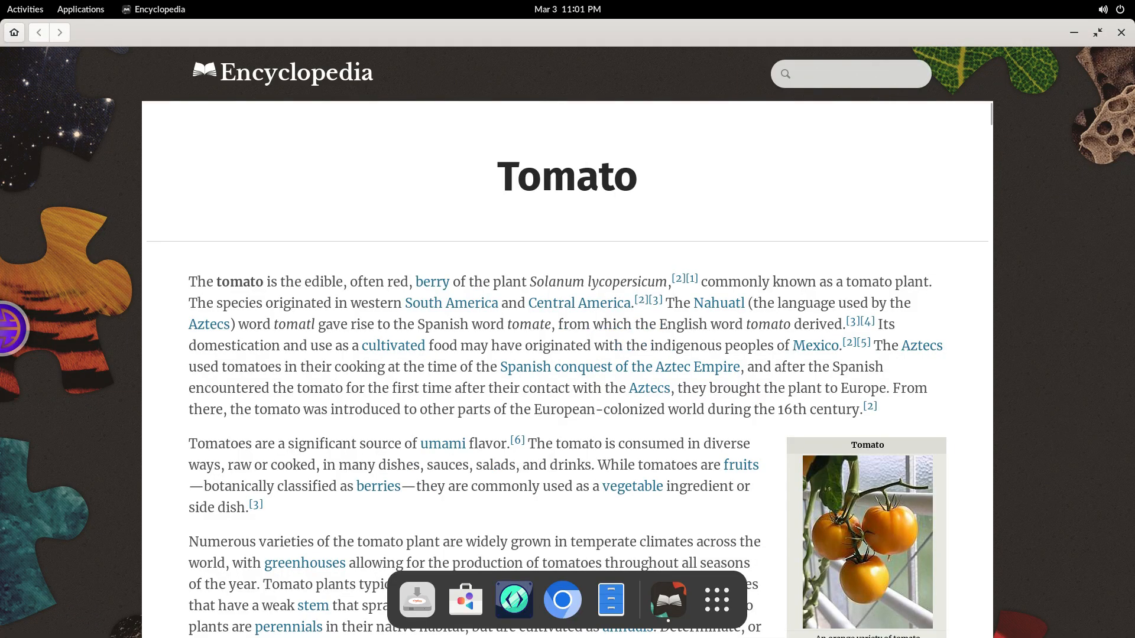
pyautogui.scroll(-3)
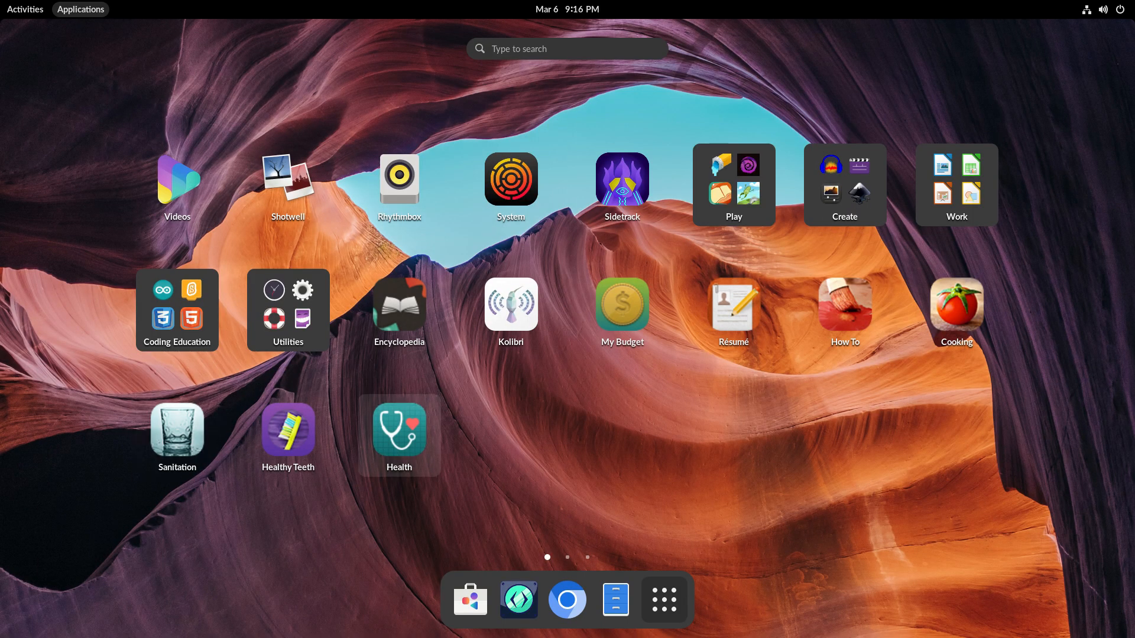
# Toggle the status menu, launch Files, view Home as large icons, then close Files.
pyautogui.click(1103, 9)
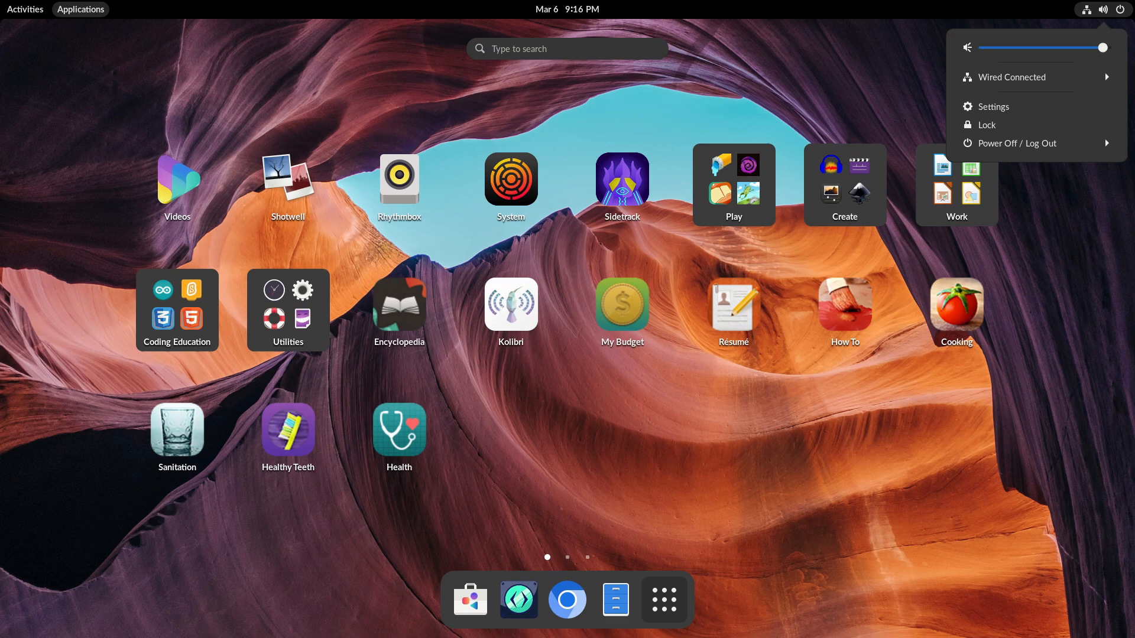
pyautogui.click(1103, 9)
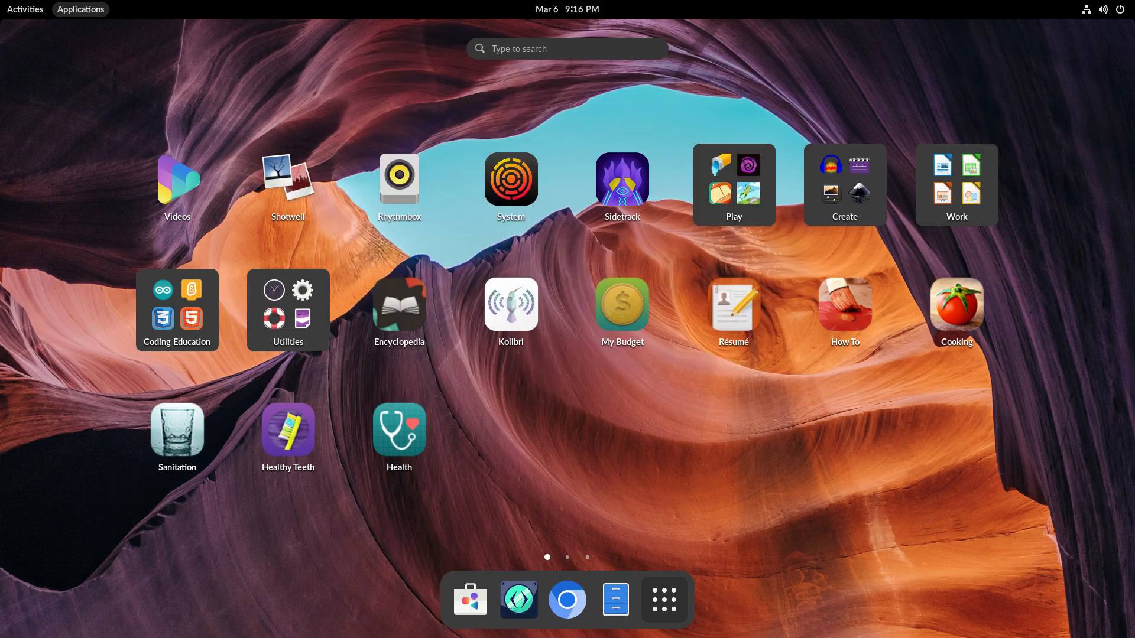
pyautogui.click(662, 599)
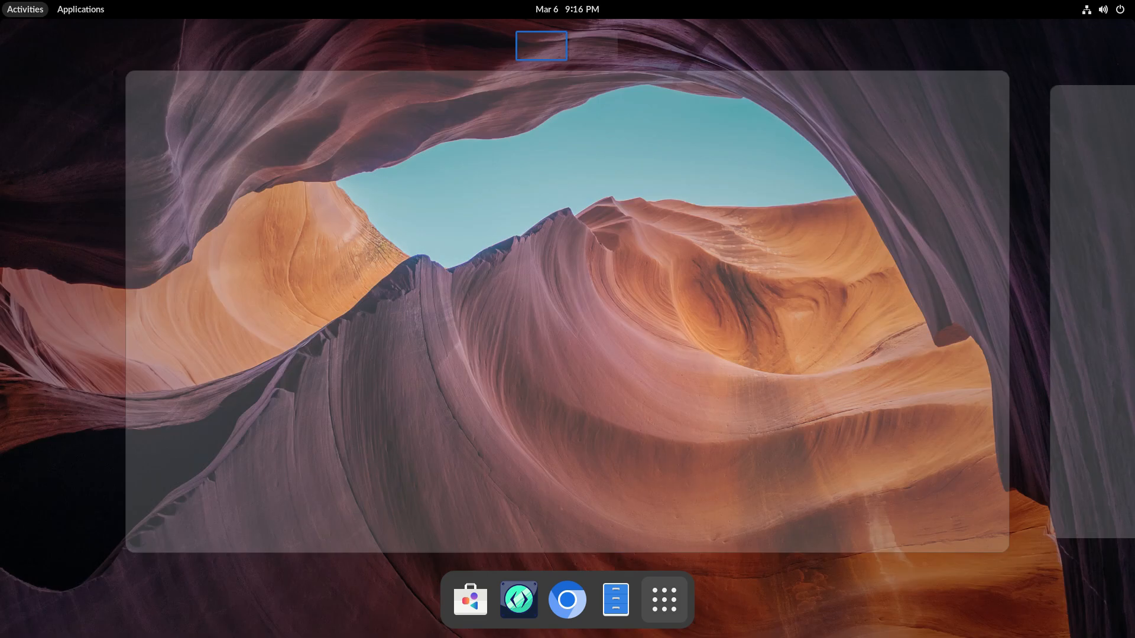
pyautogui.click(615, 600)
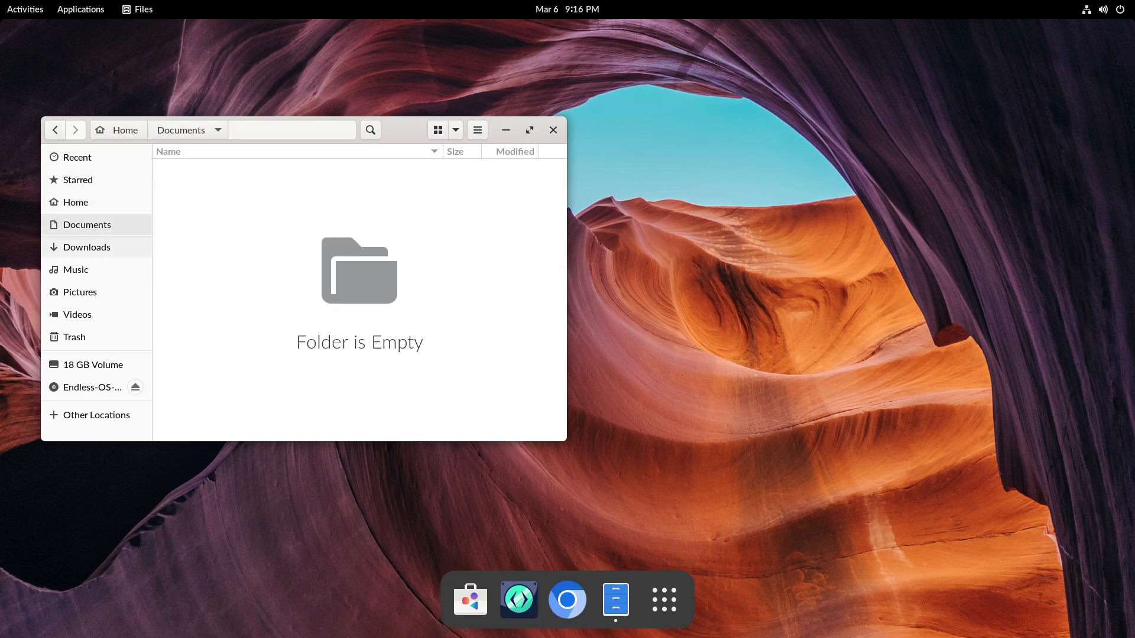
pyautogui.click(75, 202)
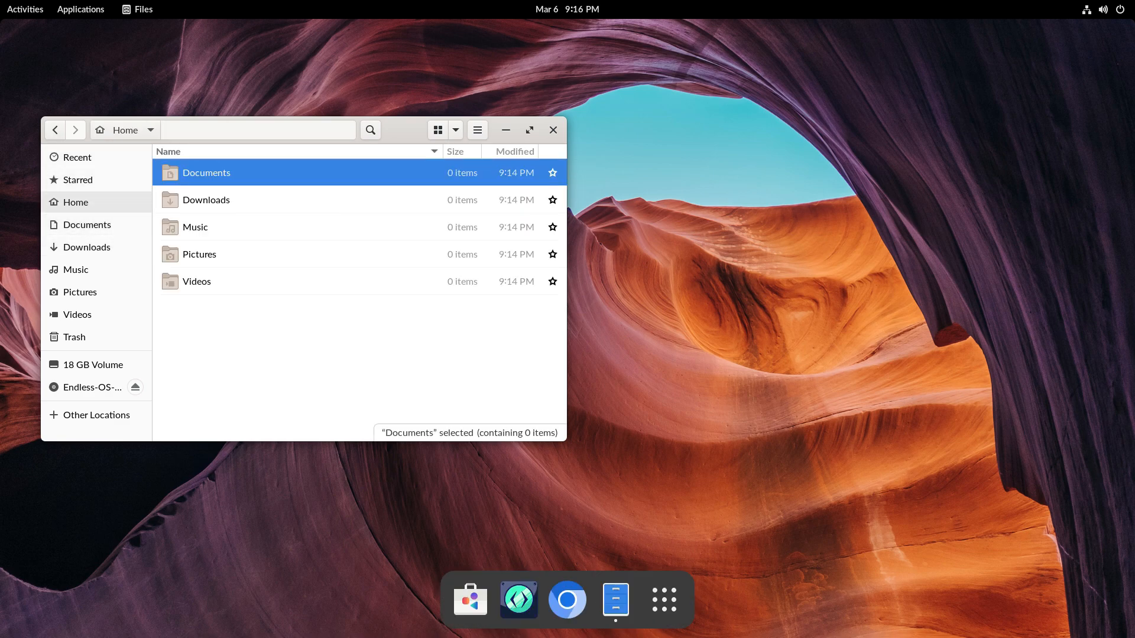
pyautogui.click(437, 130)
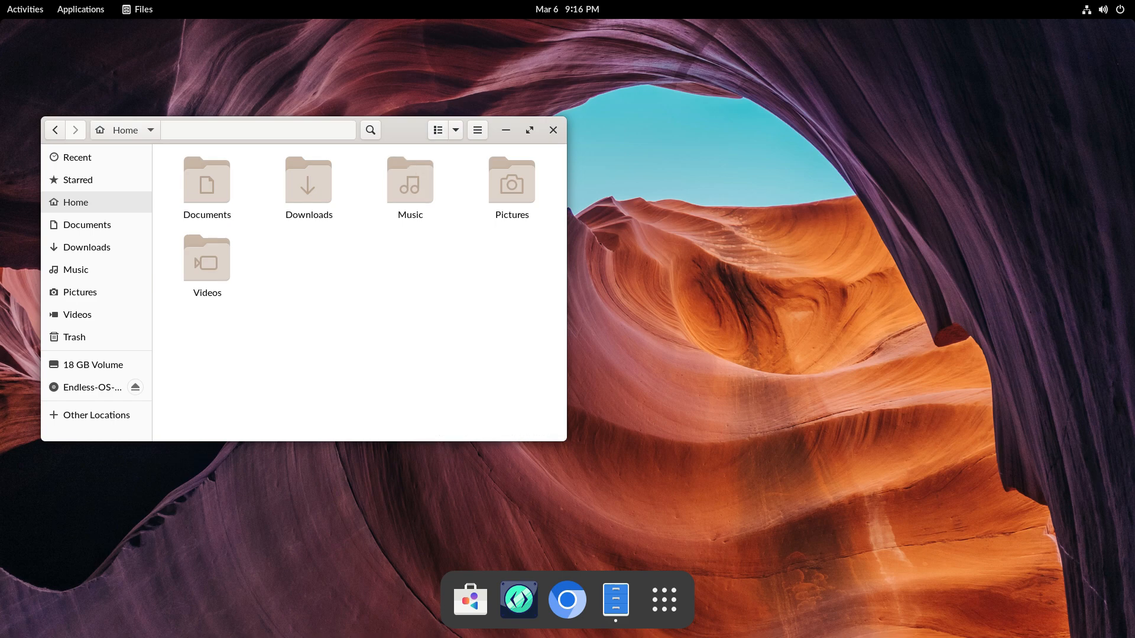
pyautogui.click(554, 130)
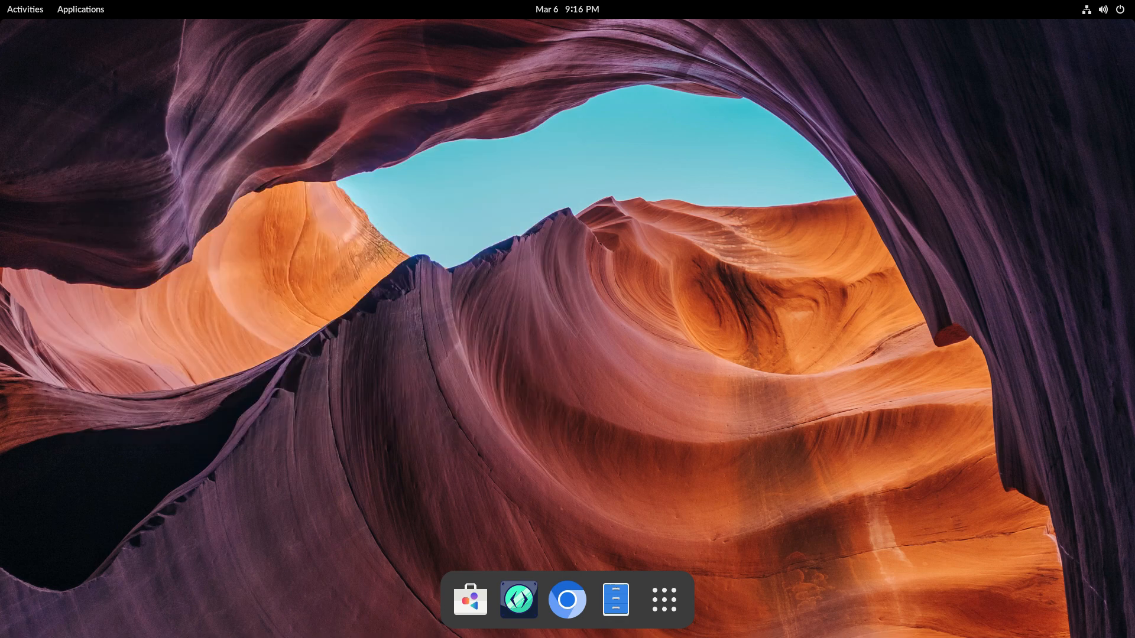
# Search apps for 'rhy', open the Games folder, move Sidetrack out, then open the status menu.
pyautogui.click(80, 9)
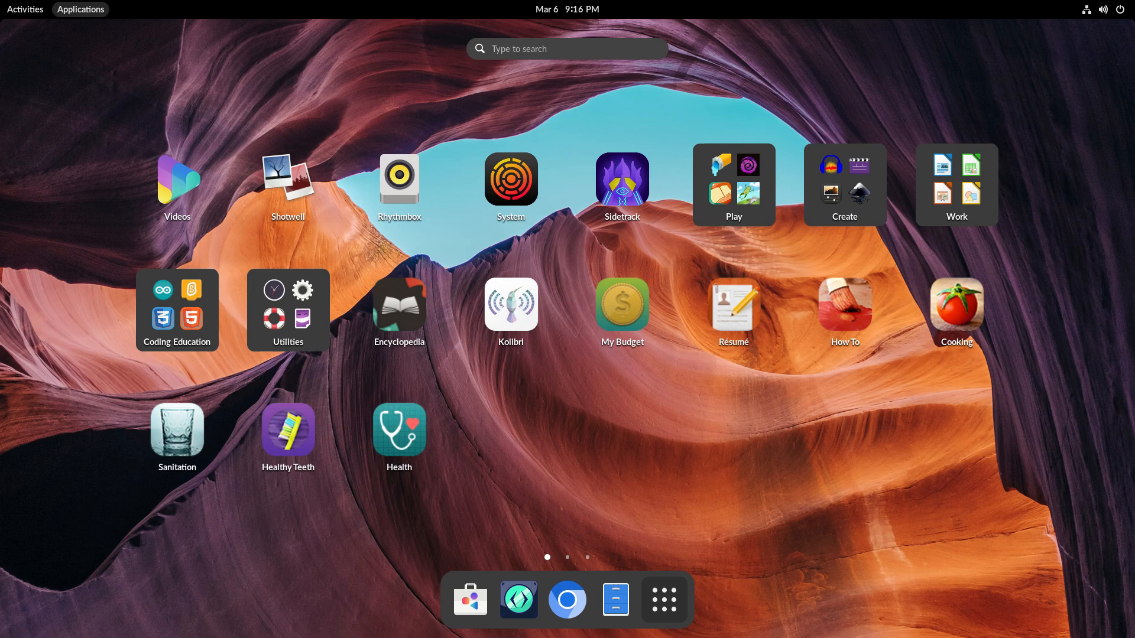
pyautogui.click(567, 49)
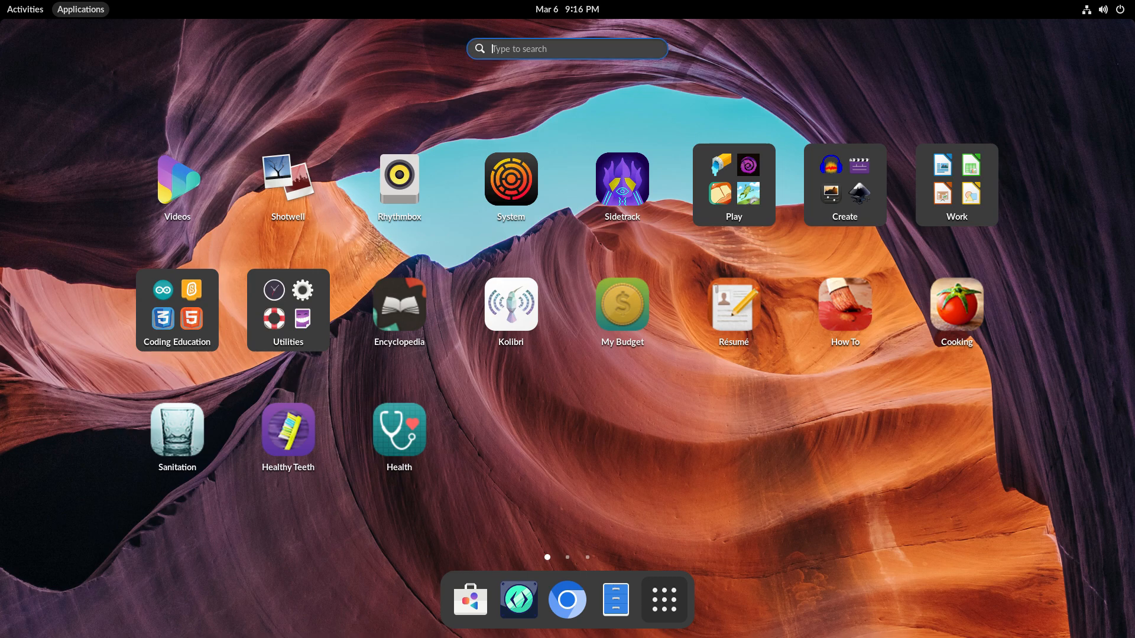
pyautogui.write('rhy')
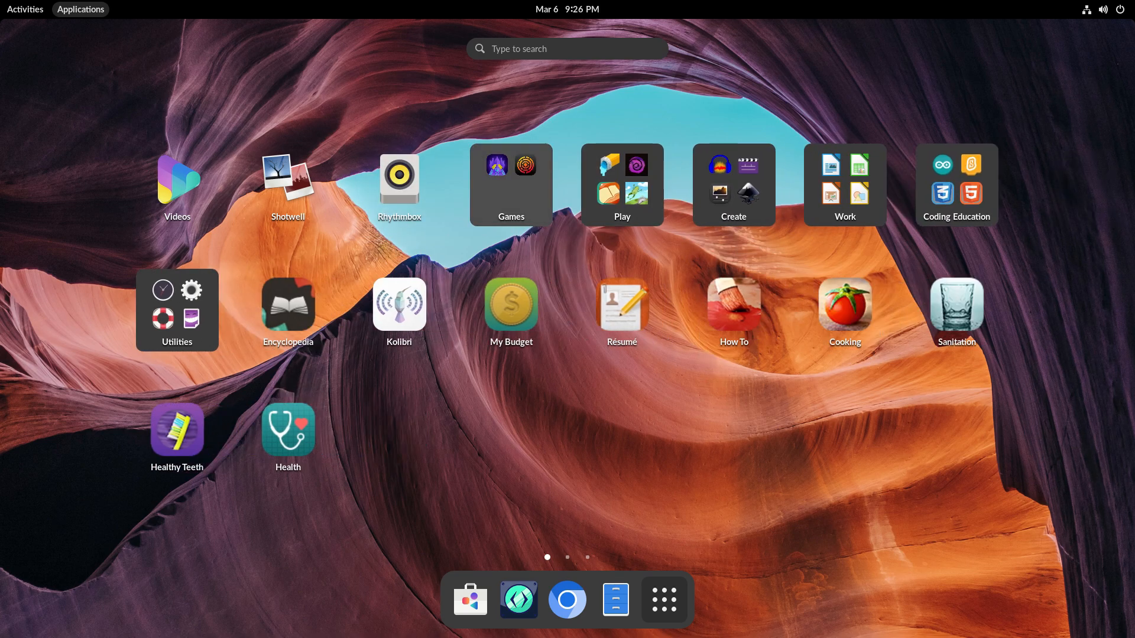
pyautogui.click(510, 184)
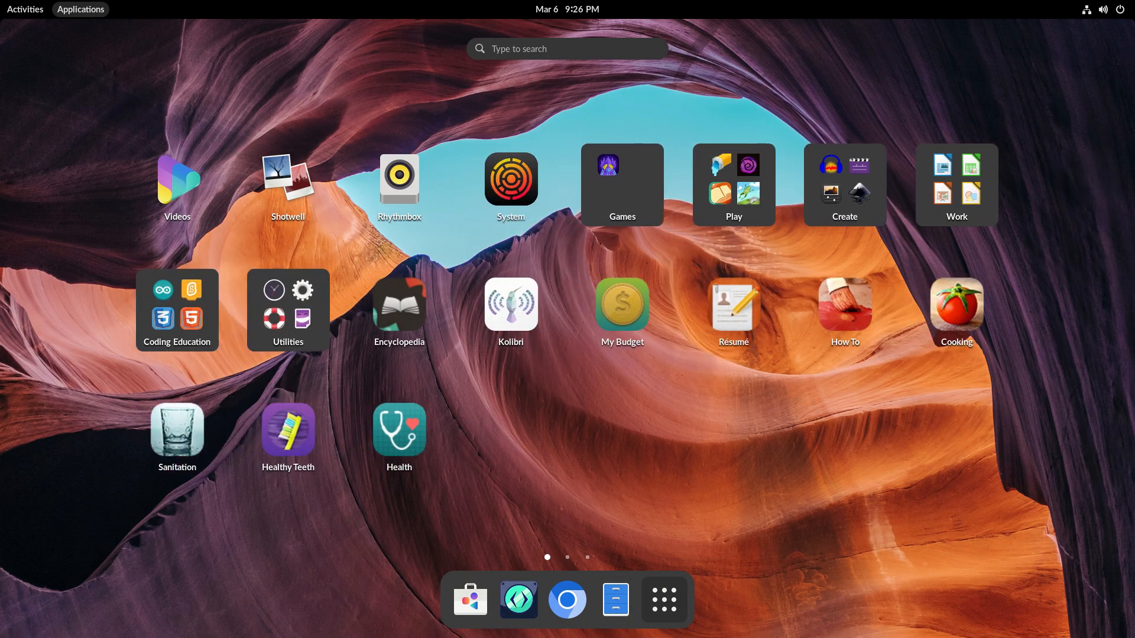
pyautogui.click(622, 184)
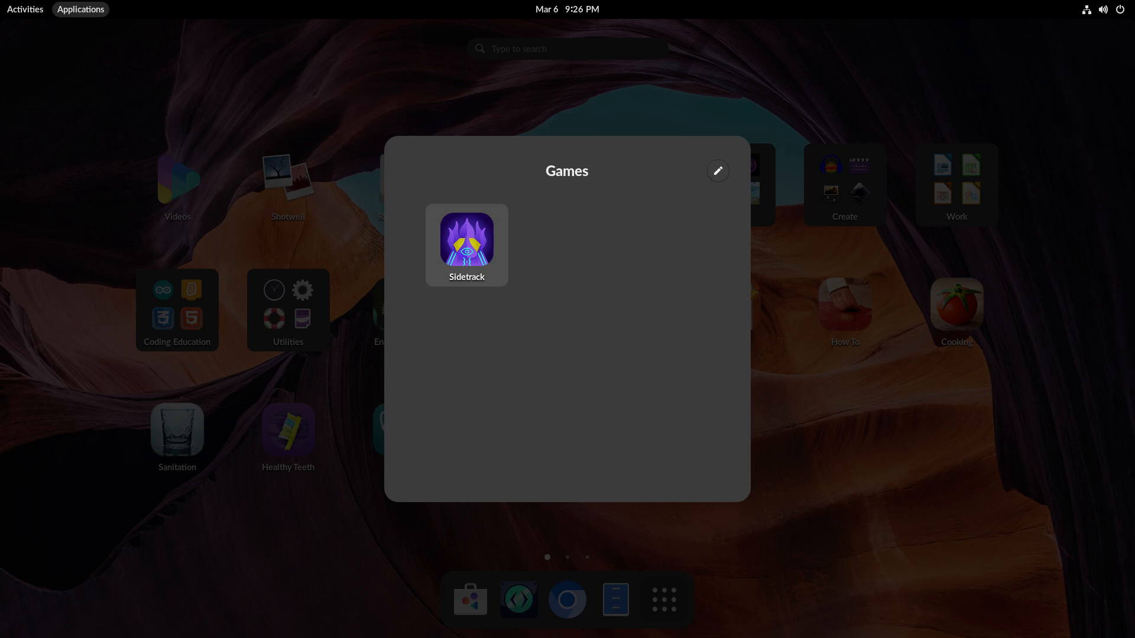
pyautogui.click(144, 542)
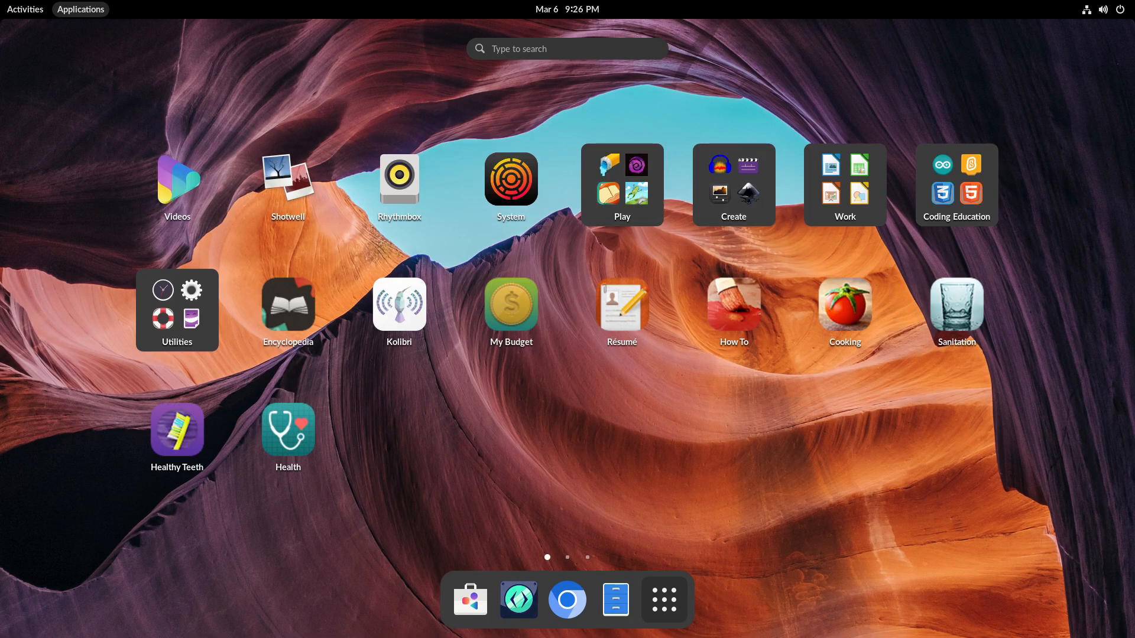
pyautogui.click(1103, 8)
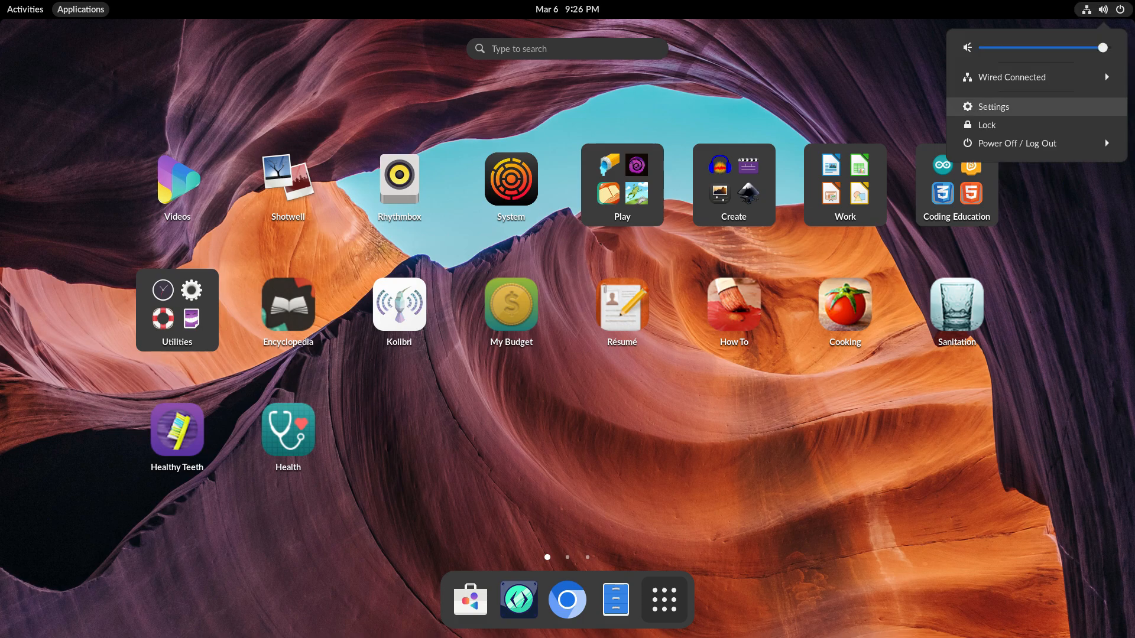
pyautogui.click(1008, 143)
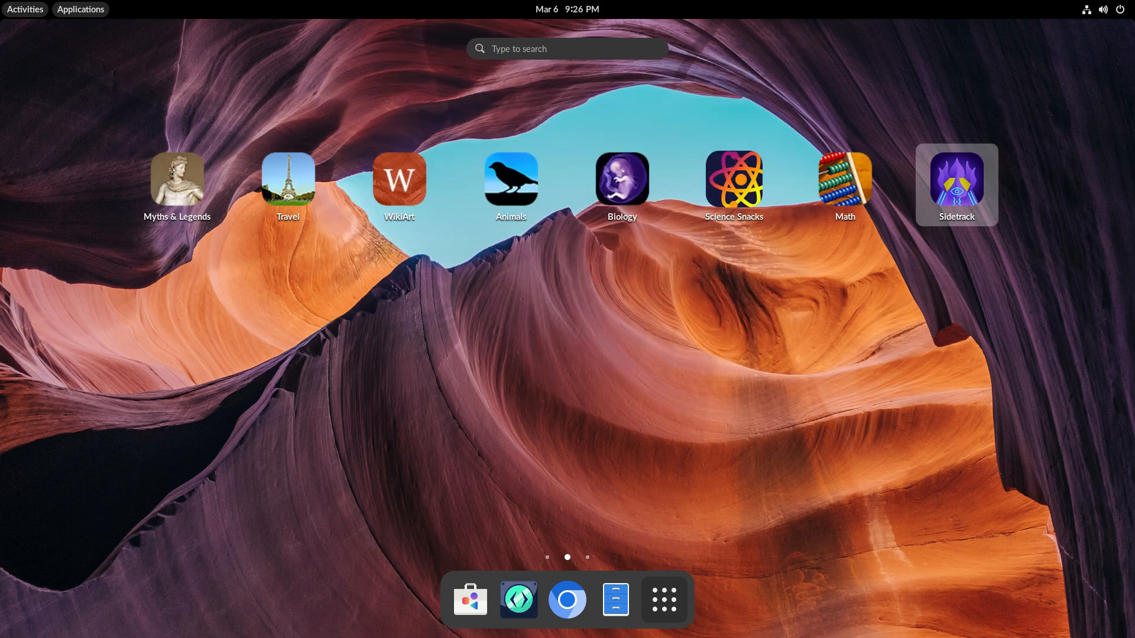
# Search 'tesla' from the overview, read Nikola Tesla, then open the Linus Torvalds article.
pyautogui.write('tesla')
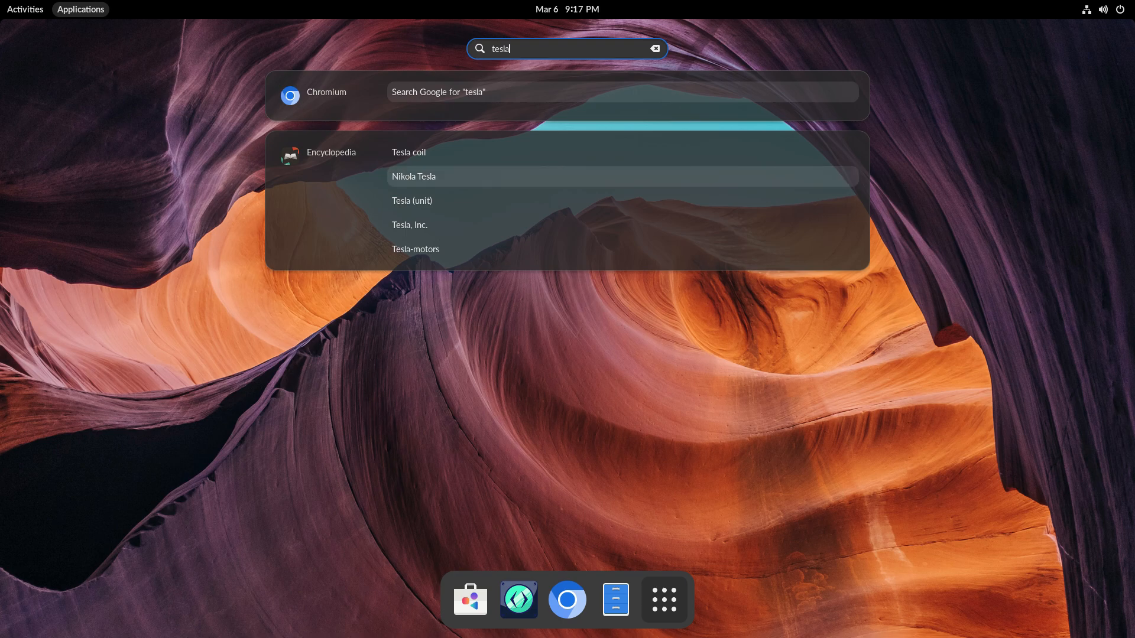
pyautogui.click(413, 176)
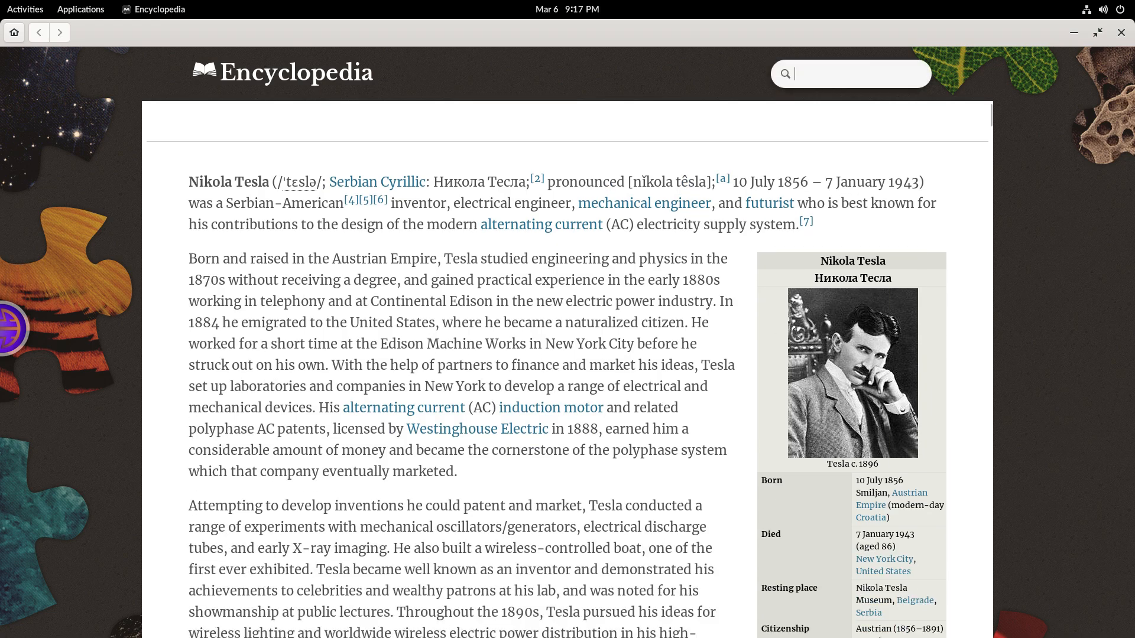
pyautogui.write('linus')
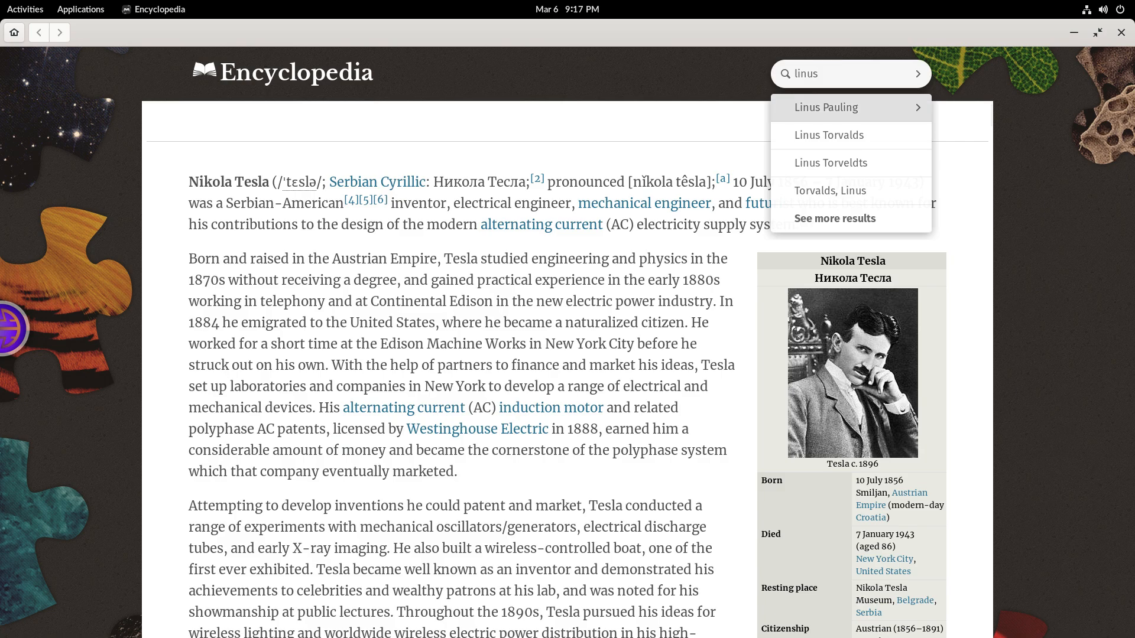
pyautogui.click(830, 135)
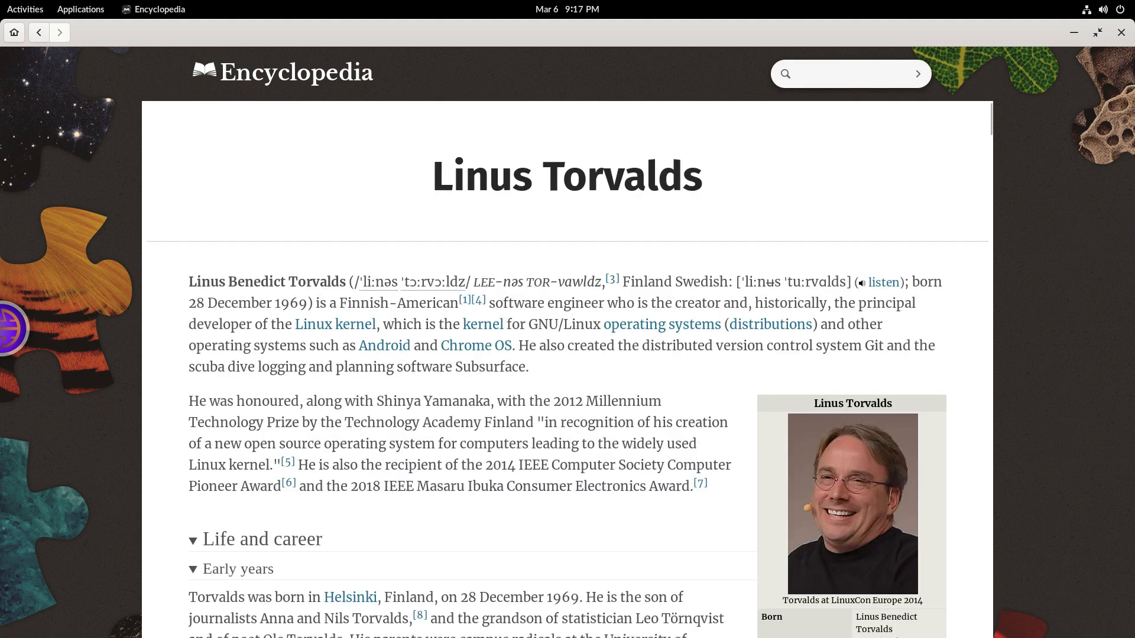
# Search 'do duck', open the Donald Duck article, then close the Encyclopedia.
pyautogui.write('donal')
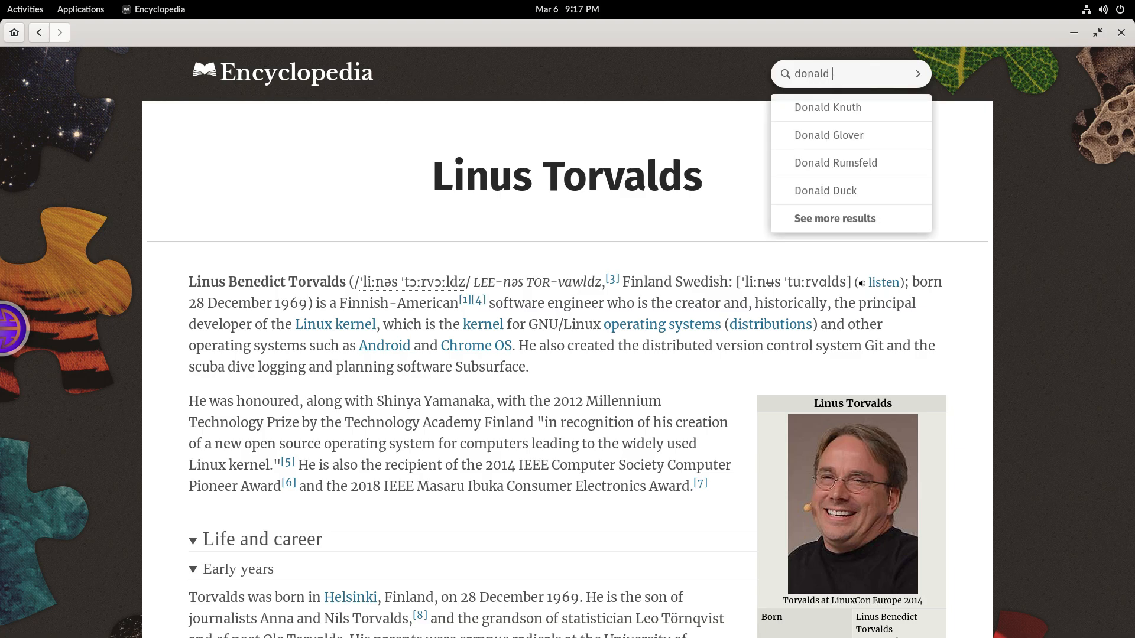
pyautogui.write('duck')
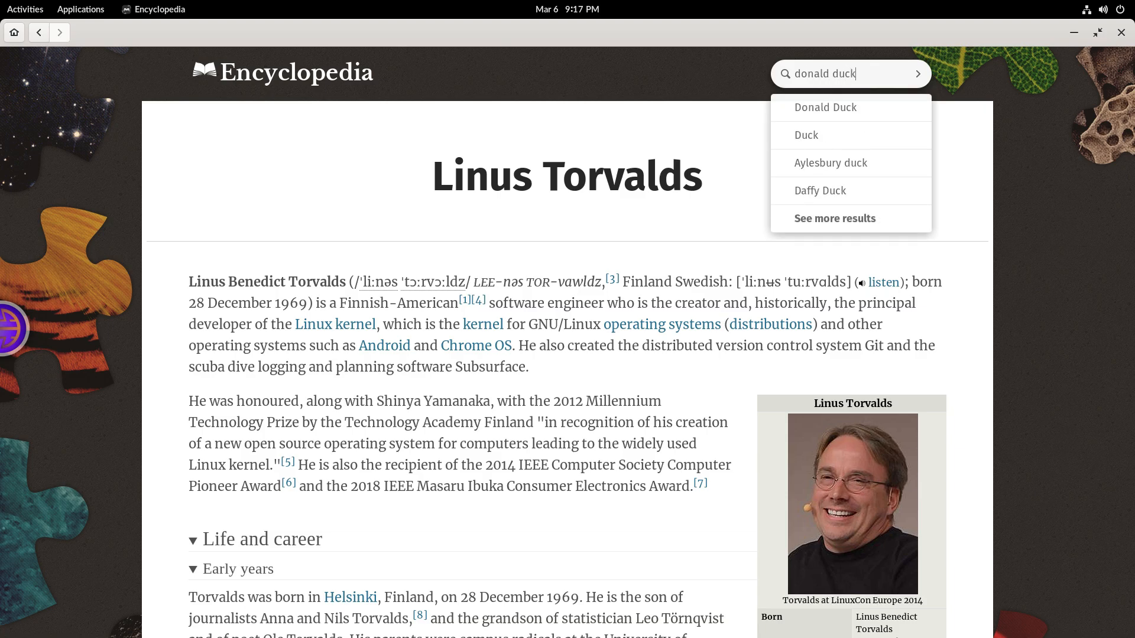
pyautogui.click(826, 107)
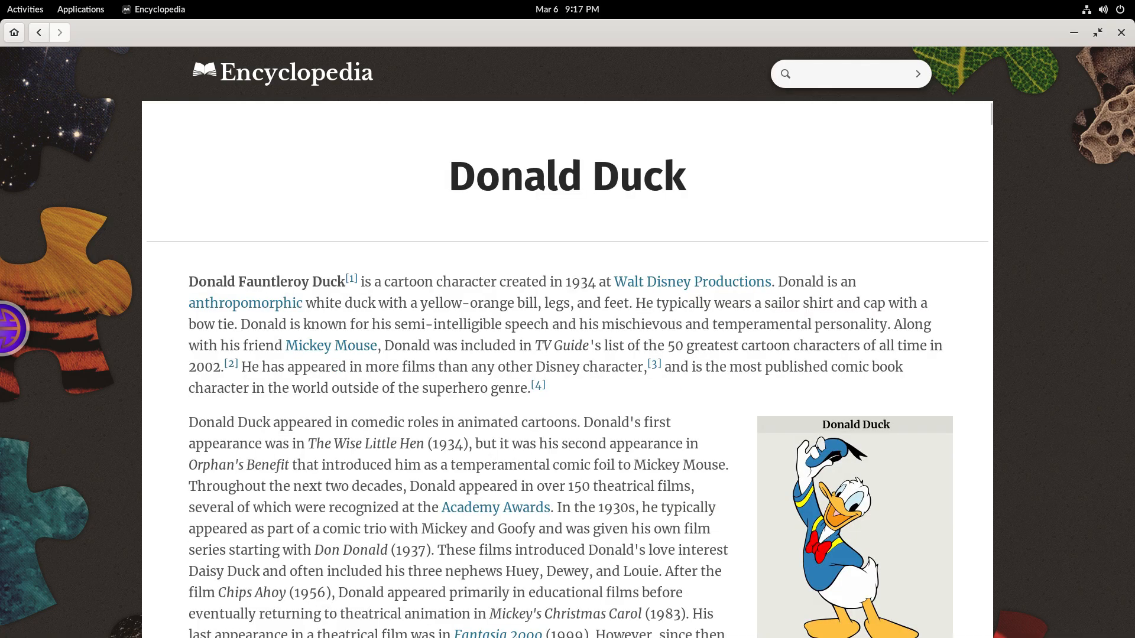
pyautogui.click(1120, 32)
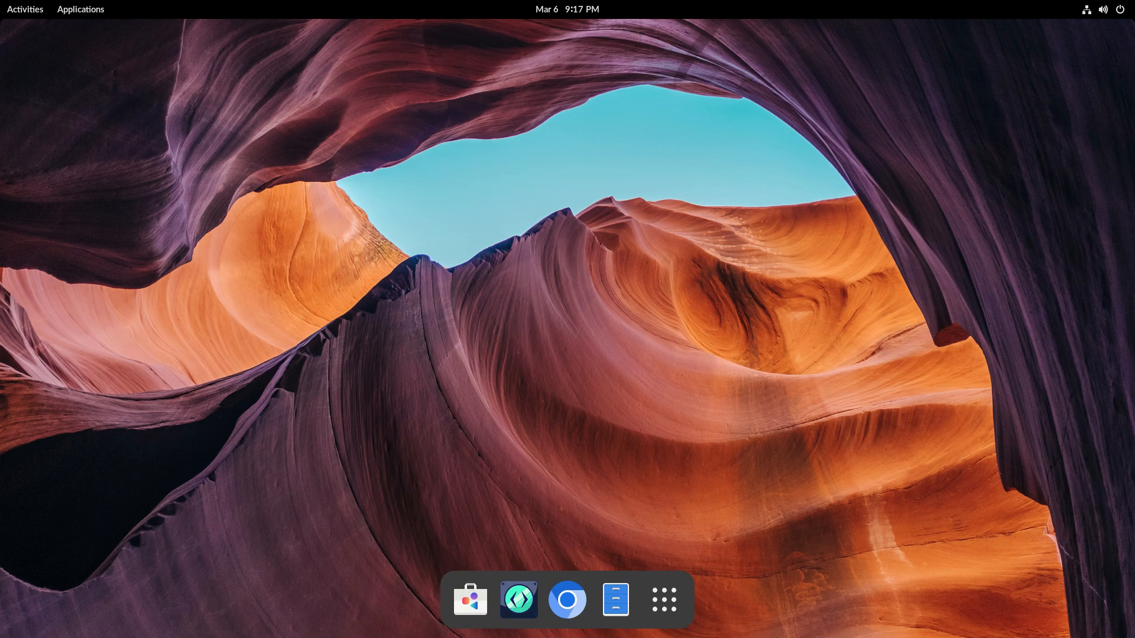
# Browse the Utilities and Coding Education folders in the app grid, then reopen Encyclopedia.
pyautogui.click(81, 9)
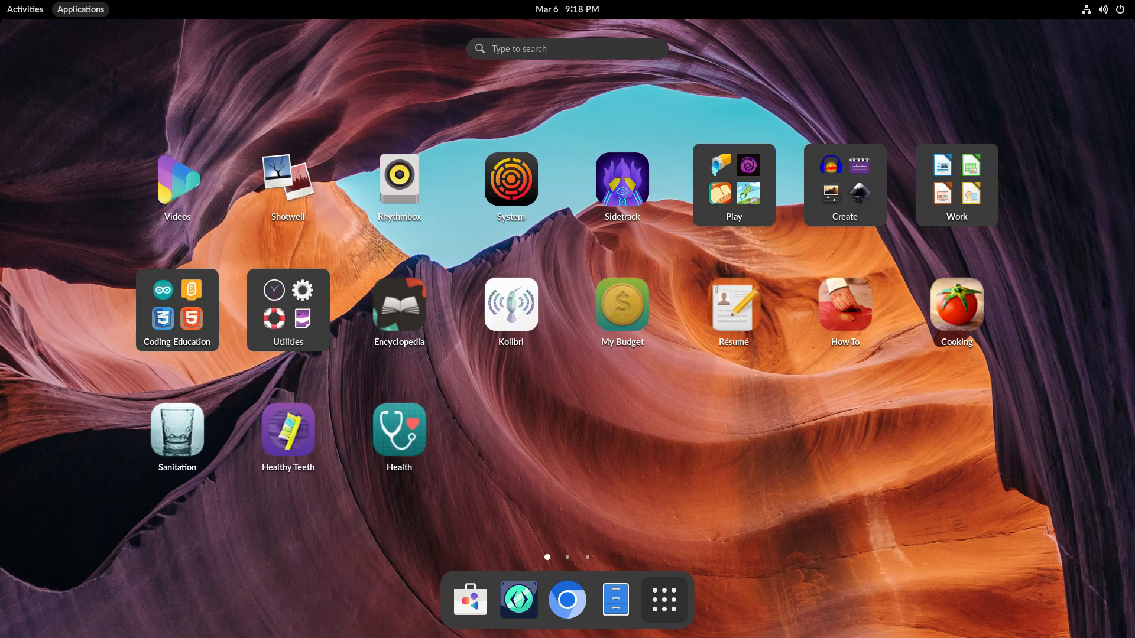
pyautogui.click(288, 310)
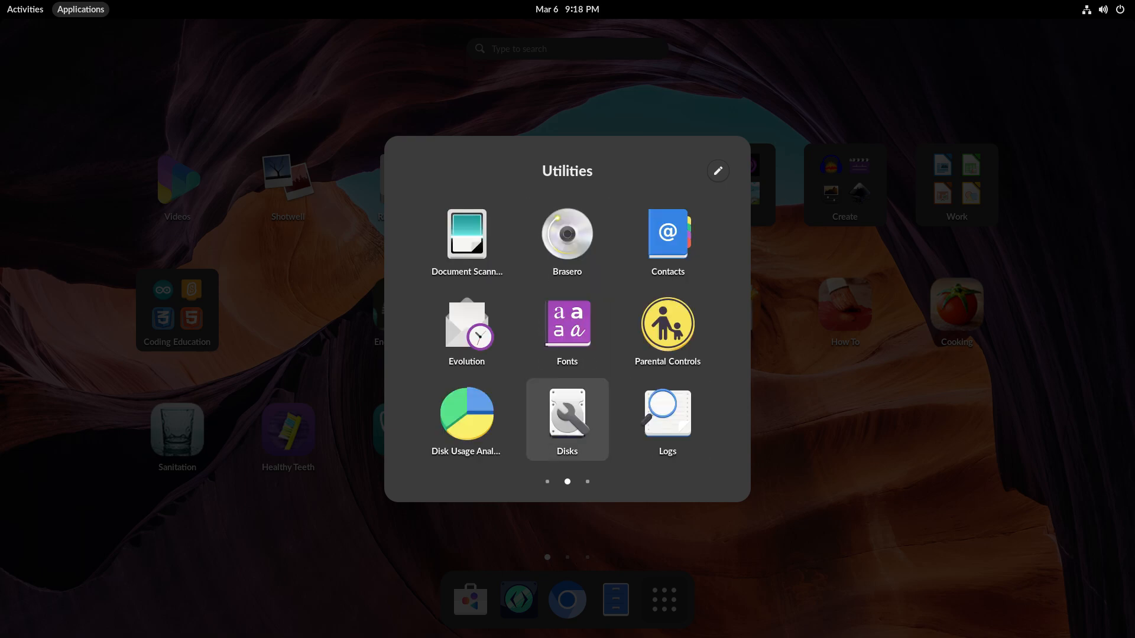
pyautogui.click(176, 310)
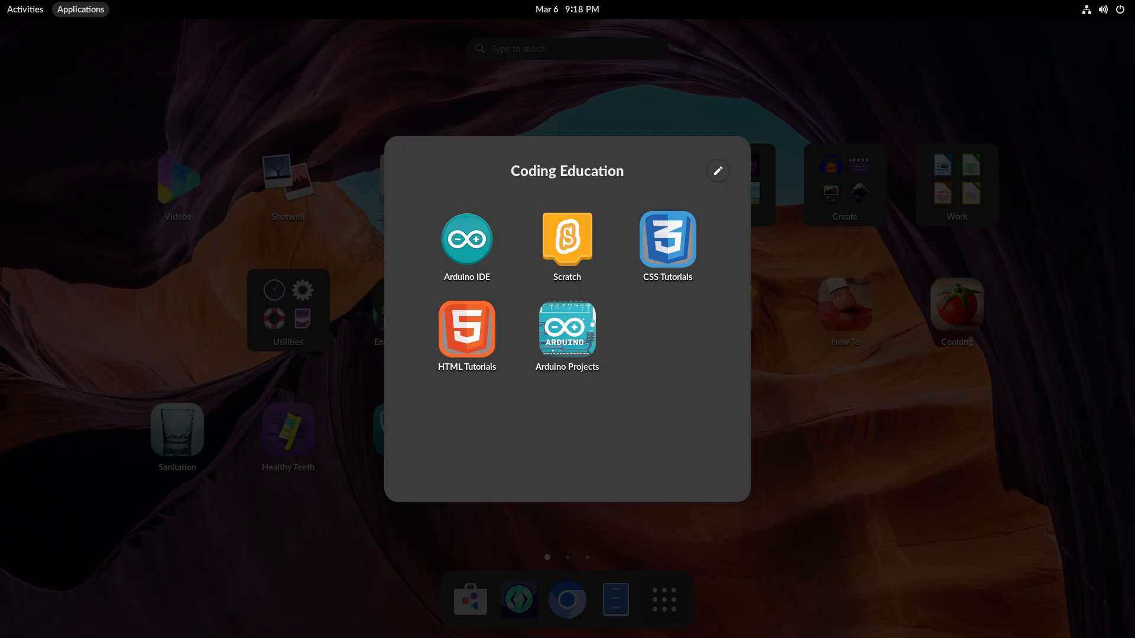
pyautogui.click(956, 185)
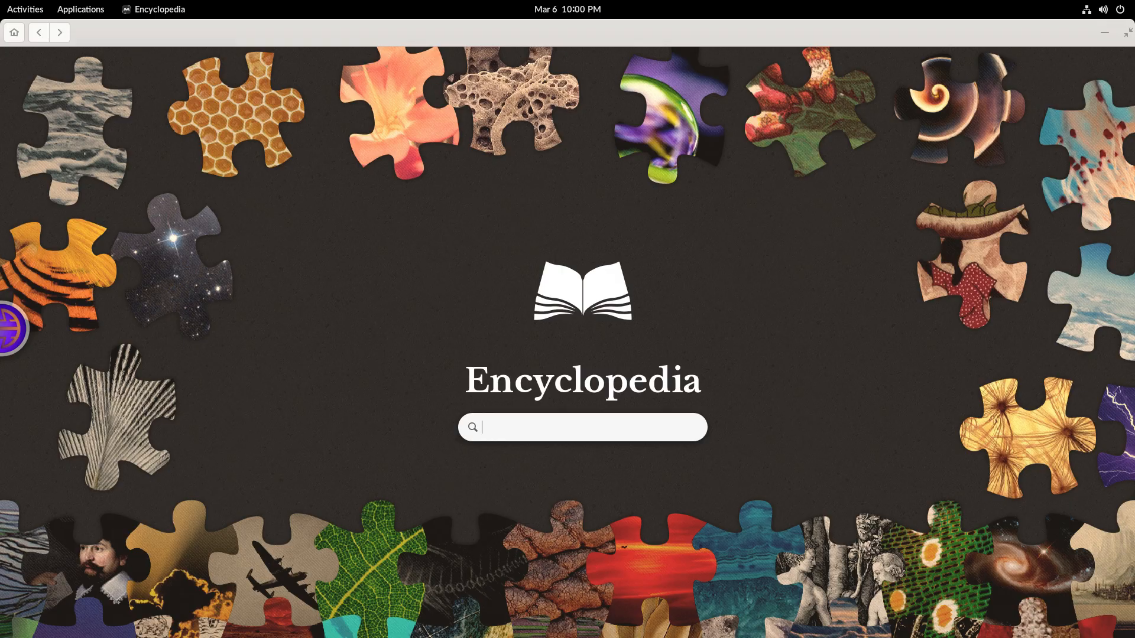
# Search 'intel' and read the Intel 8086 article.
pyautogui.write('ub')
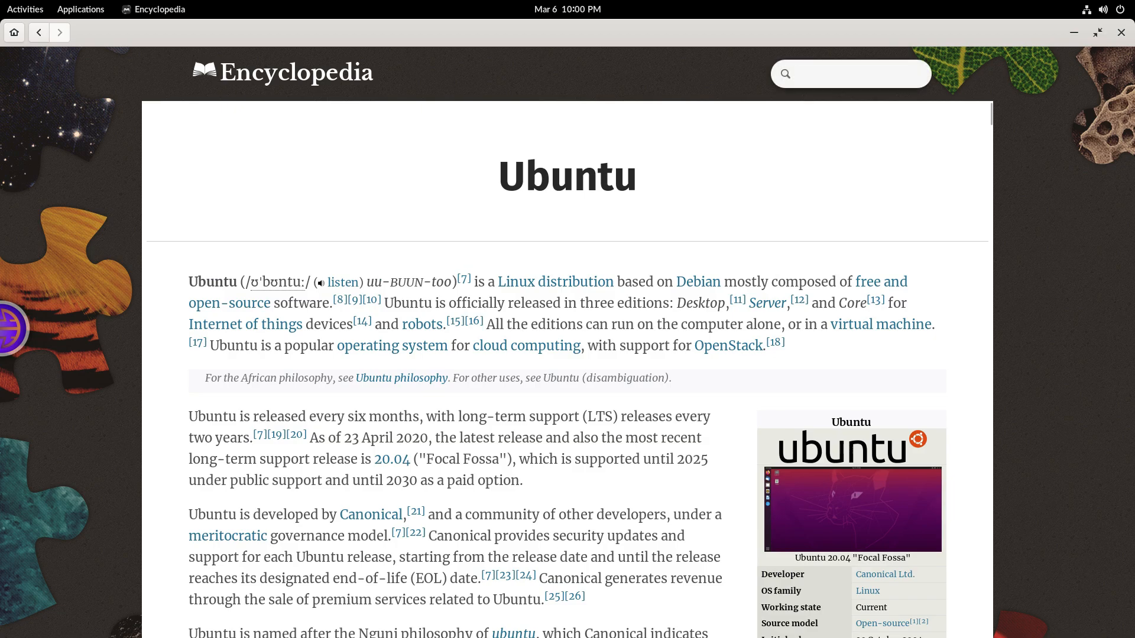
pyautogui.write('intel')
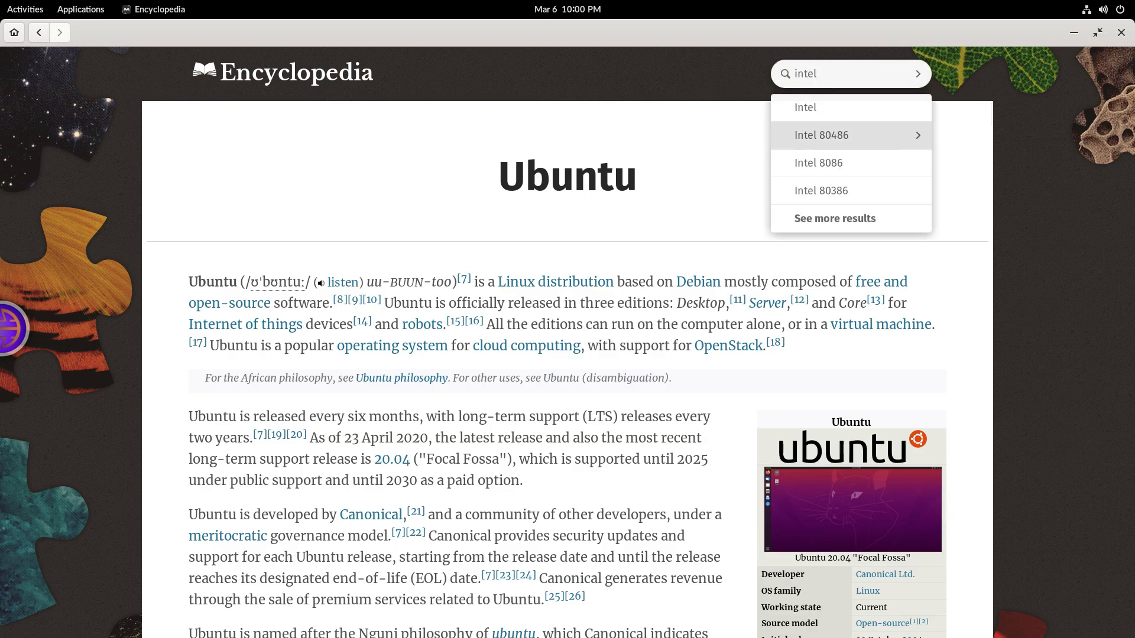
pyautogui.click(819, 162)
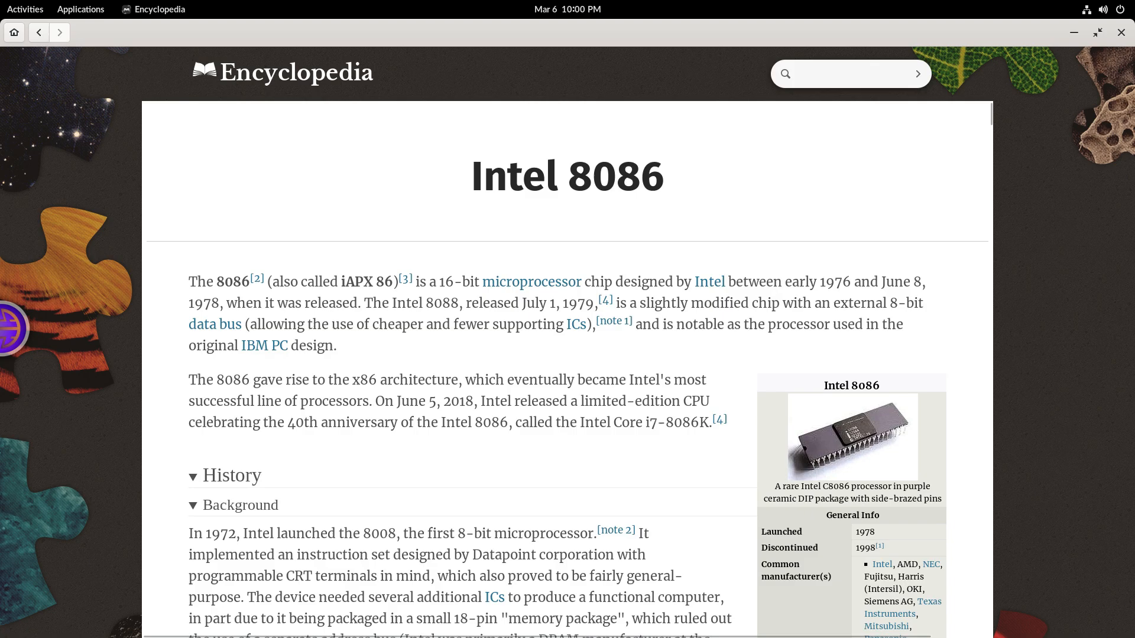
pyautogui.scroll(-3)
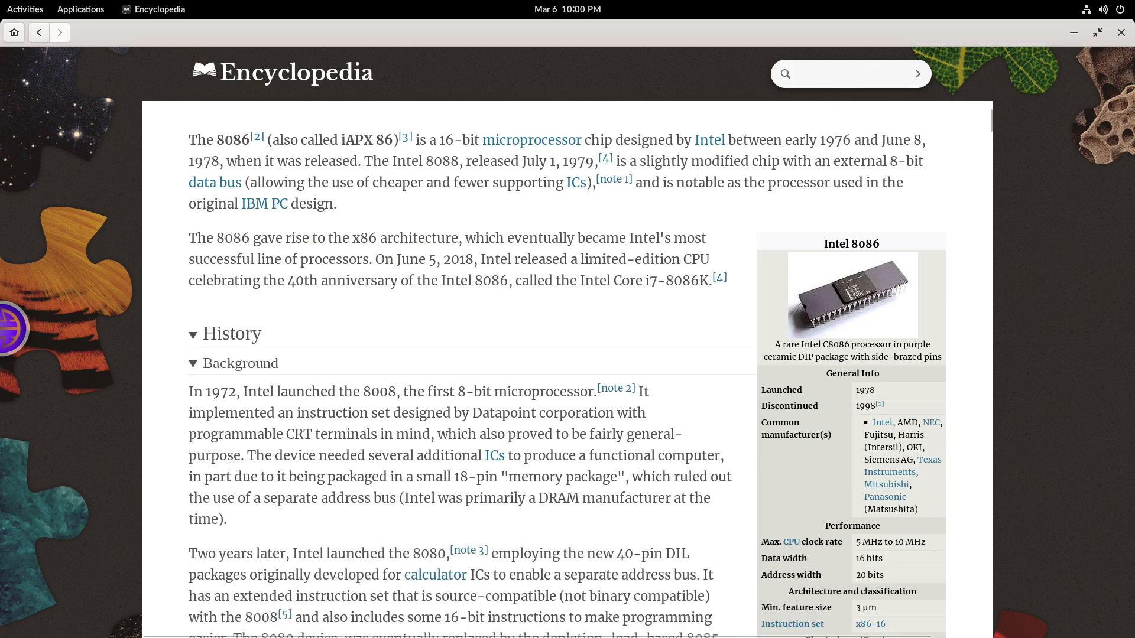
# Open the top 'dina' search result and scroll through it, then type 'mayans'.
pyautogui.write('dina')
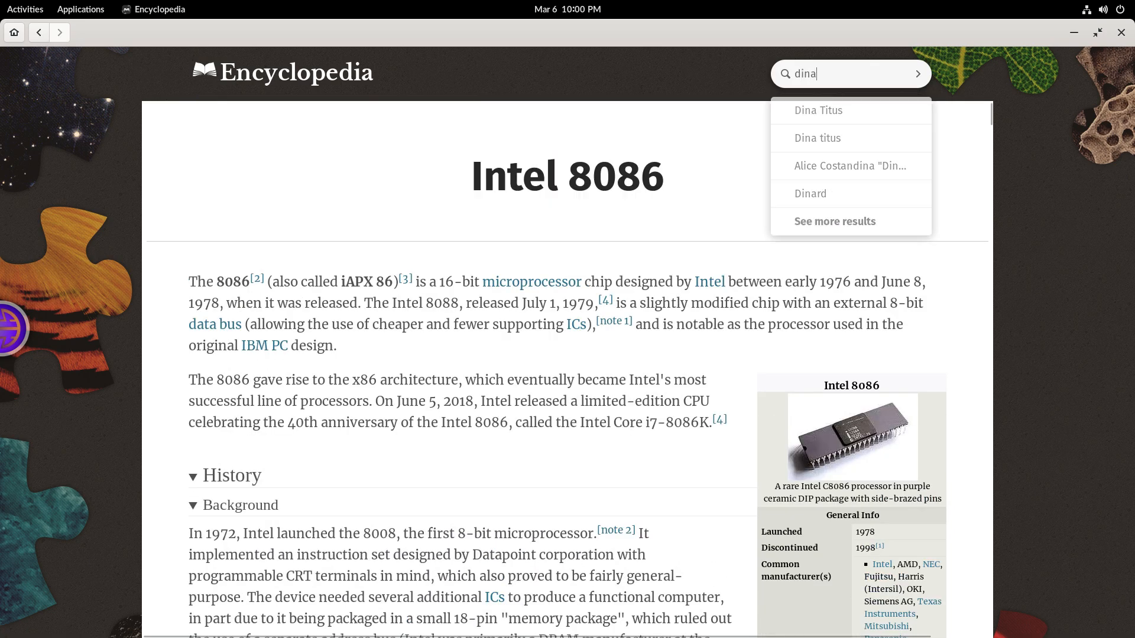
pyautogui.press('BackSpace')
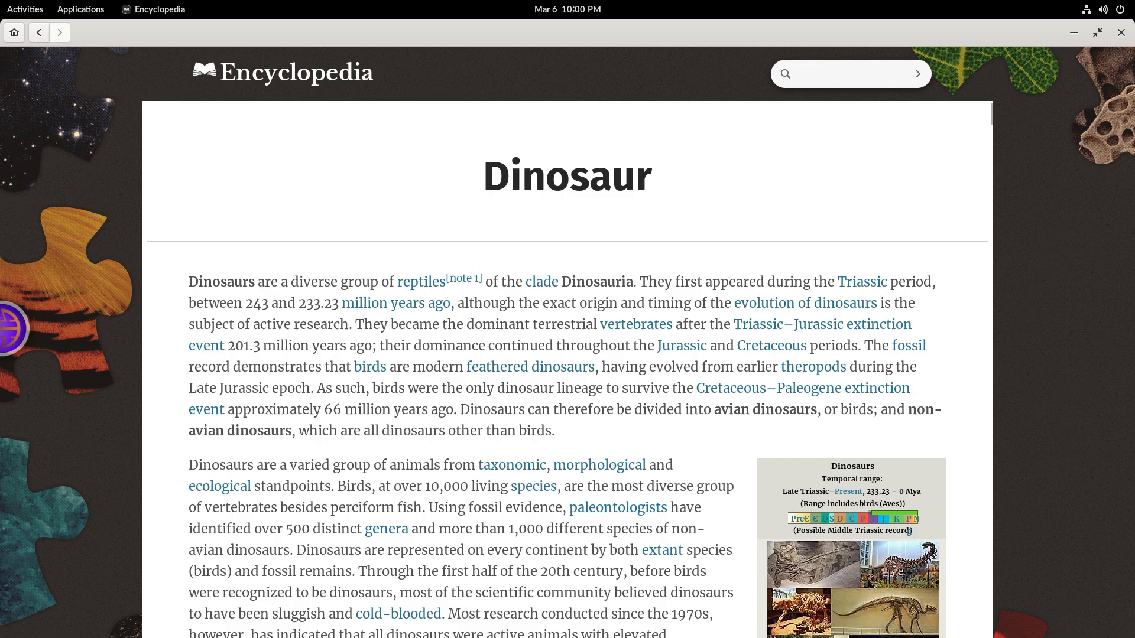
pyautogui.scroll(-3)
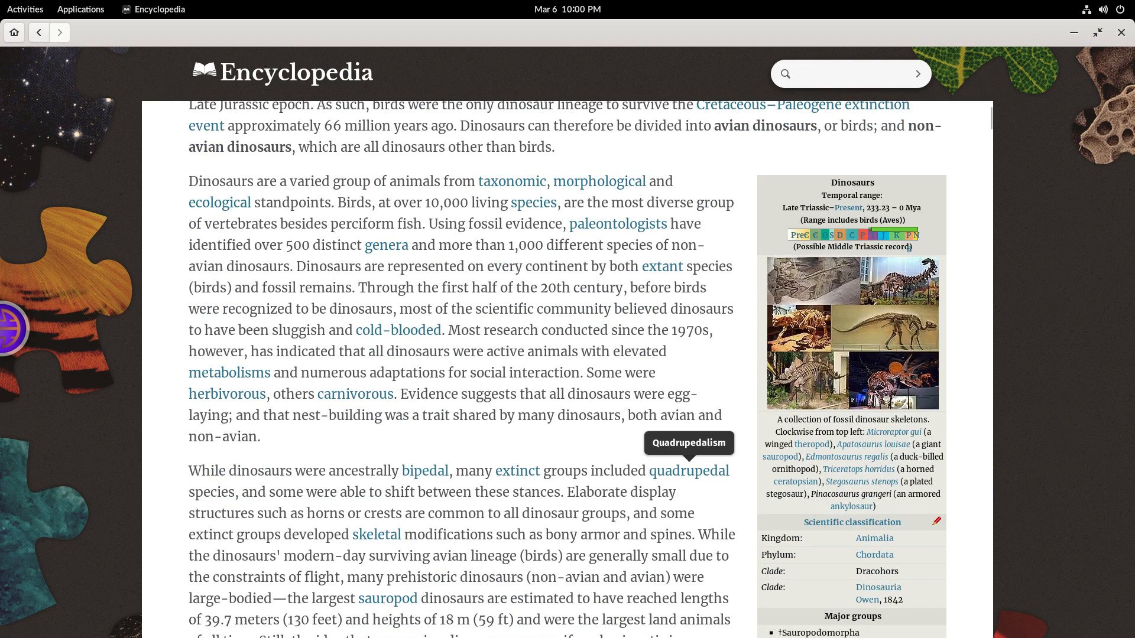
pyautogui.scroll(-3)
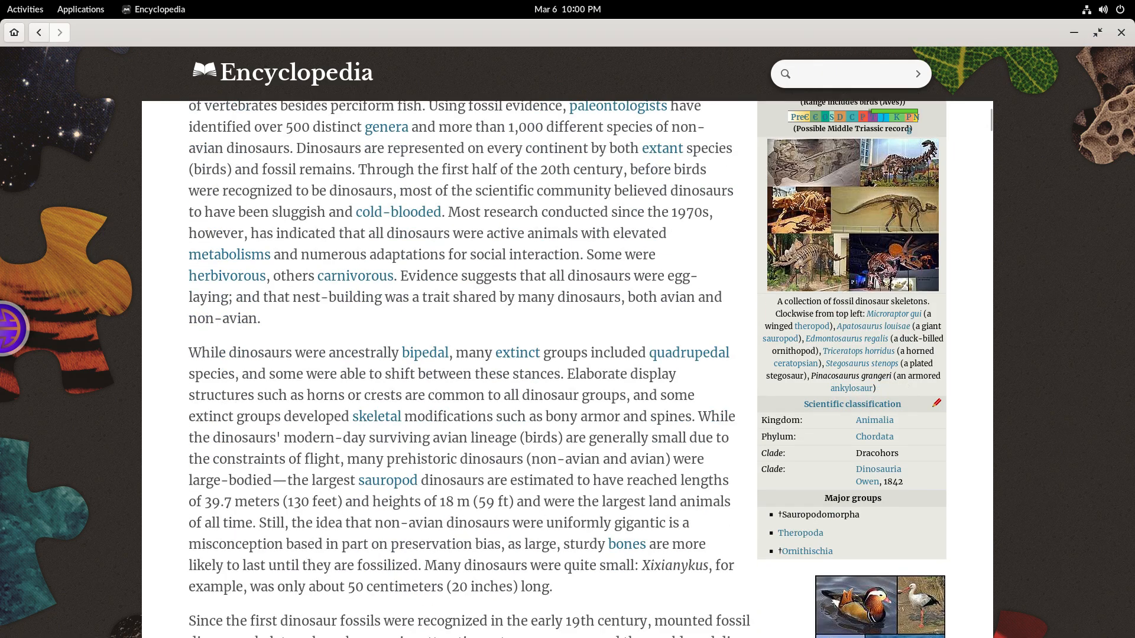
pyautogui.scroll(-3)
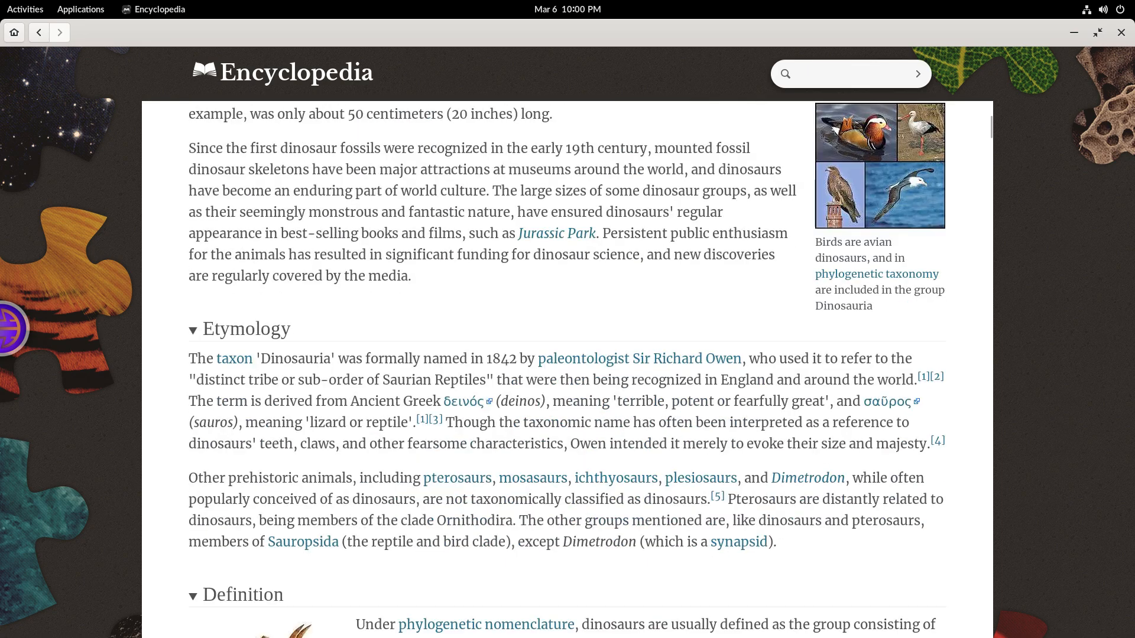
pyautogui.scroll(-3)
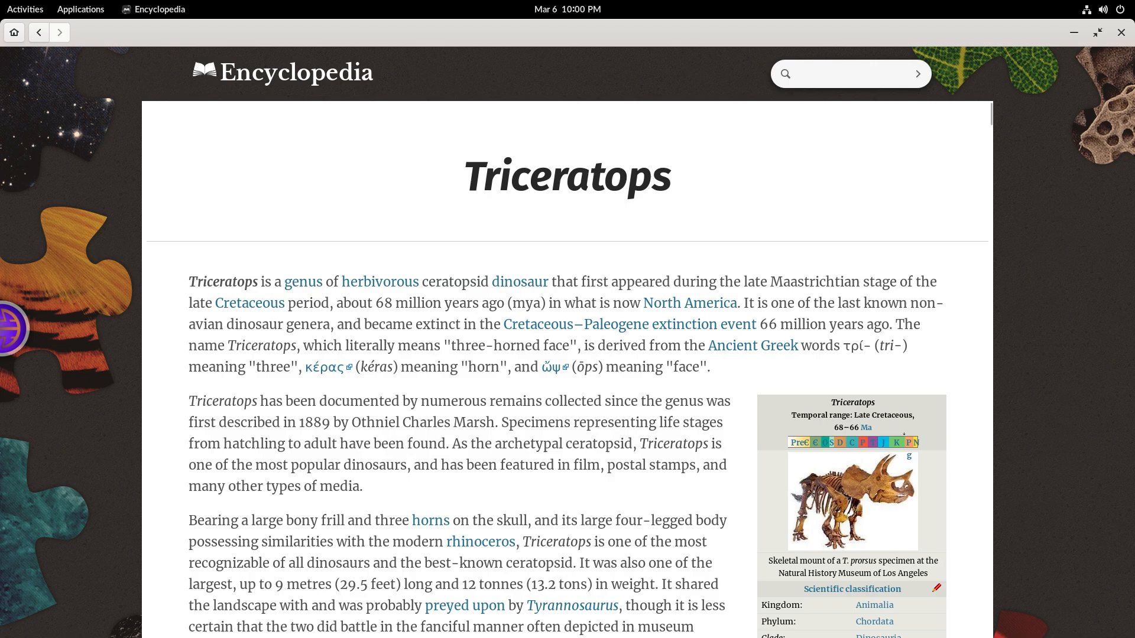
pyautogui.scroll(-3)
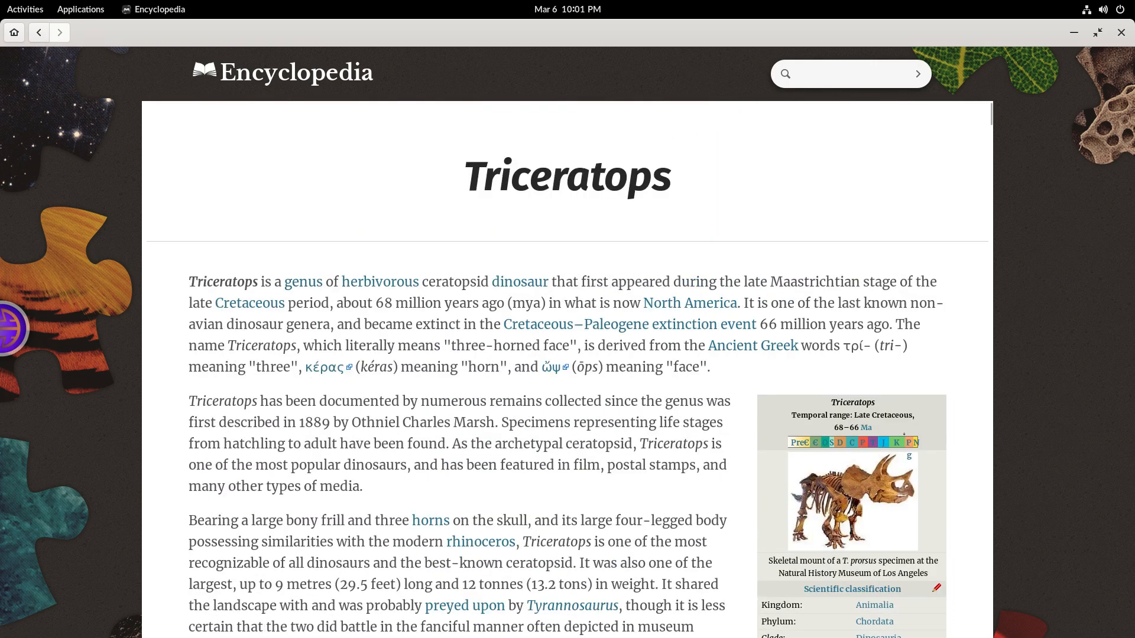
pyautogui.write('ma')
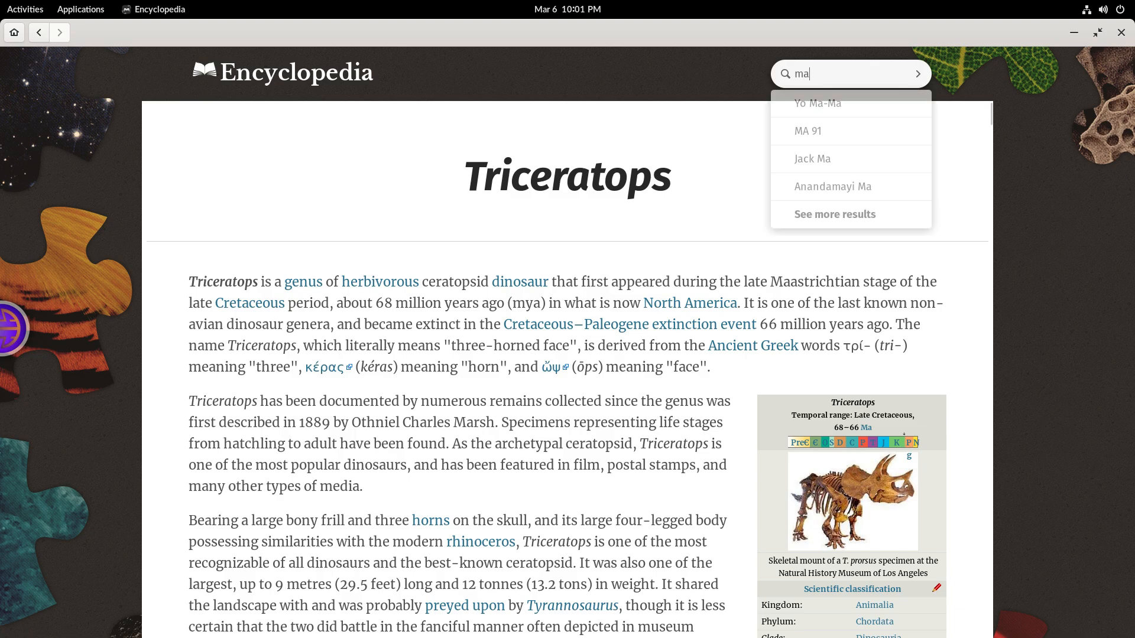
pyautogui.write('yans')
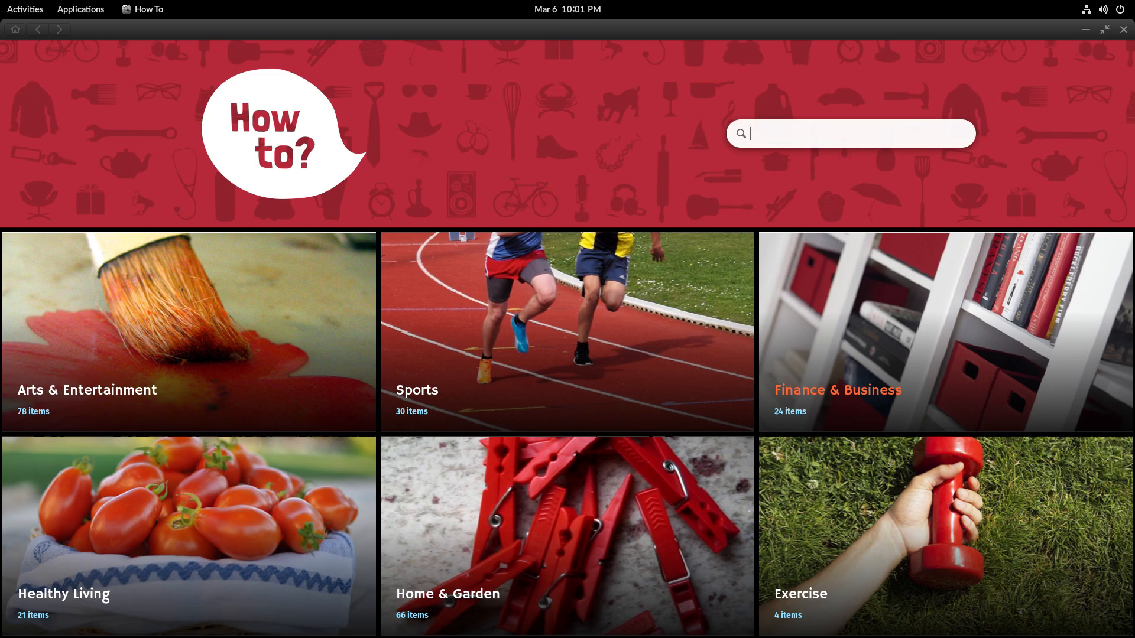
# Open the Sports category and read the Dribble a Basketball guide.
pyautogui.click(567, 333)
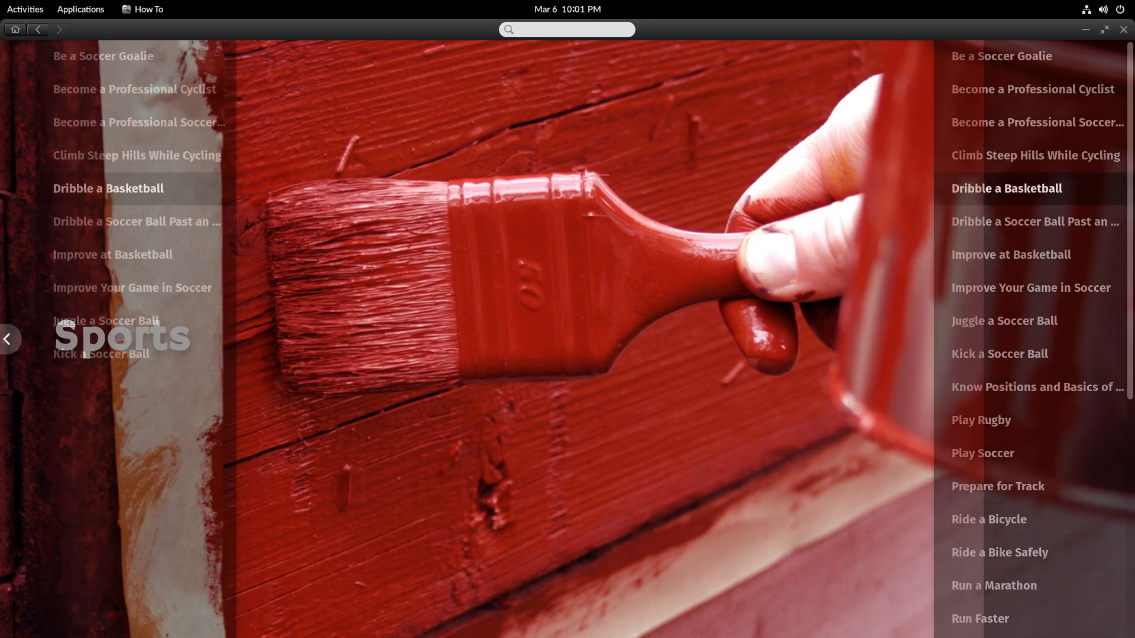
pyautogui.click(108, 188)
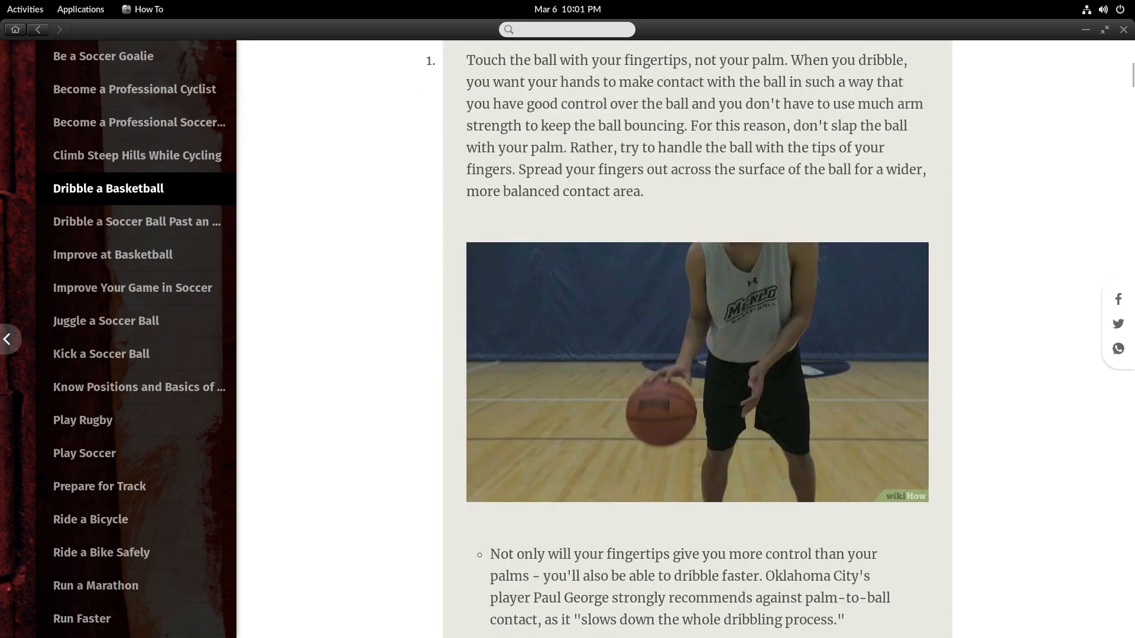
pyautogui.scroll(-3)
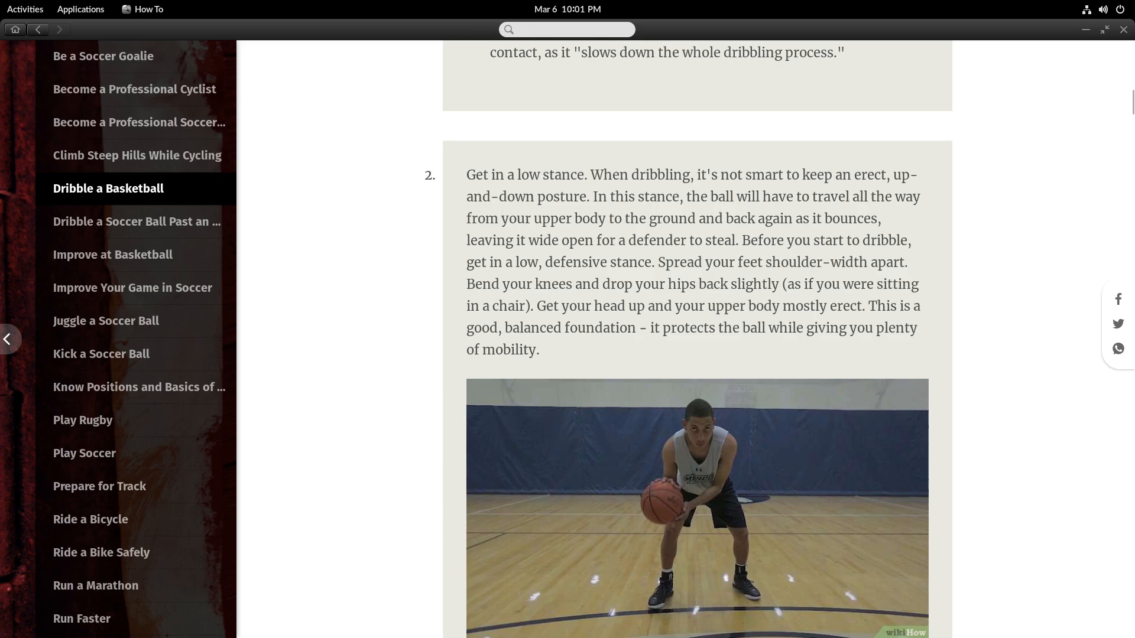
pyautogui.scroll(-3)
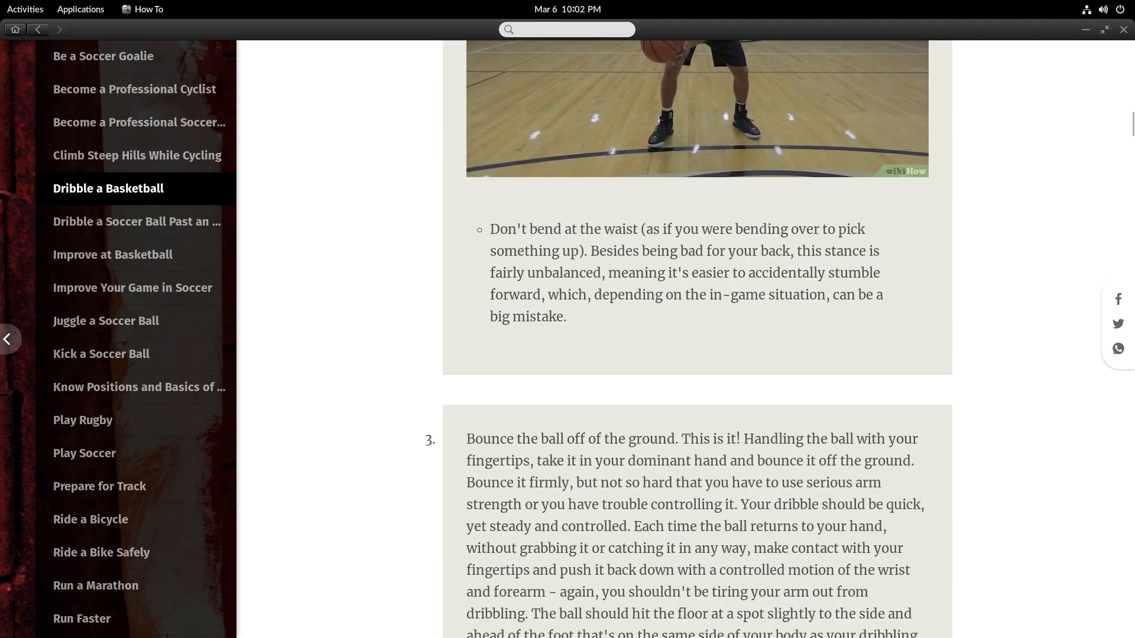
# Open the Play Rugby guide from the sidebar and scroll through it.
pyautogui.click(83, 419)
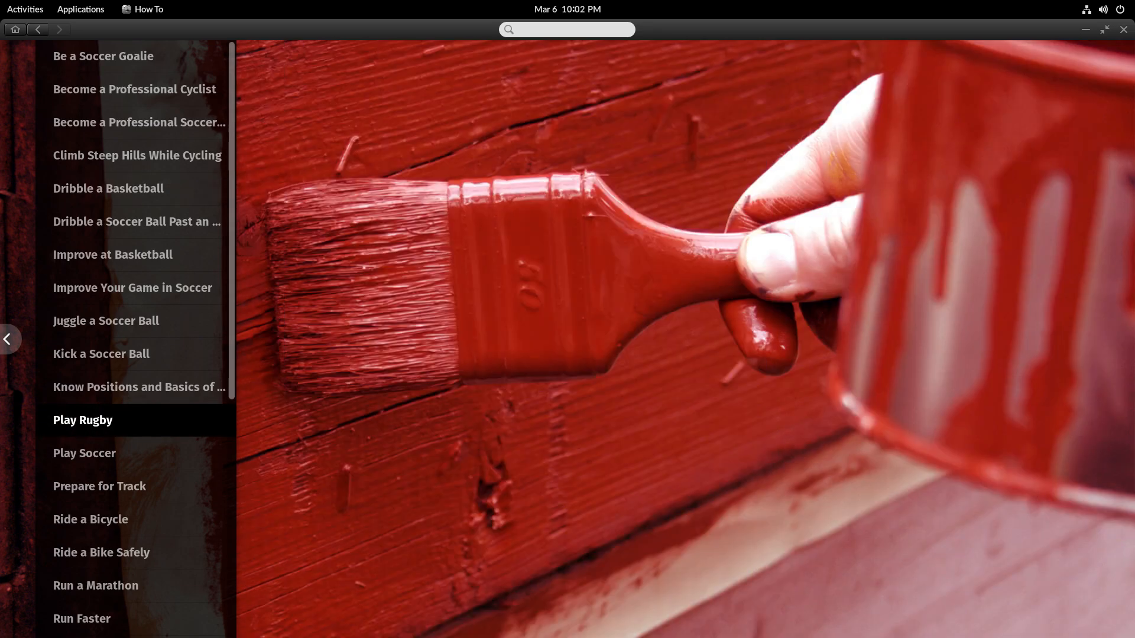
pyautogui.click(82, 420)
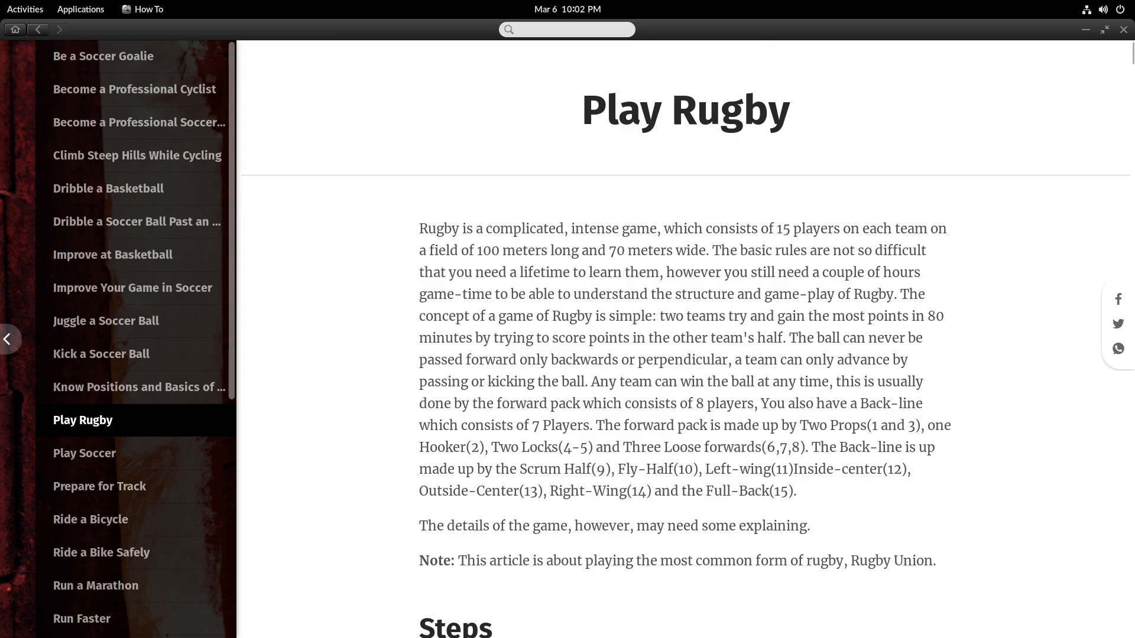
pyautogui.scroll(-3)
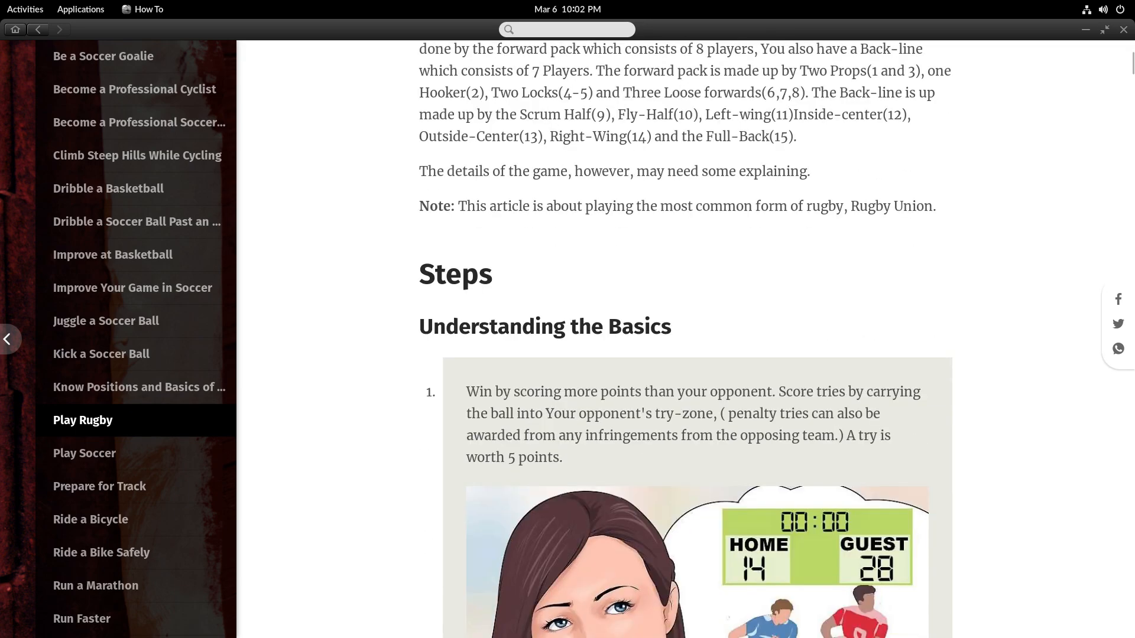
pyautogui.scroll(-3)
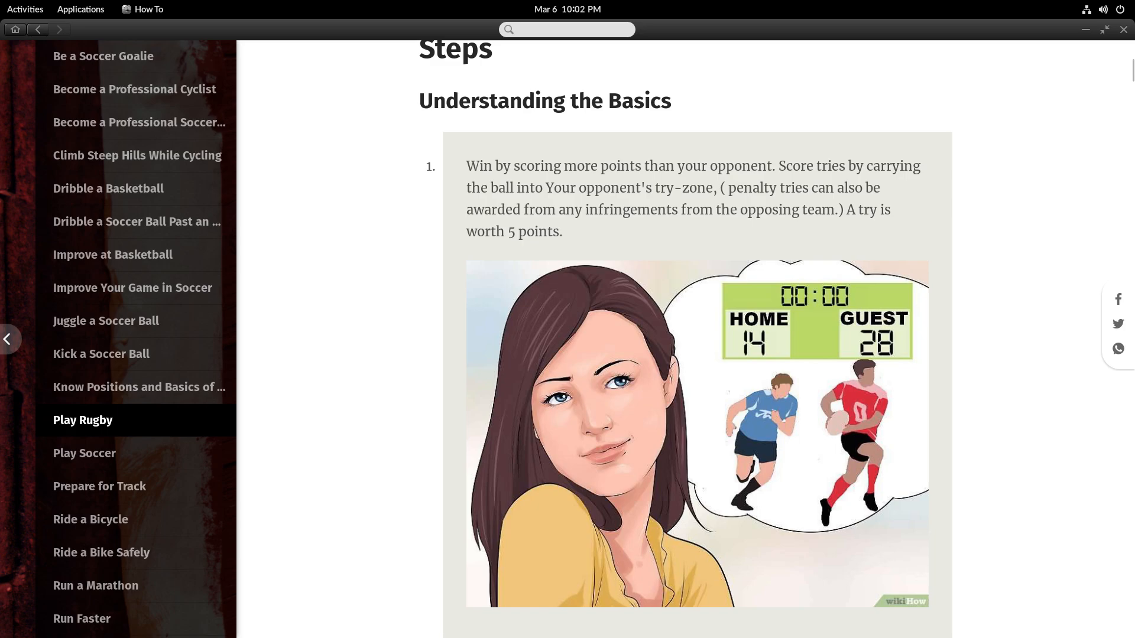
pyautogui.scroll(3)
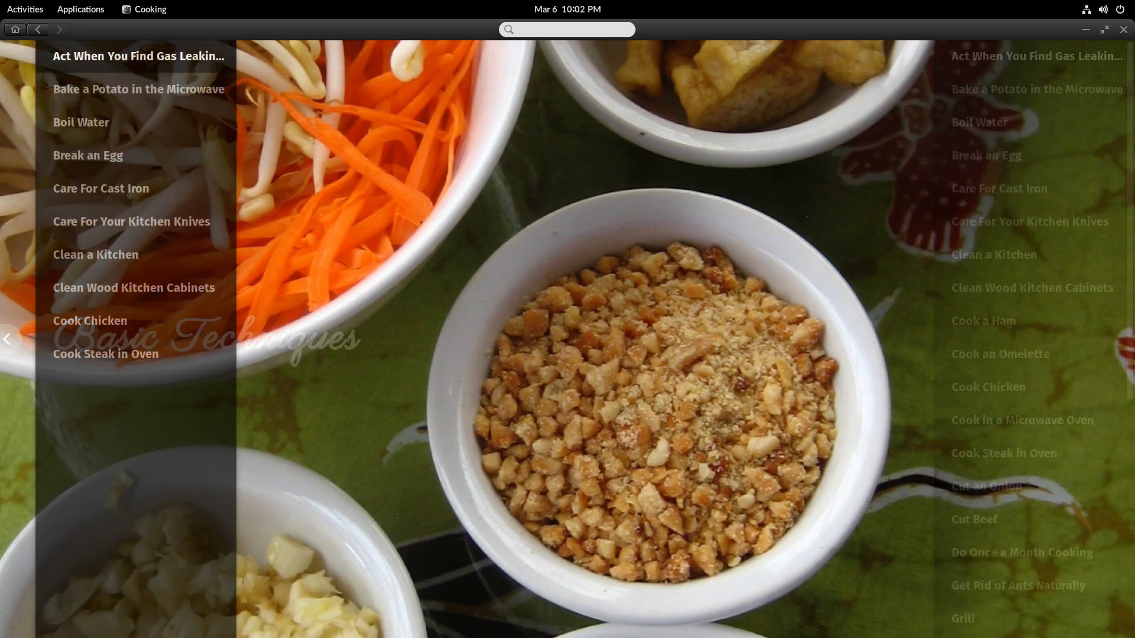
# Read the kitchen gas-leak guide and the Cook Chicken guide.
pyautogui.click(138, 56)
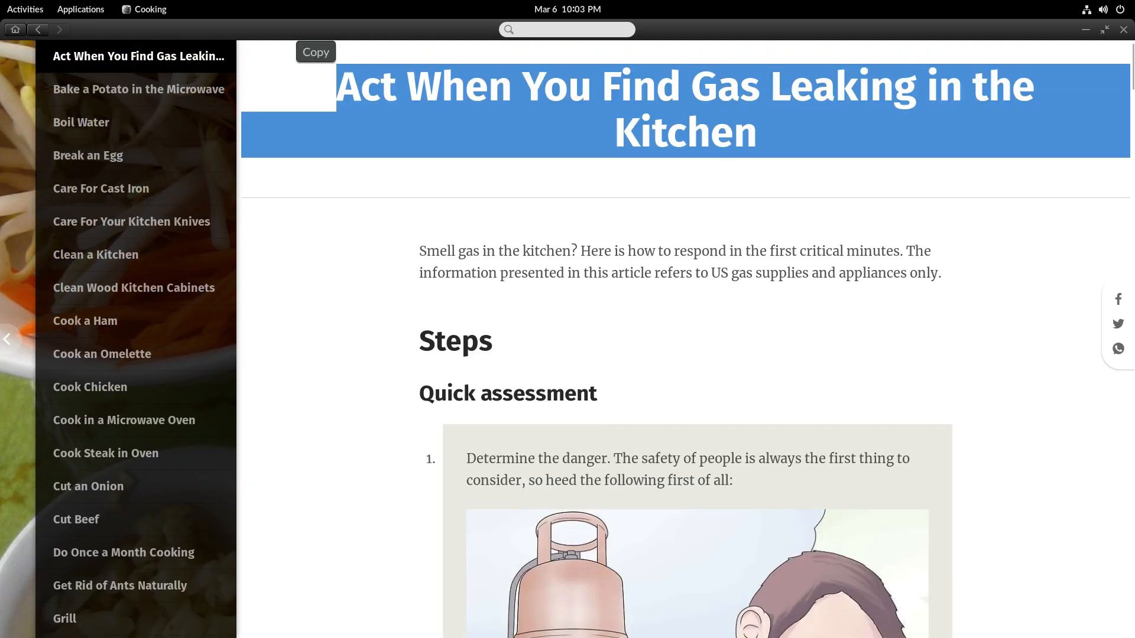
pyautogui.scroll(-3)
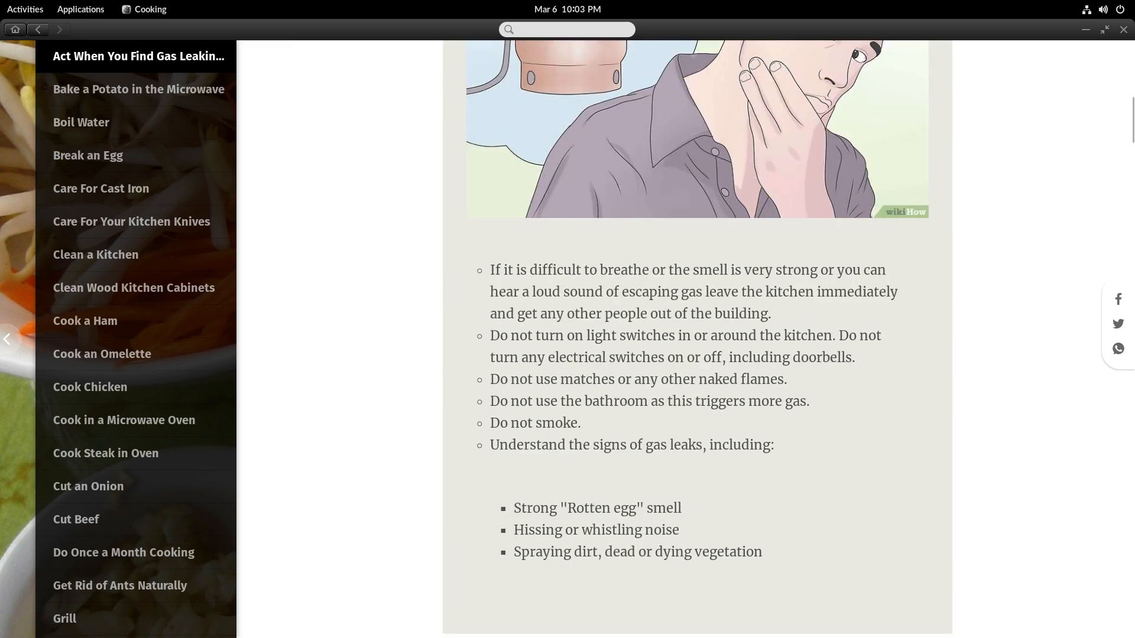
pyautogui.click(90, 387)
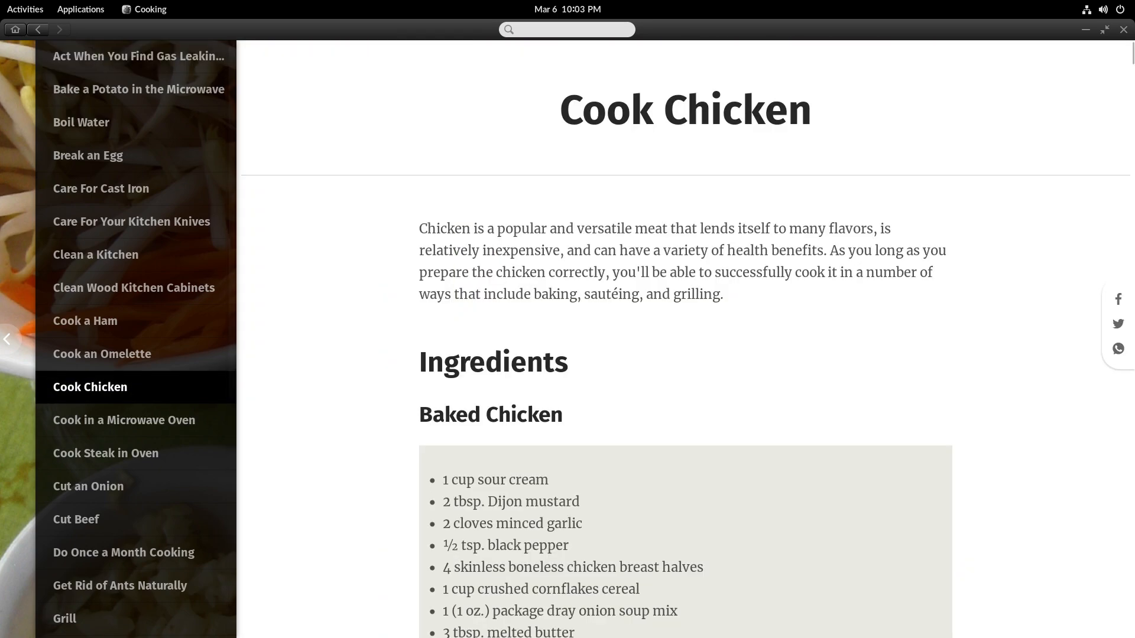
pyautogui.scroll(-3)
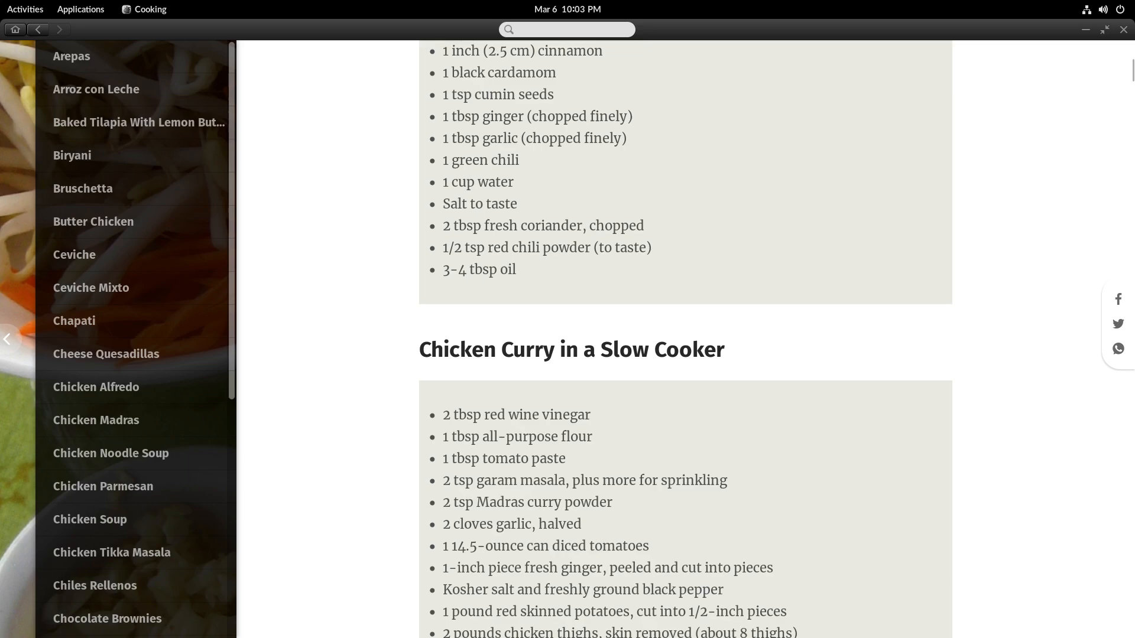
# Read the Chicken Soup recipe, then bring up the WikiArt artwork gallery.
pyautogui.click(90, 519)
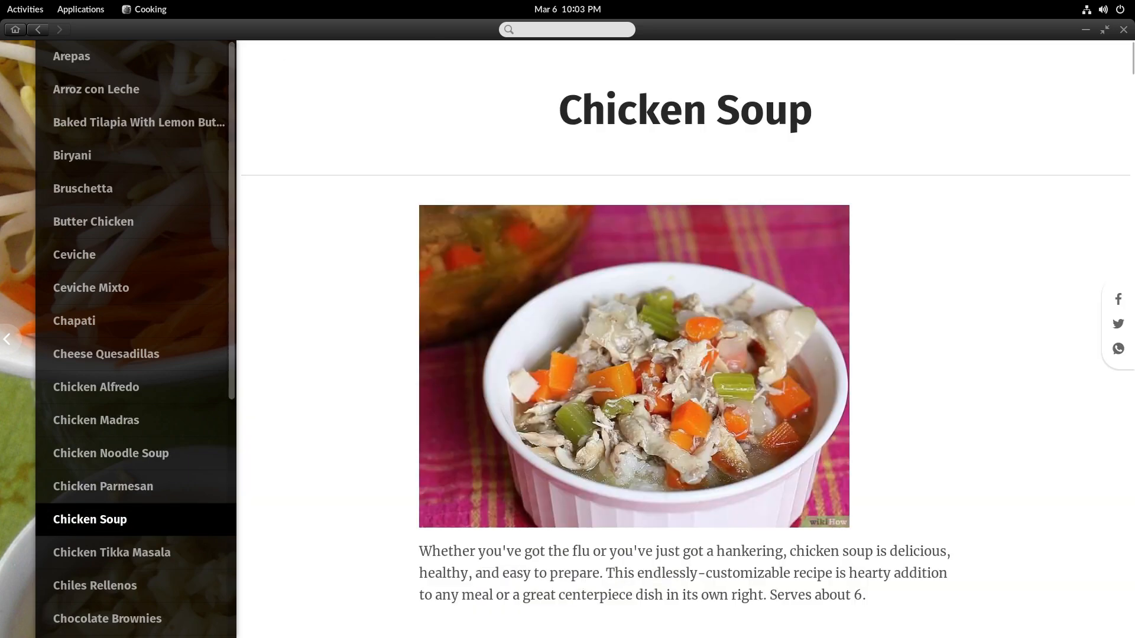
pyautogui.scroll(-3)
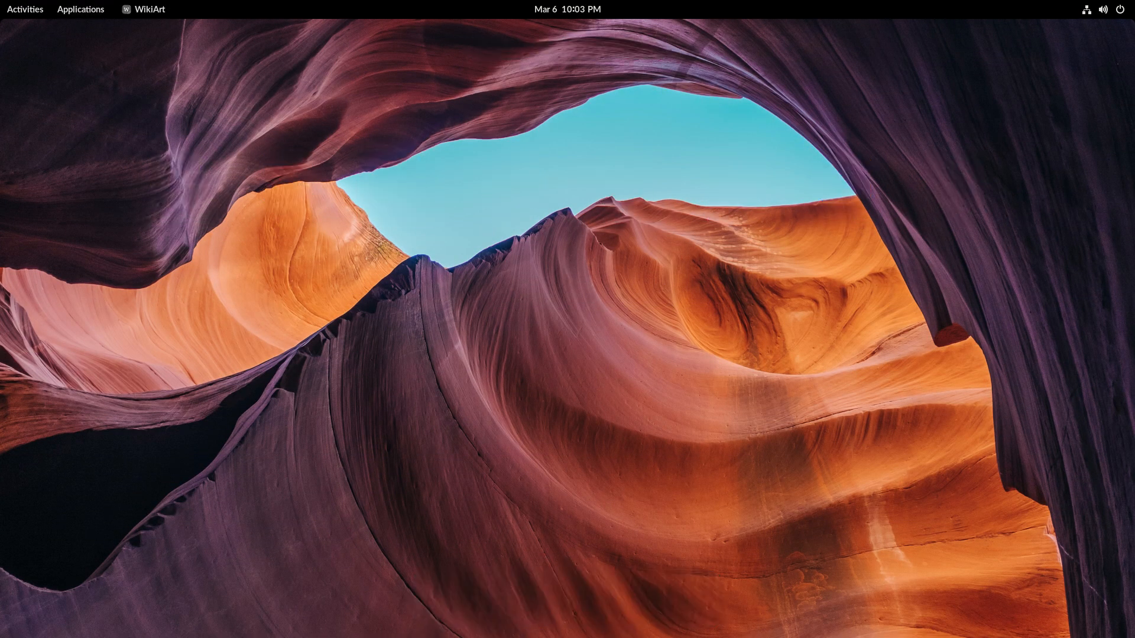
pyautogui.click(143, 9)
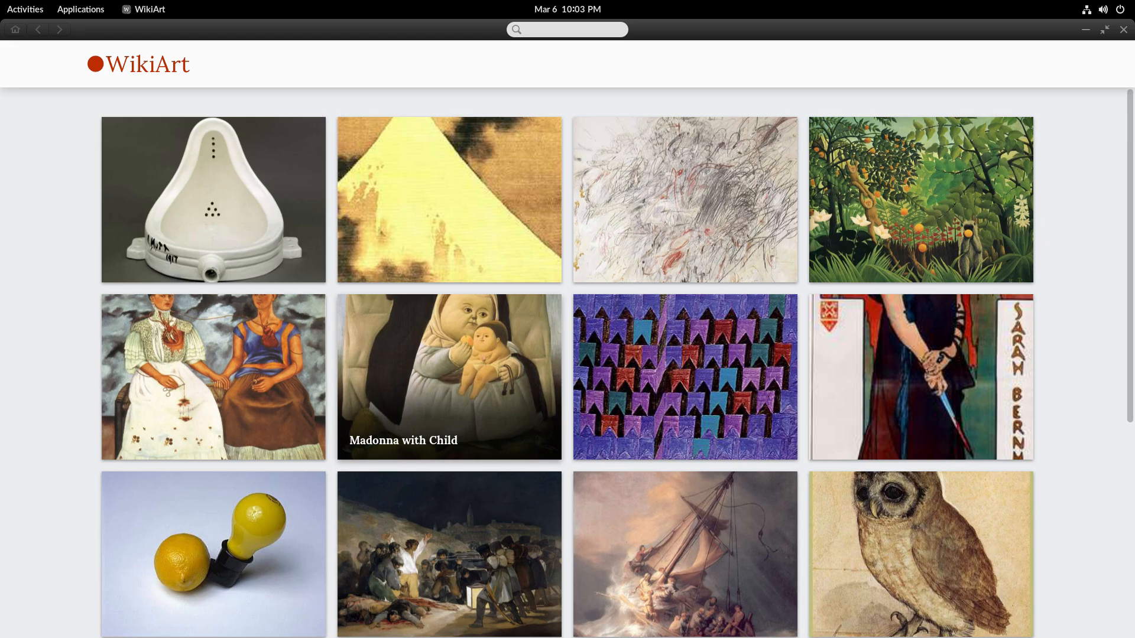
pyautogui.click(449, 377)
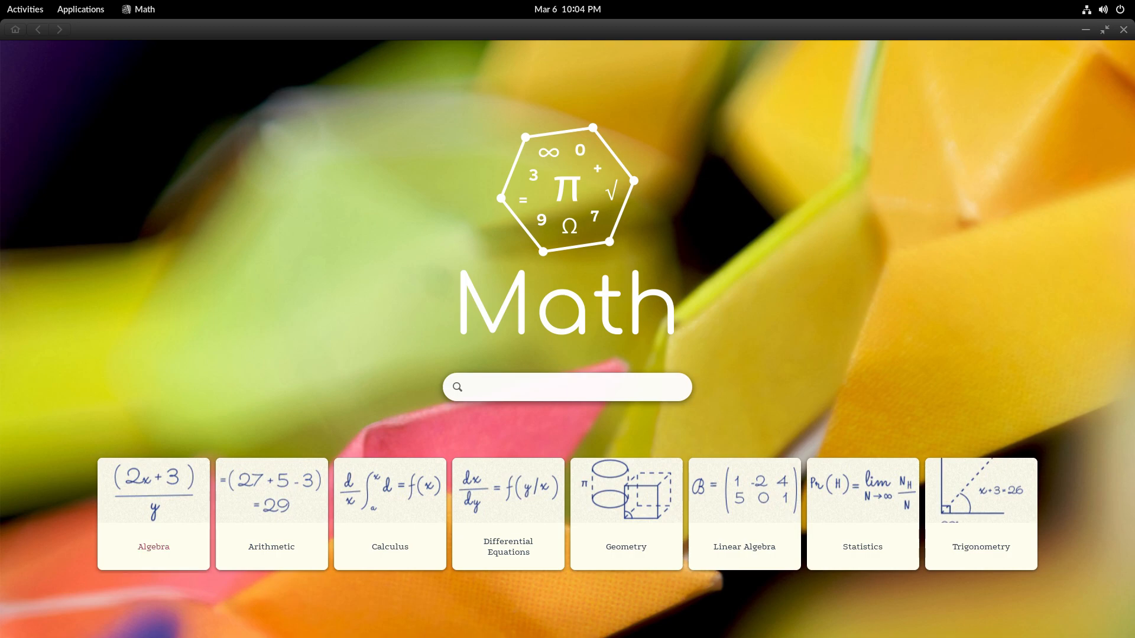
# Open the Abstract algebra article and jump to its Basic concepts and Applications sections.
pyautogui.click(153, 514)
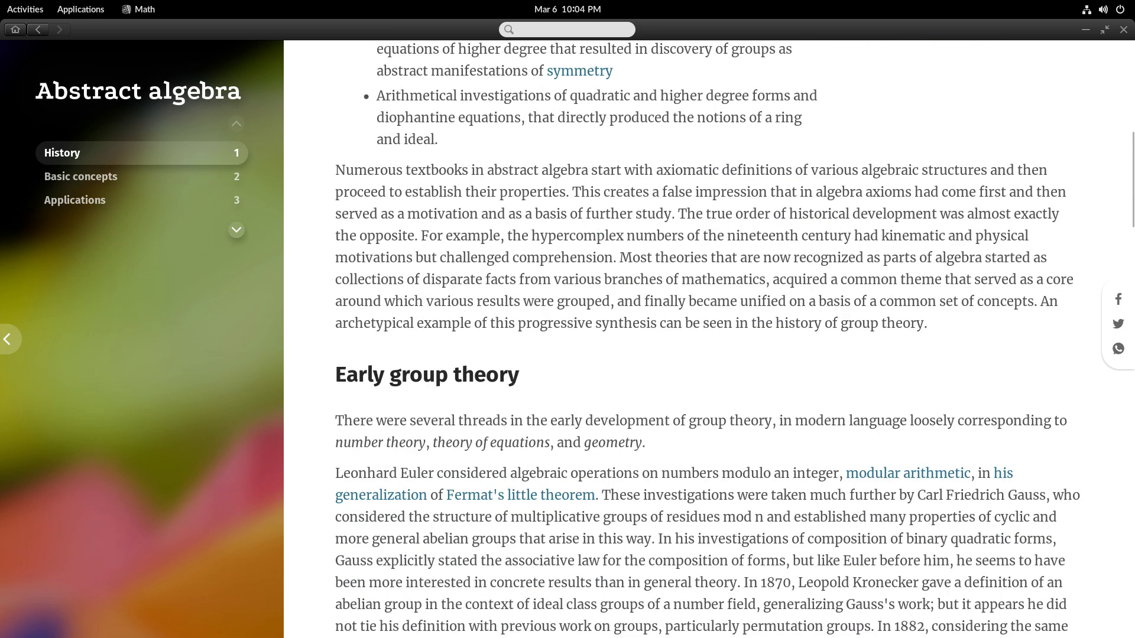
pyautogui.click(80, 176)
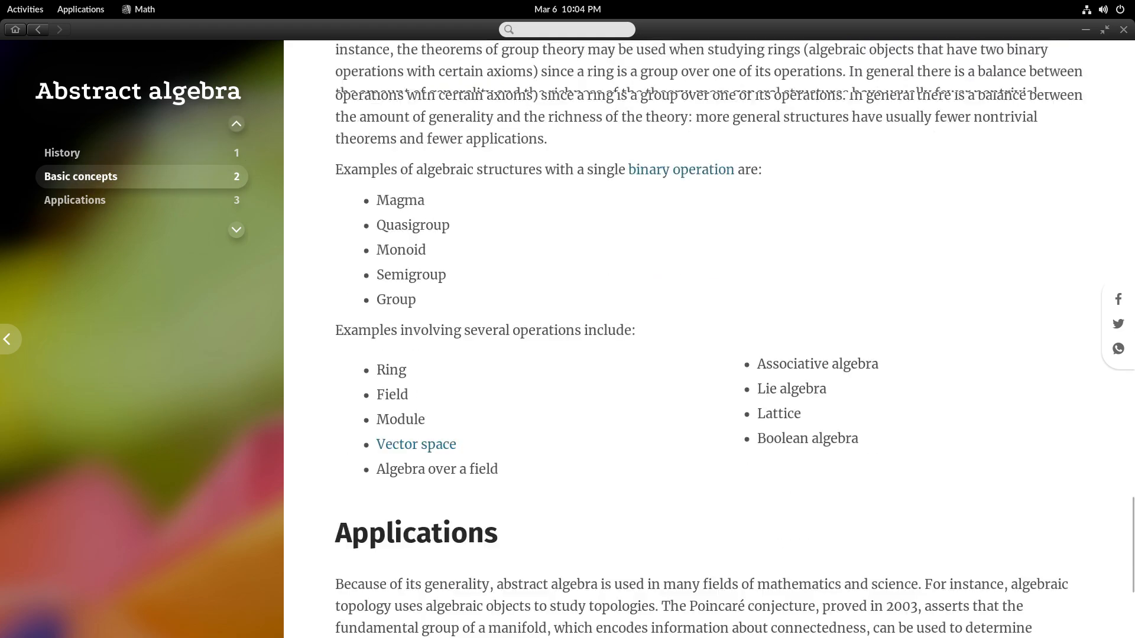
pyautogui.click(38, 29)
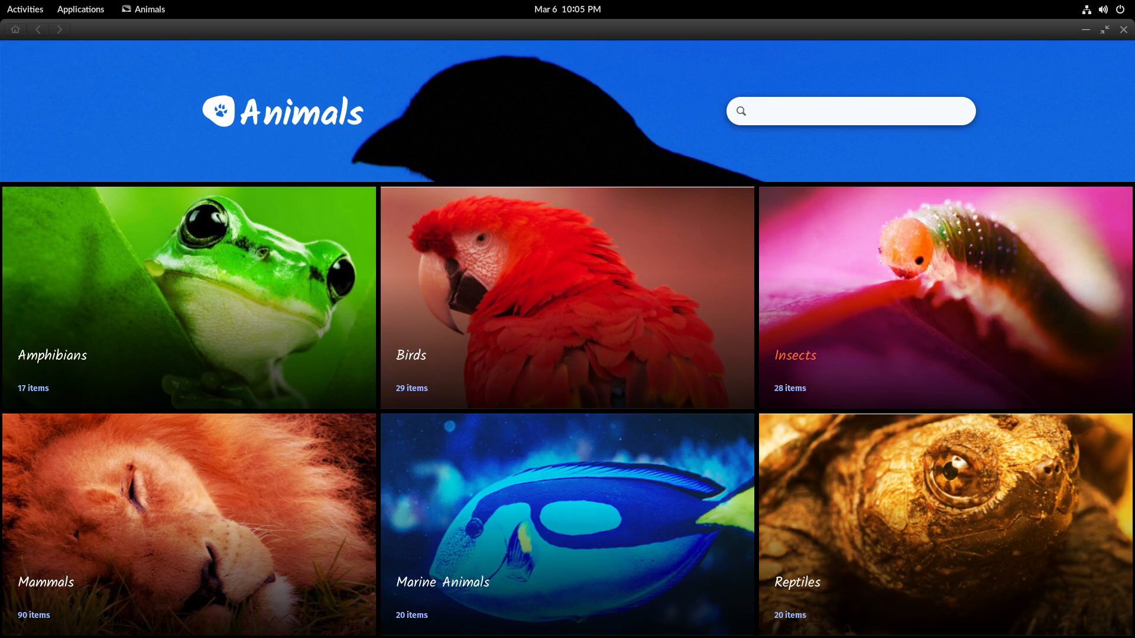
# Browse the Marine Animals species list, then close the Animals app.
pyautogui.click(568, 524)
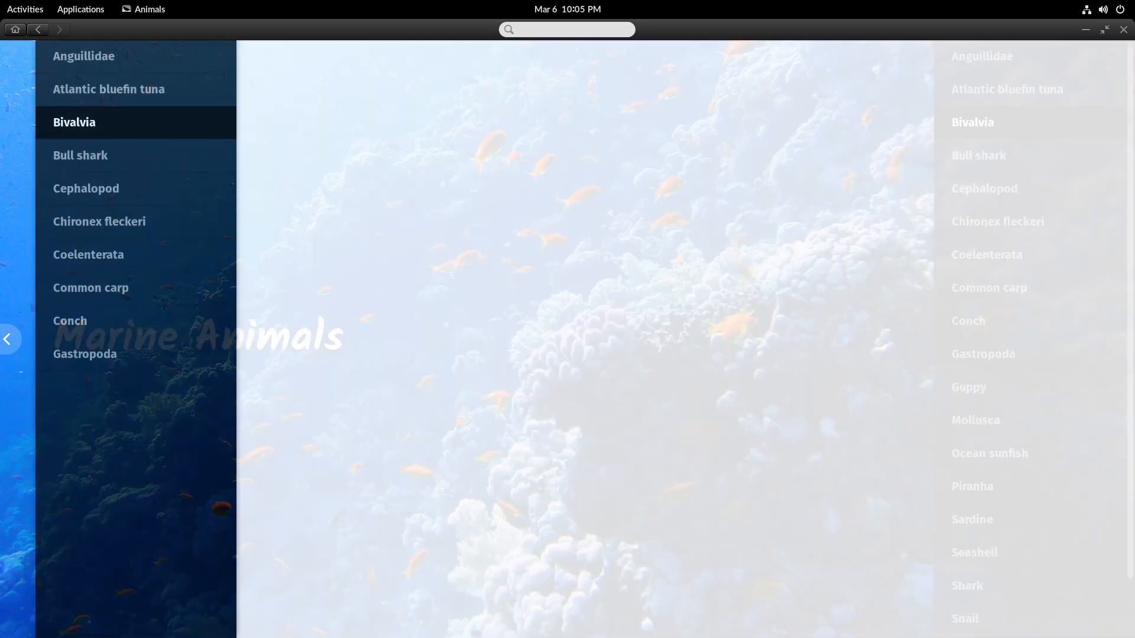
pyautogui.click(74, 122)
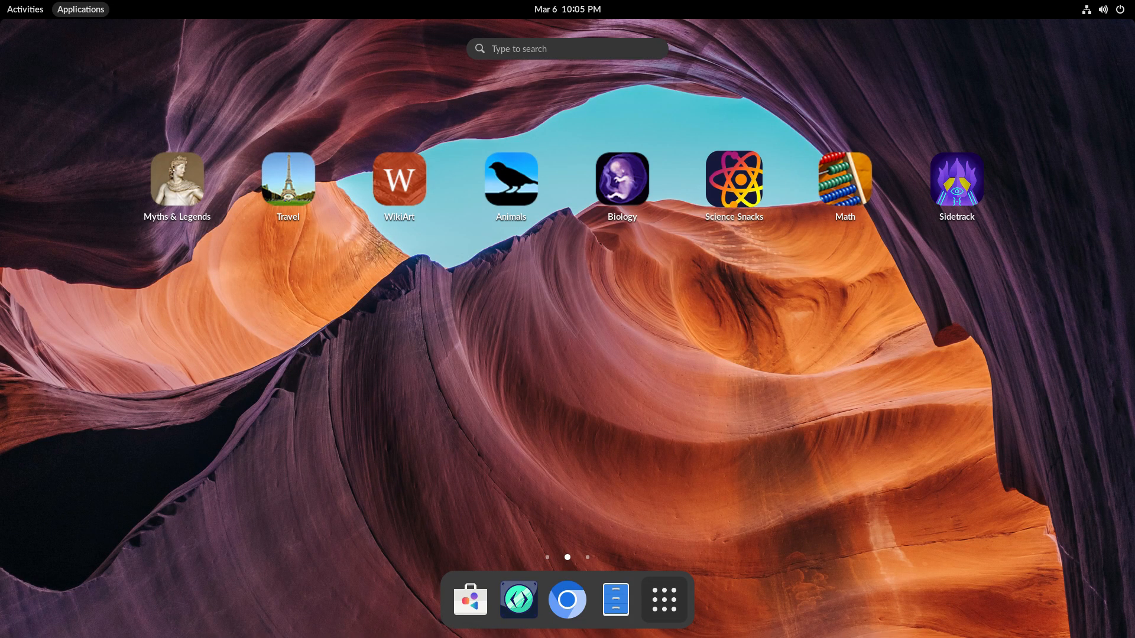
pyautogui.hscroll(-3)
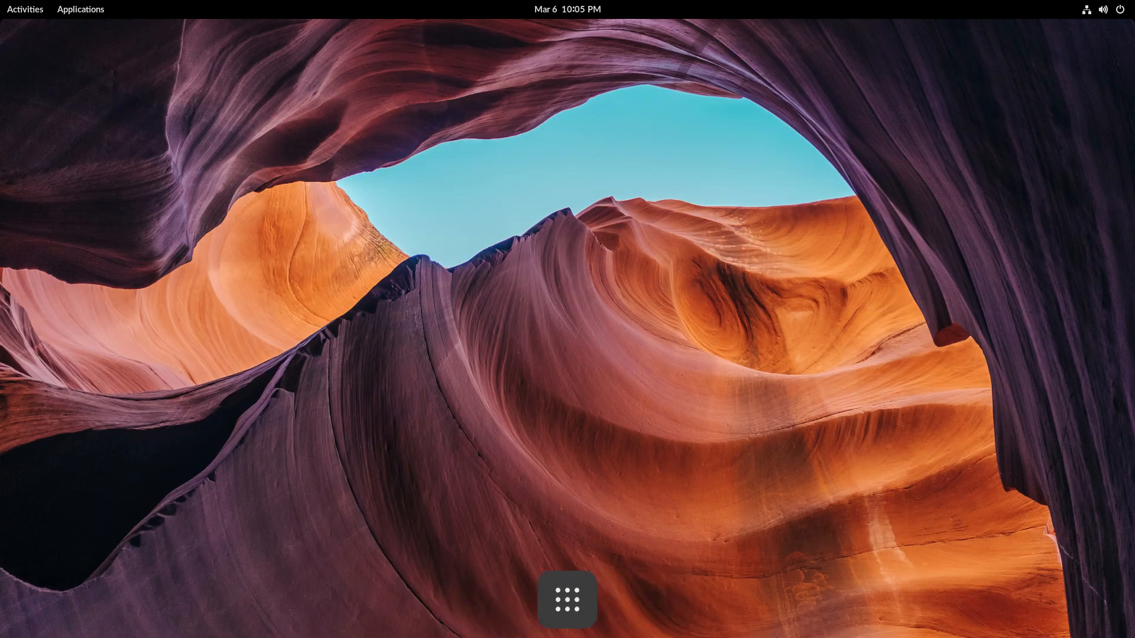
# Launch HTML Tutorials and read the 3.4 HTML Images lesson under Content.
pyautogui.click(567, 599)
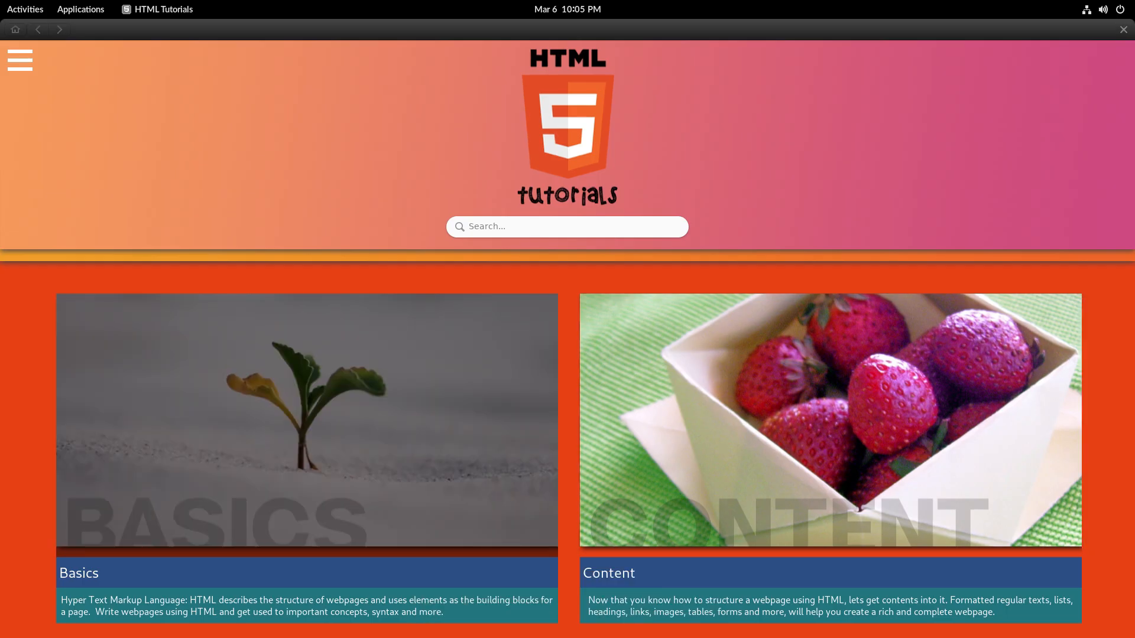
pyautogui.click(829, 419)
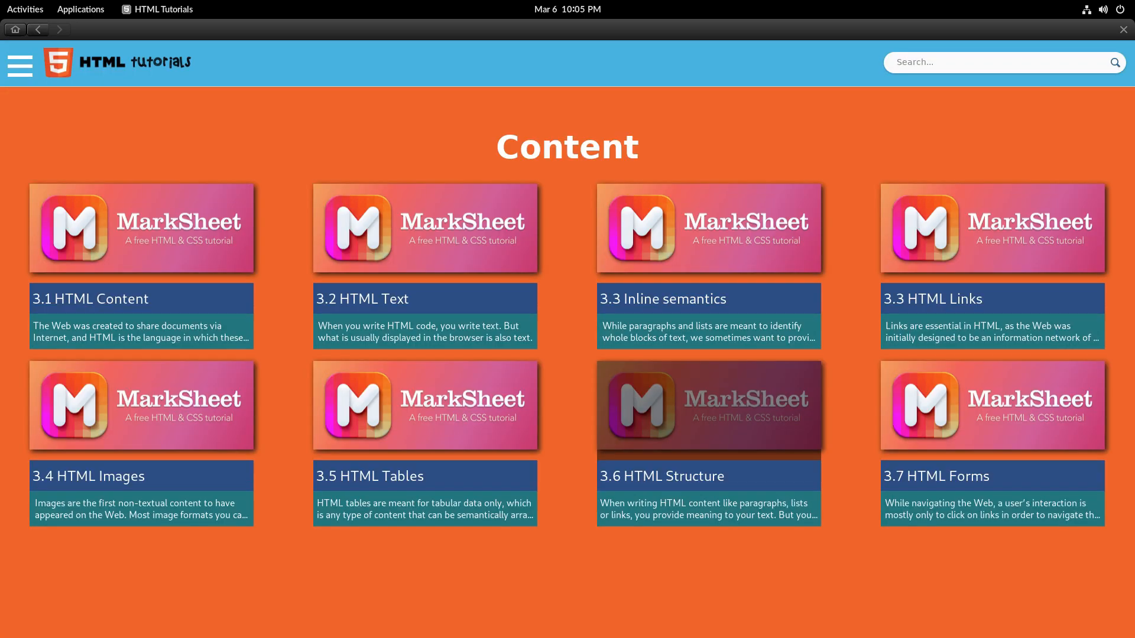
pyautogui.click(709, 405)
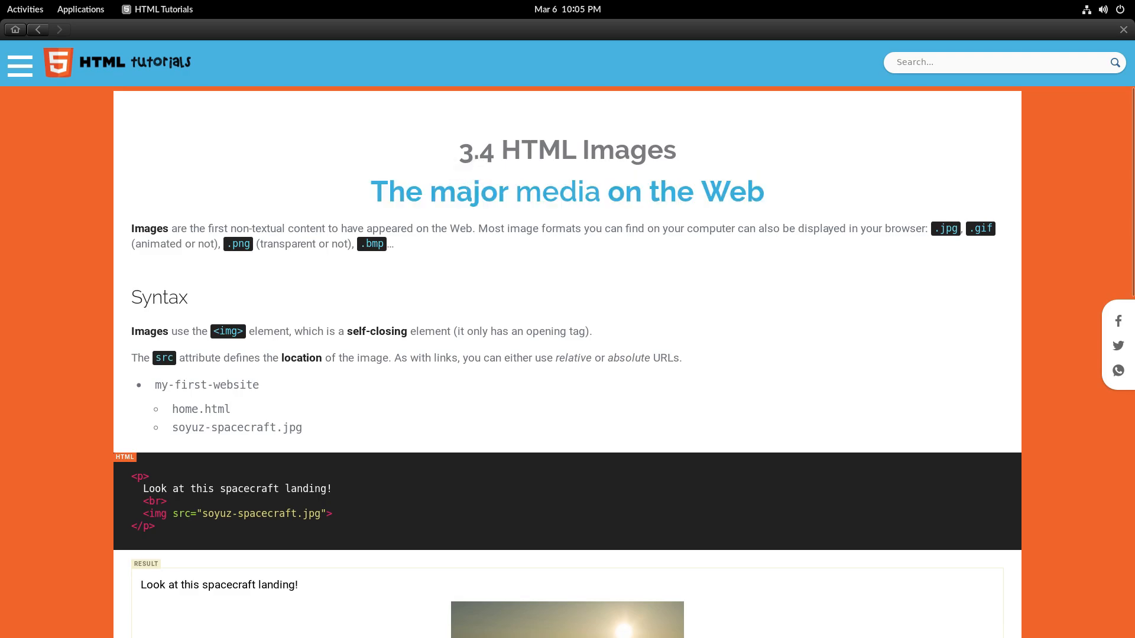
pyautogui.scroll(-3)
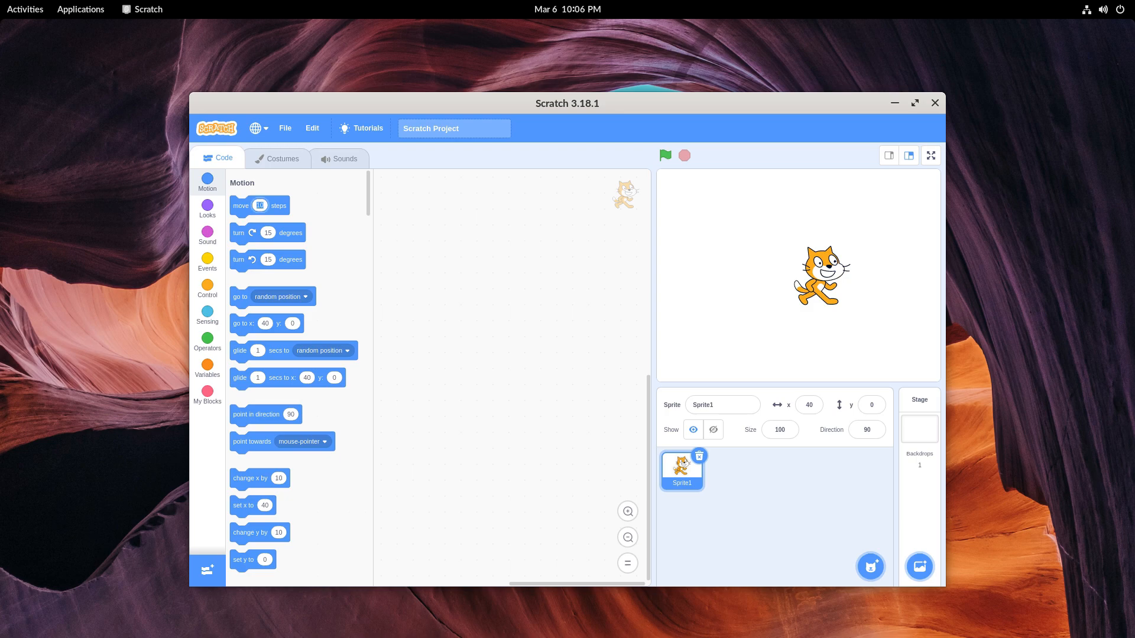
# Change the move block from 100 to 5 steps, reposition the cat, and make it say Hello!
pyautogui.write('100')
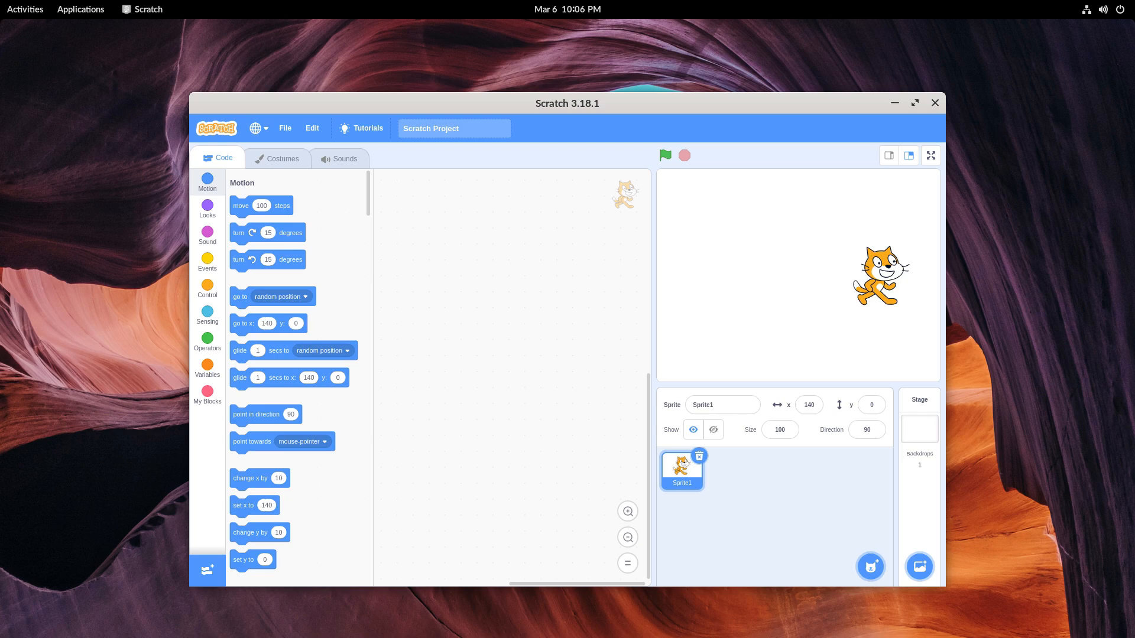
pyautogui.write('5')
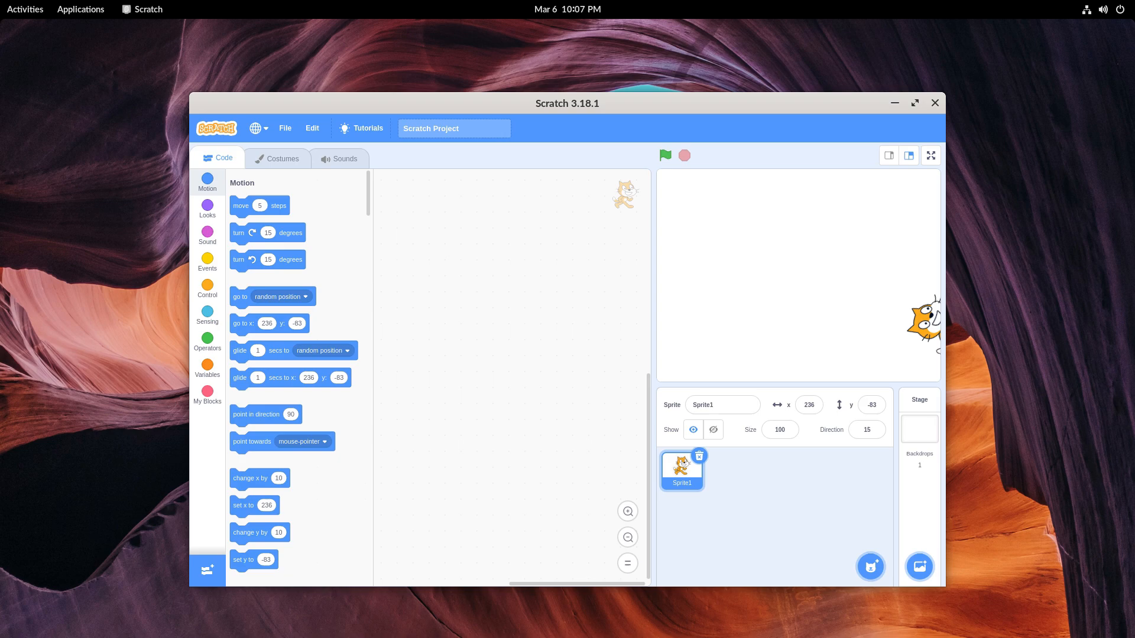
pyautogui.moveTo(926, 326); pyautogui.dragTo(746, 325)
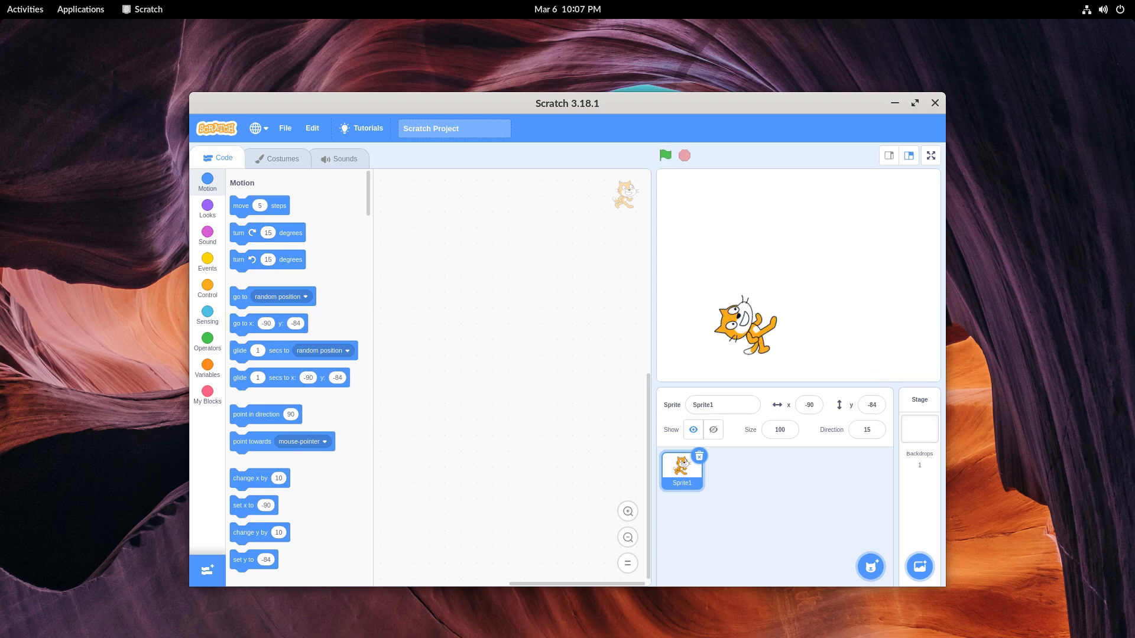
pyautogui.click(664, 155)
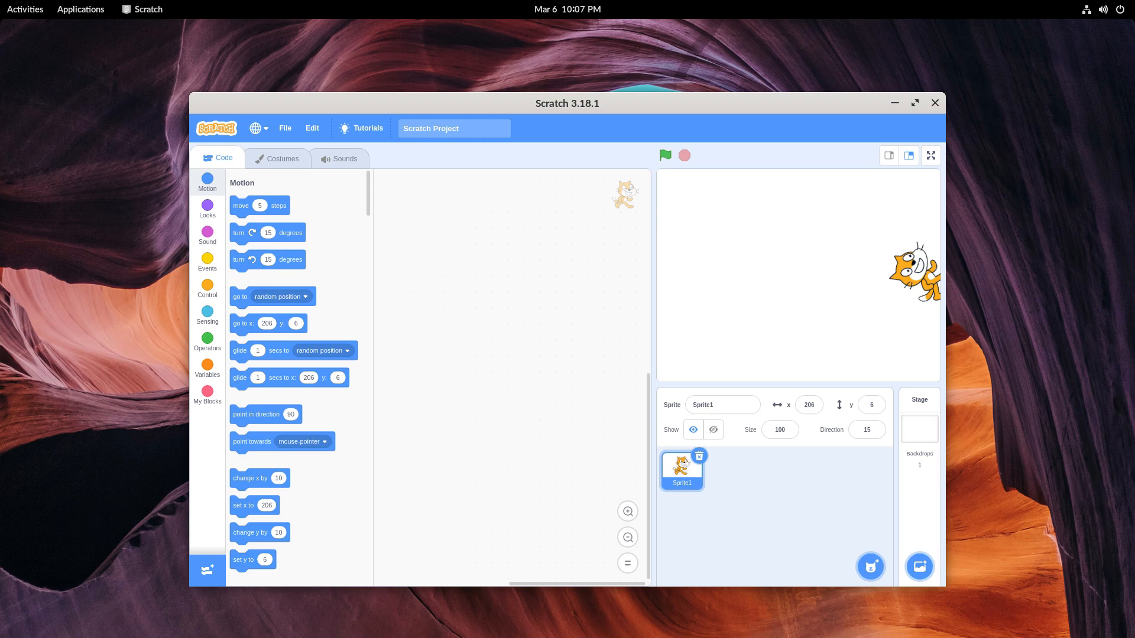
pyautogui.click(207, 209)
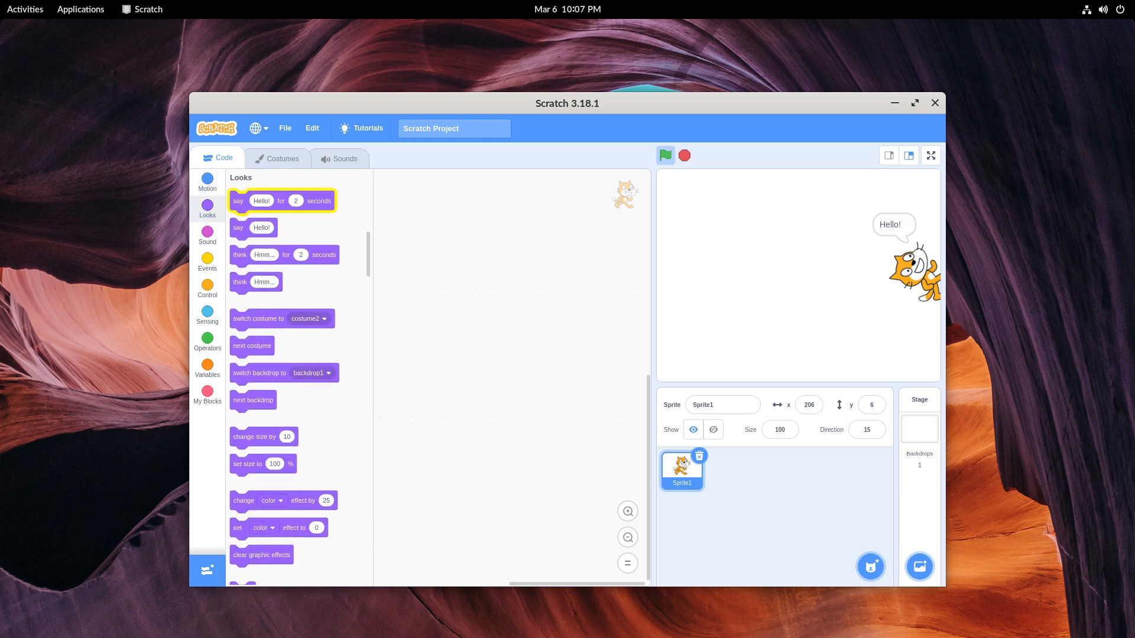
pyautogui.click(664, 154)
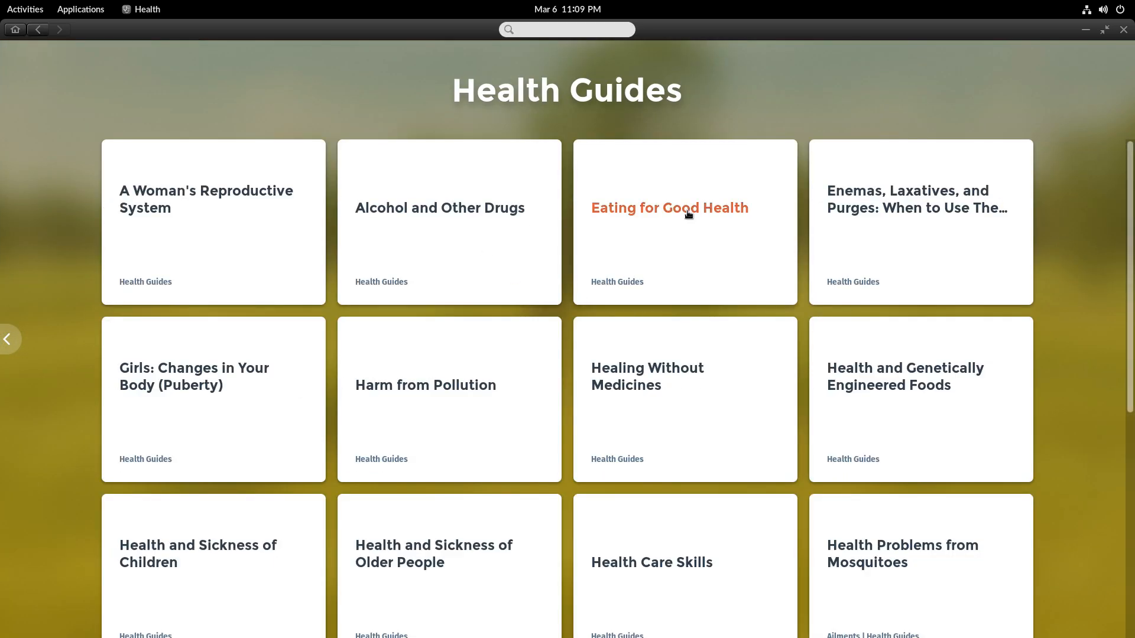
# Read the Healing Without Medicines guide and return to the Health home screen.
pyautogui.scroll(-3)
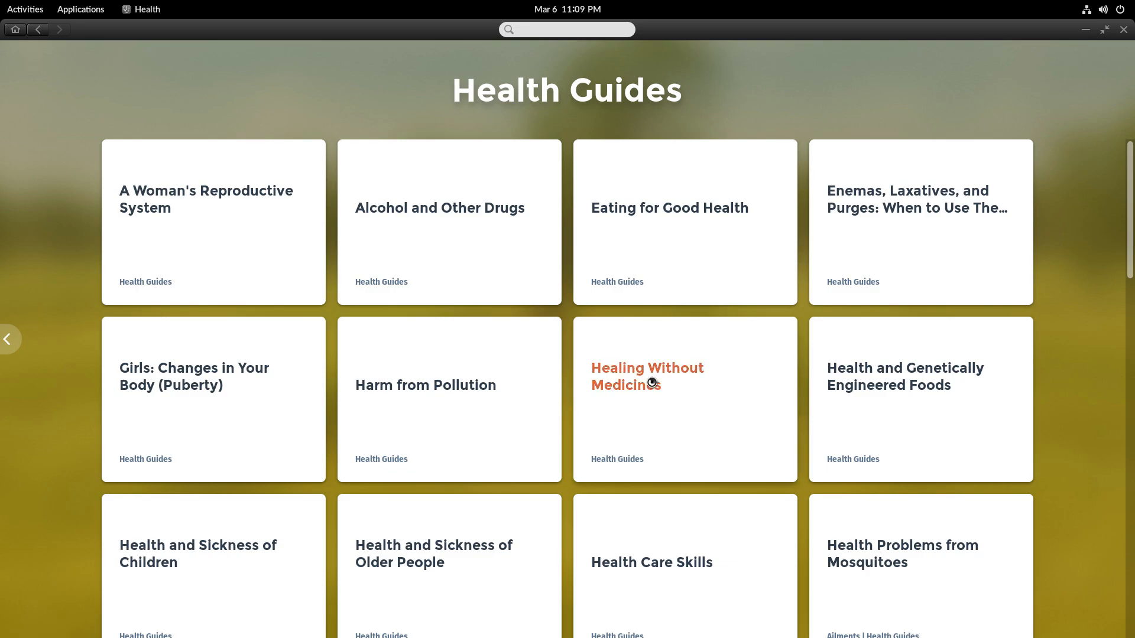
pyautogui.click(646, 376)
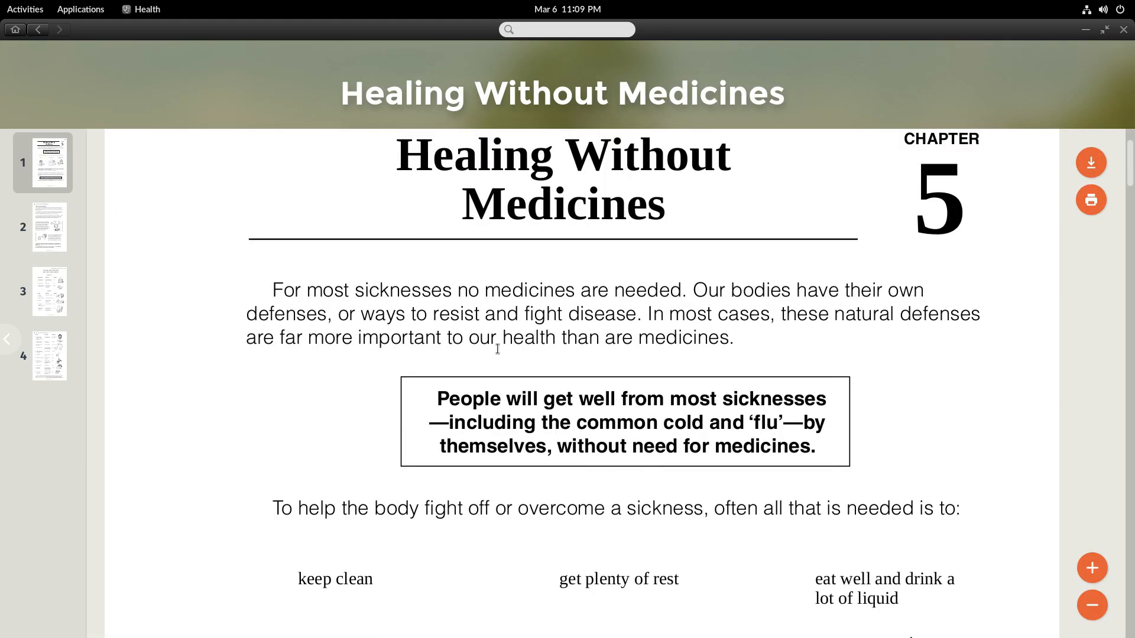
pyautogui.click(37, 30)
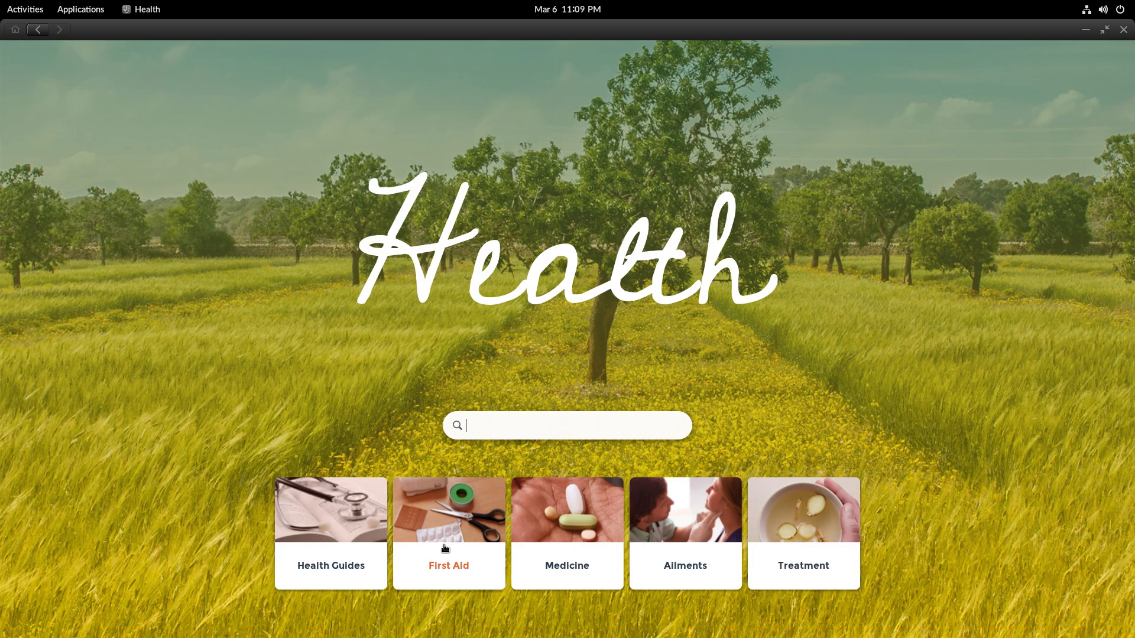
# Read the First Aid Bandages article and return to the Health home screen.
pyautogui.click(448, 533)
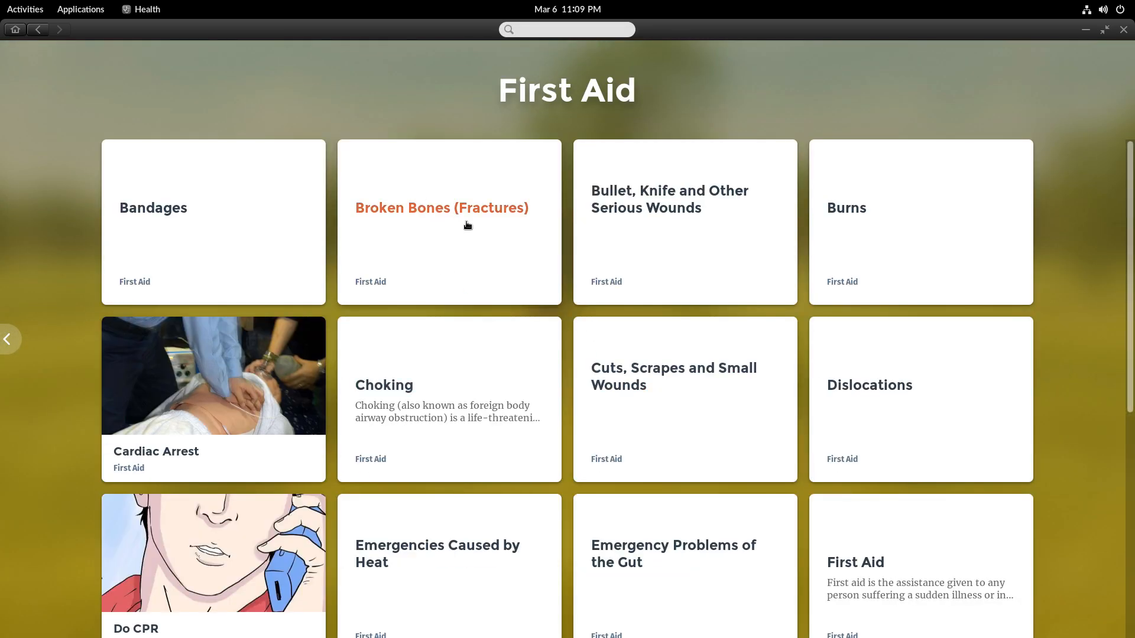
pyautogui.click(213, 222)
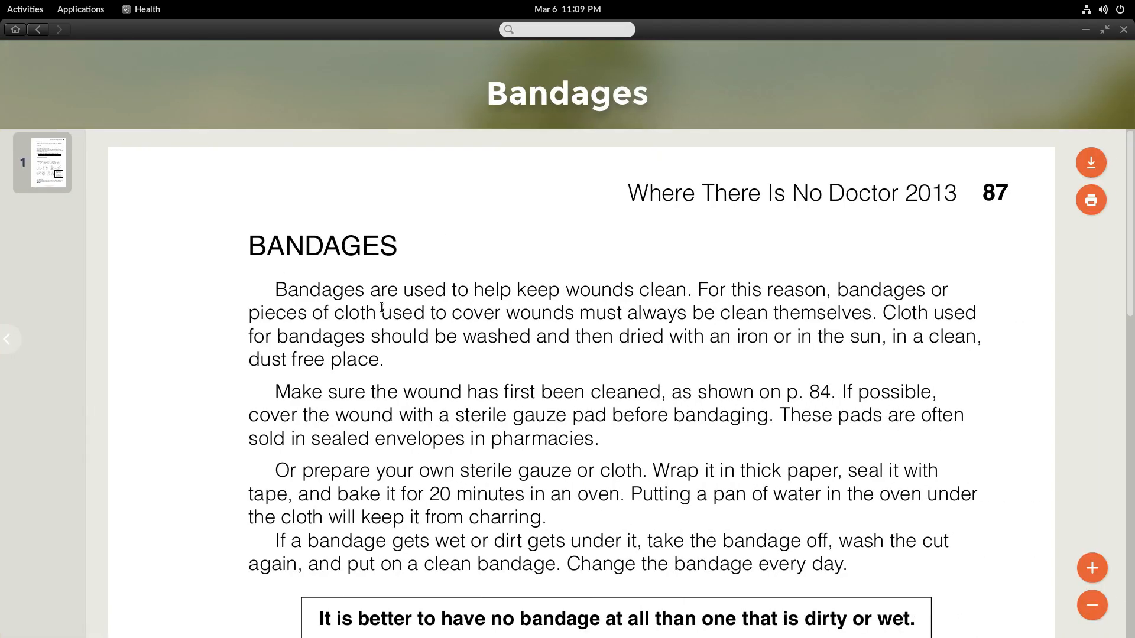
pyautogui.scroll(-3)
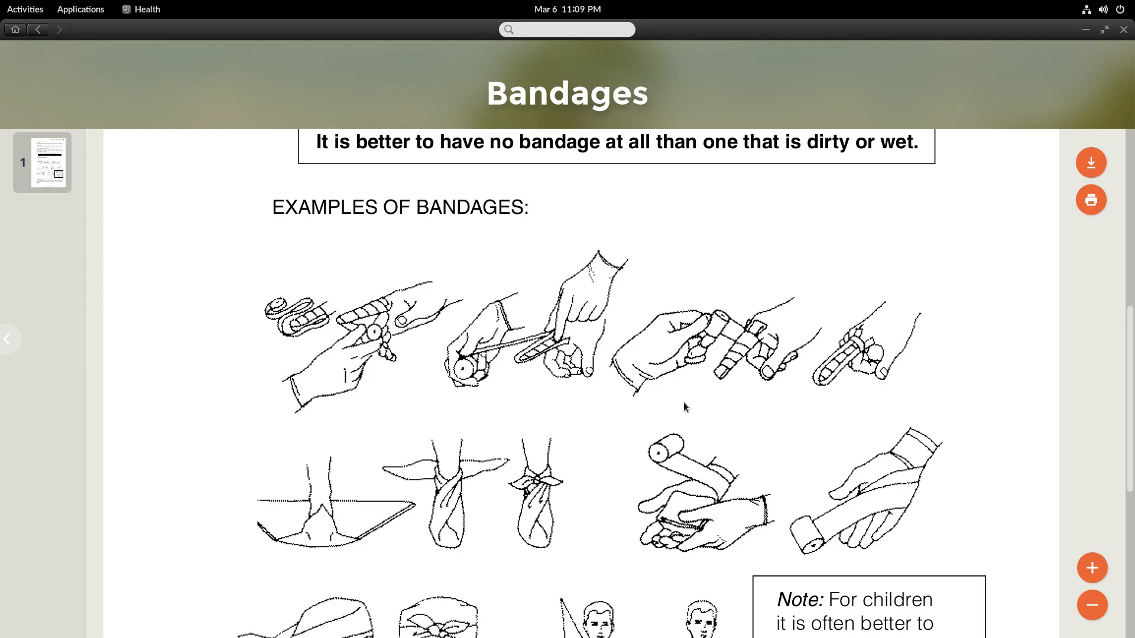
pyautogui.scroll(-3)
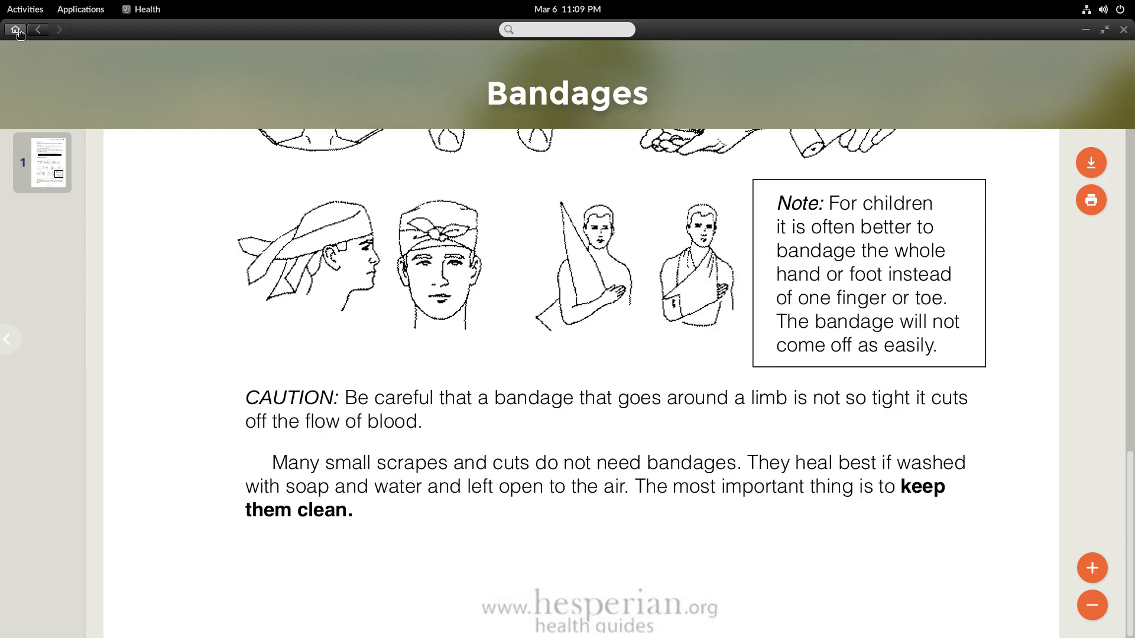
pyautogui.click(14, 29)
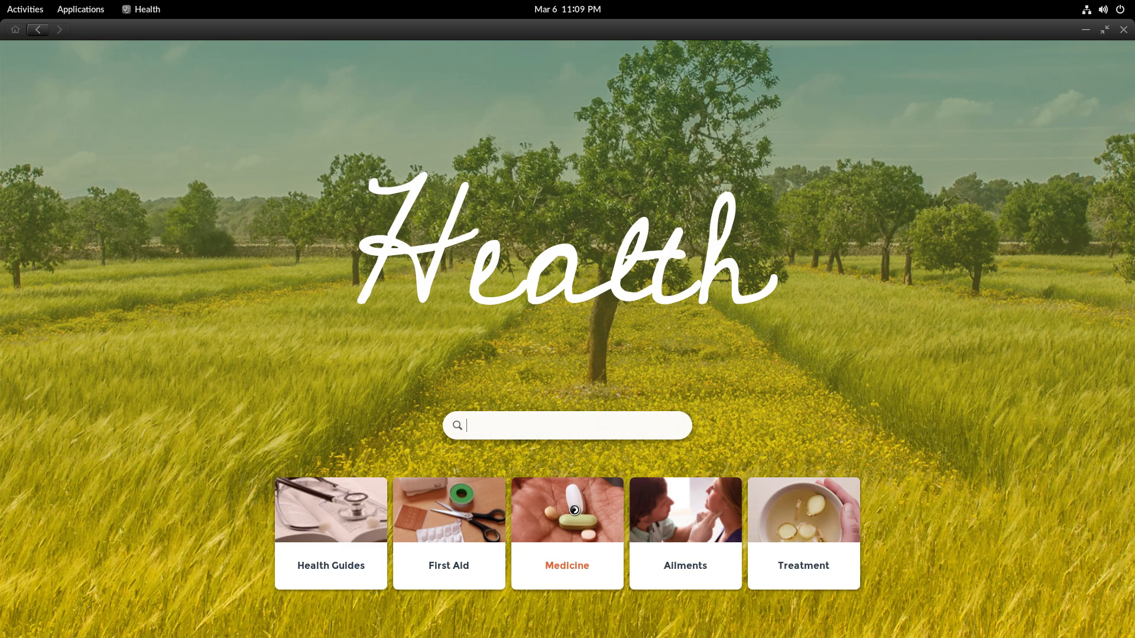
pyautogui.click(567, 533)
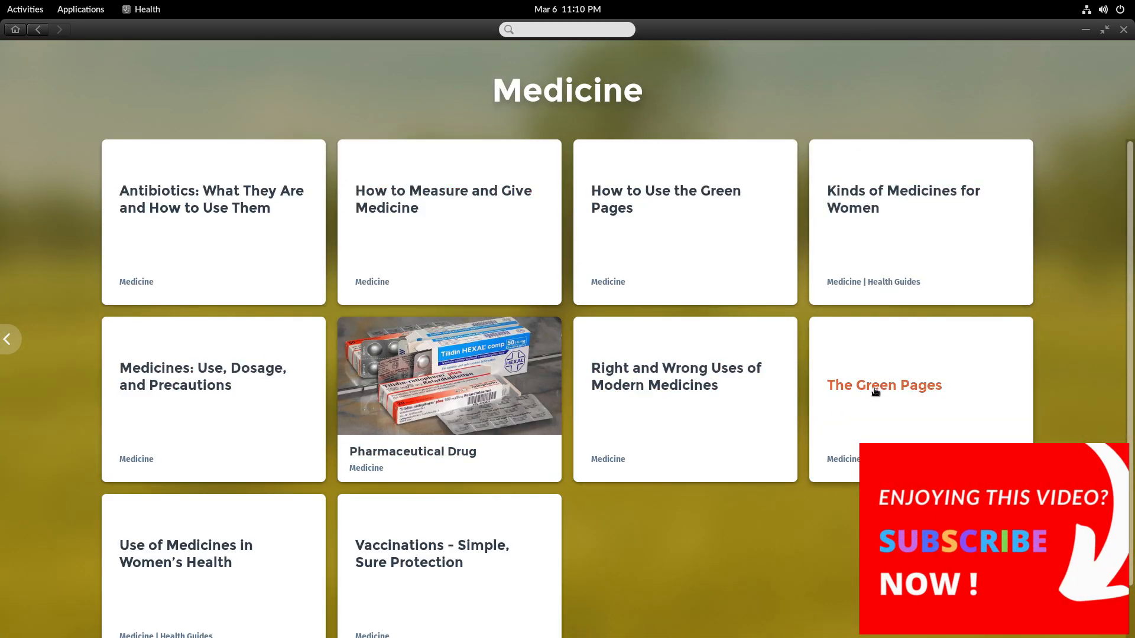
# Open The Green Pages, jump to the page 3 antibiotics, and scroll to the Index of Medicines.
pyautogui.click(884, 385)
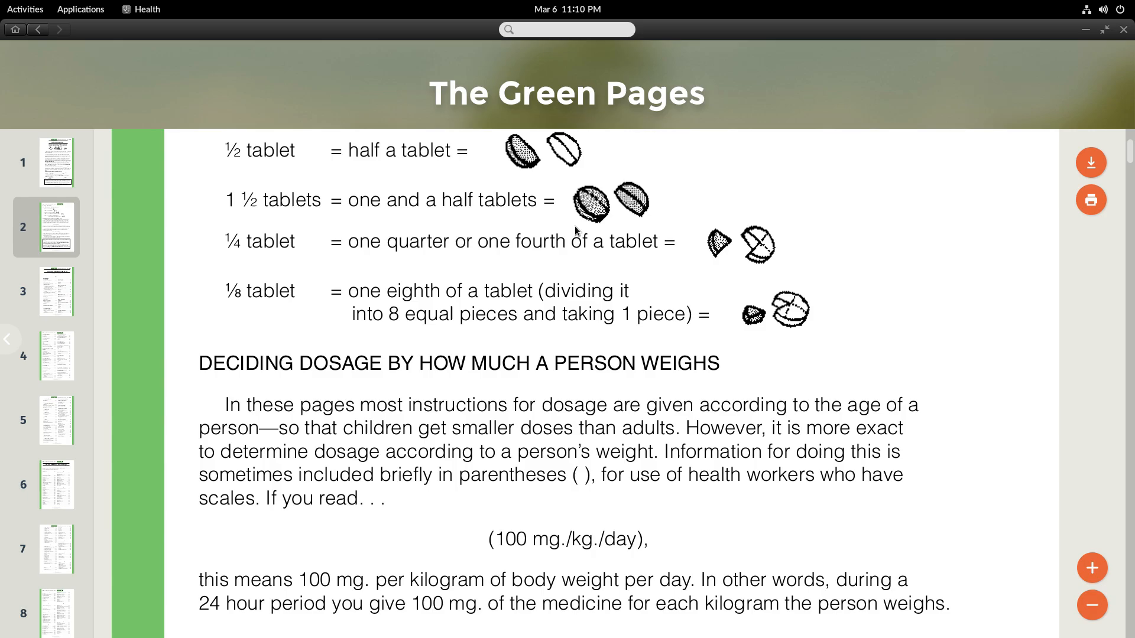
pyautogui.click(56, 291)
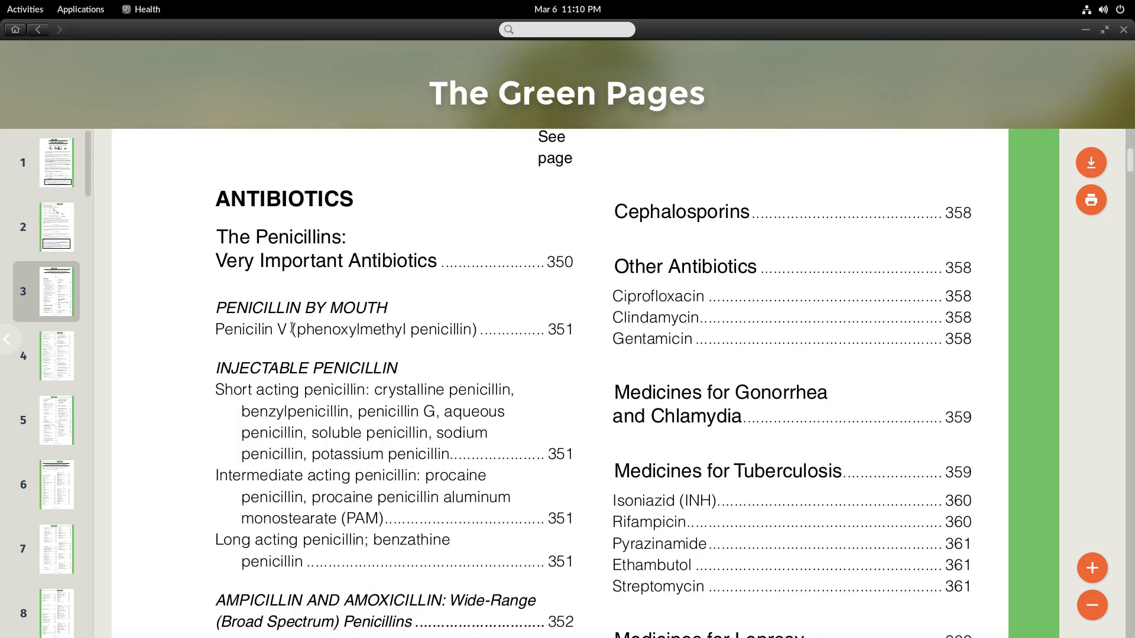
pyautogui.scroll(-3)
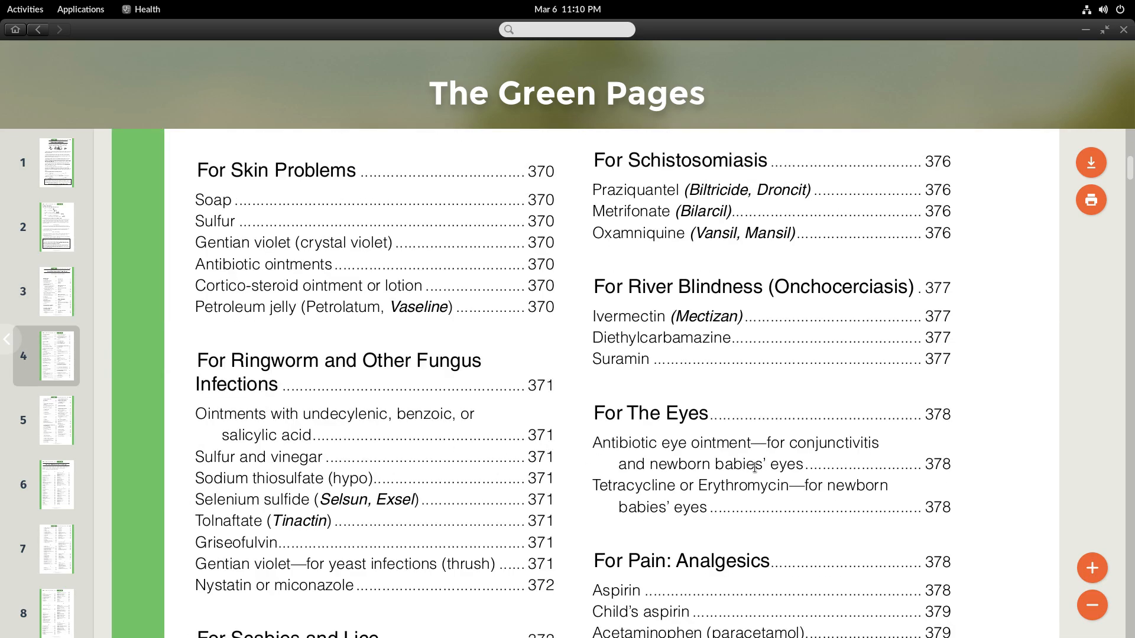
pyautogui.scroll(-3)
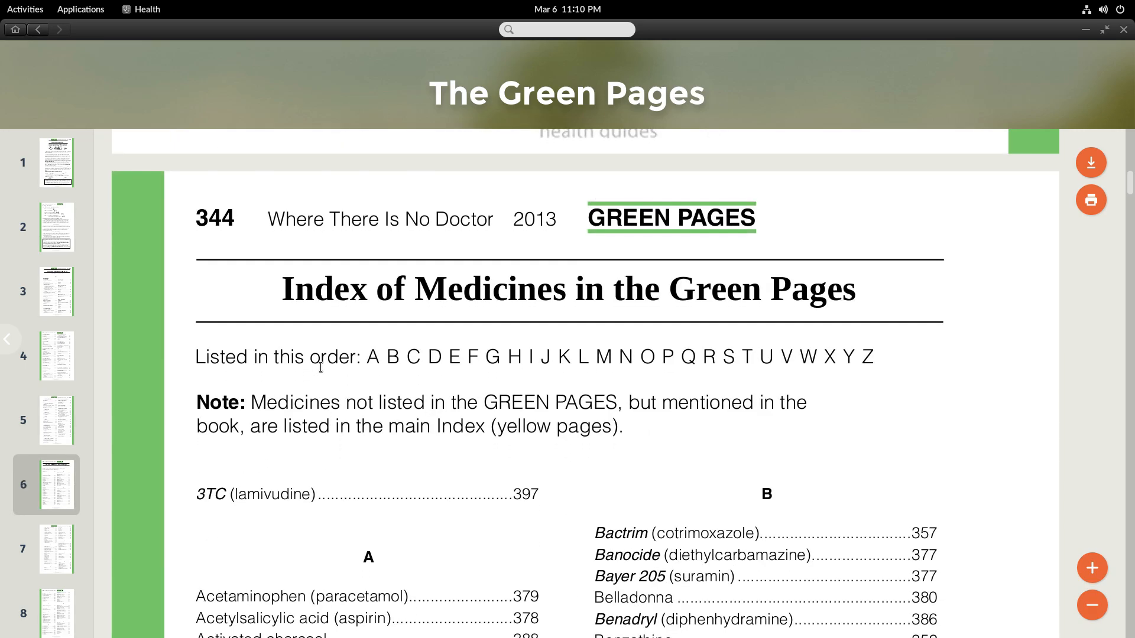
pyautogui.scroll(-3)
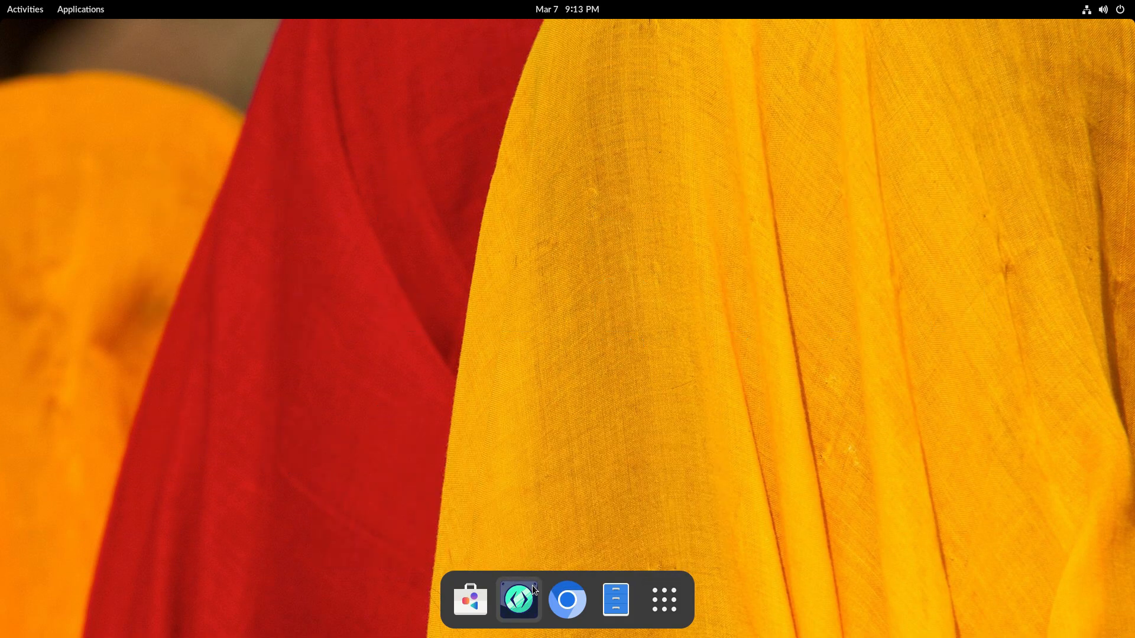
# Launch the Hack Clubhouse and complete its introduction tour.
pyautogui.click(518, 599)
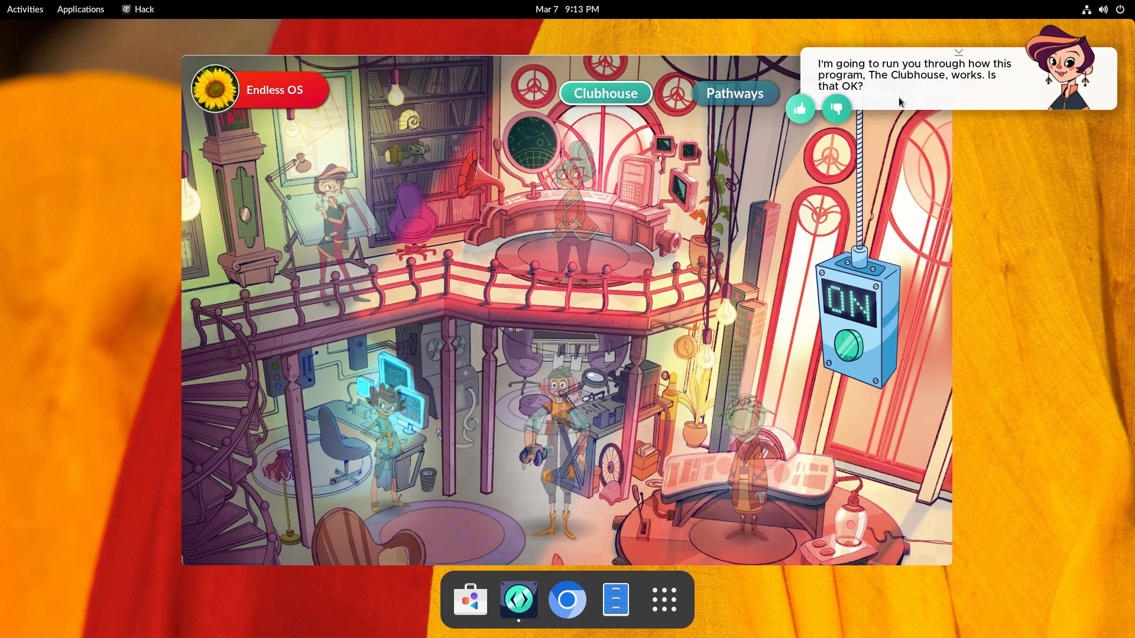
pyautogui.click(800, 107)
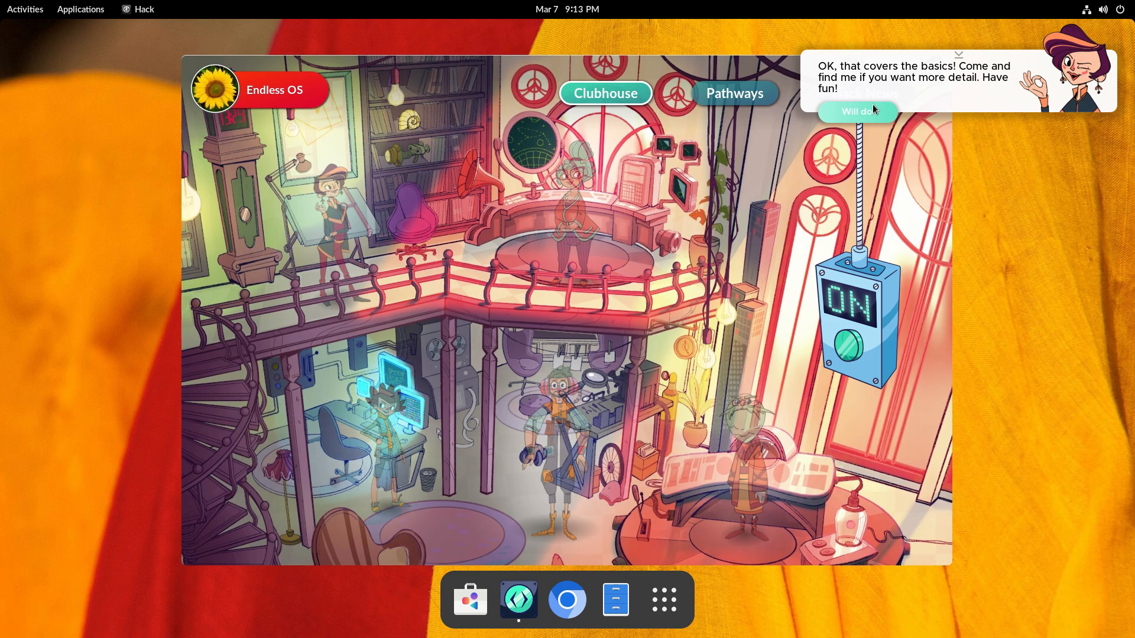
pyautogui.click(857, 111)
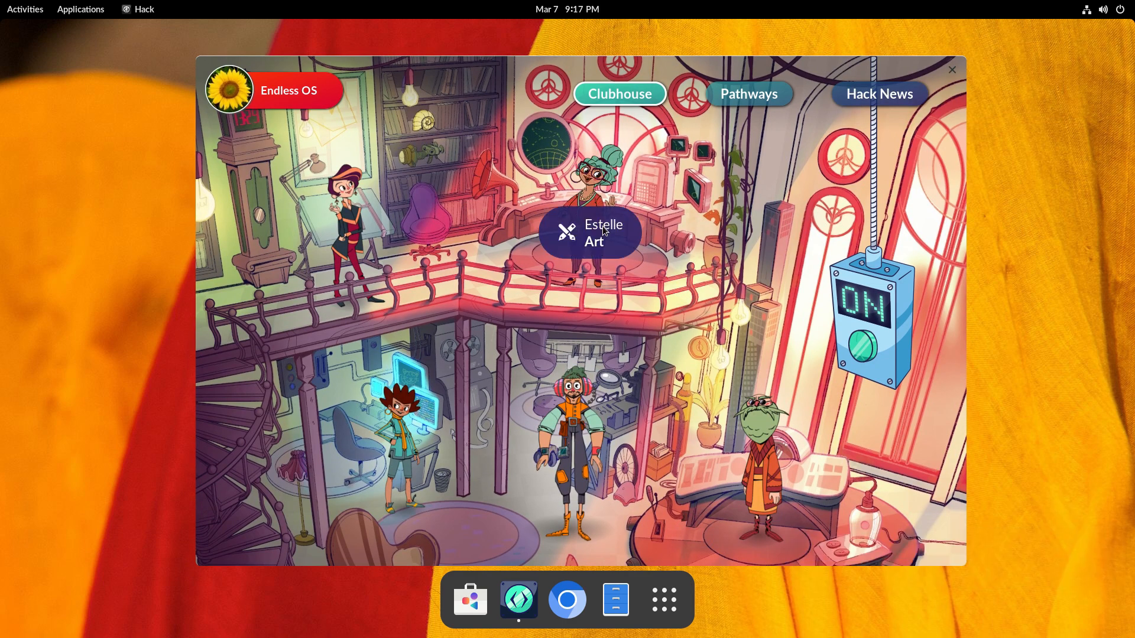
# Browse Estelle's Art and Faber's Maker quests, opening Building Your Own Adventure!
pyautogui.click(590, 233)
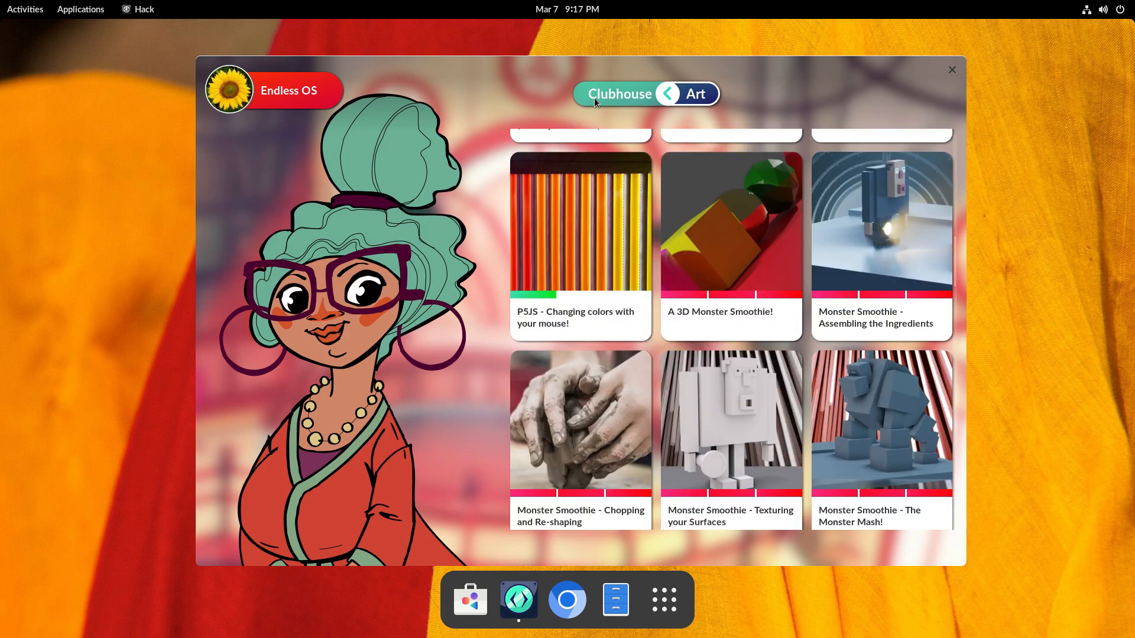
pyautogui.click(666, 94)
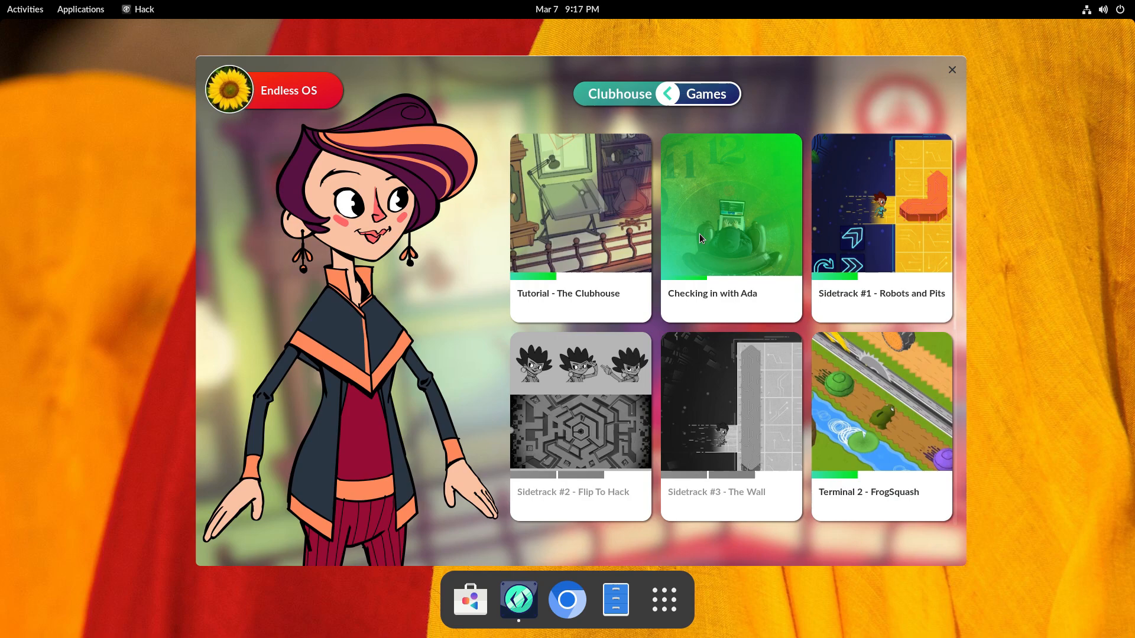
pyautogui.scroll(-3)
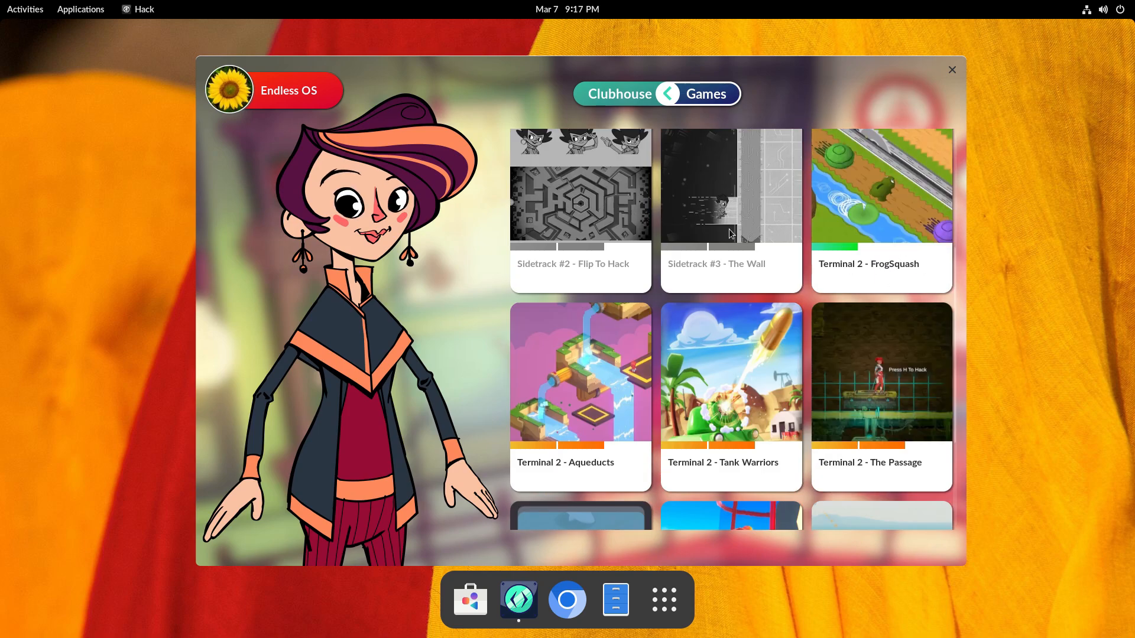
pyautogui.scroll(-3)
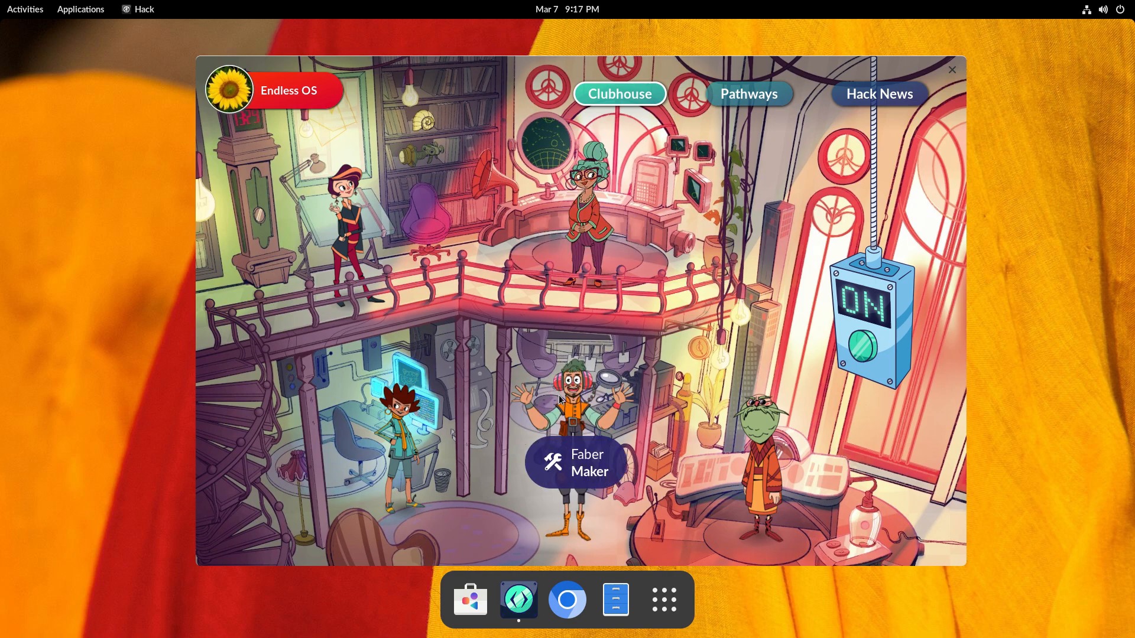
pyautogui.click(575, 462)
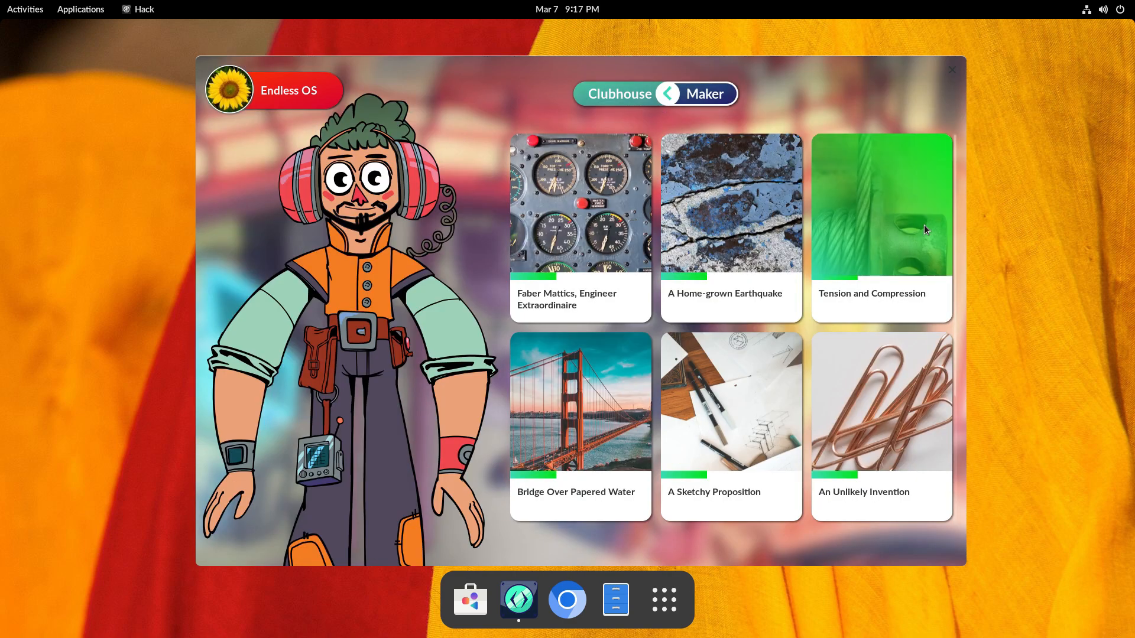
pyautogui.scroll(-3)
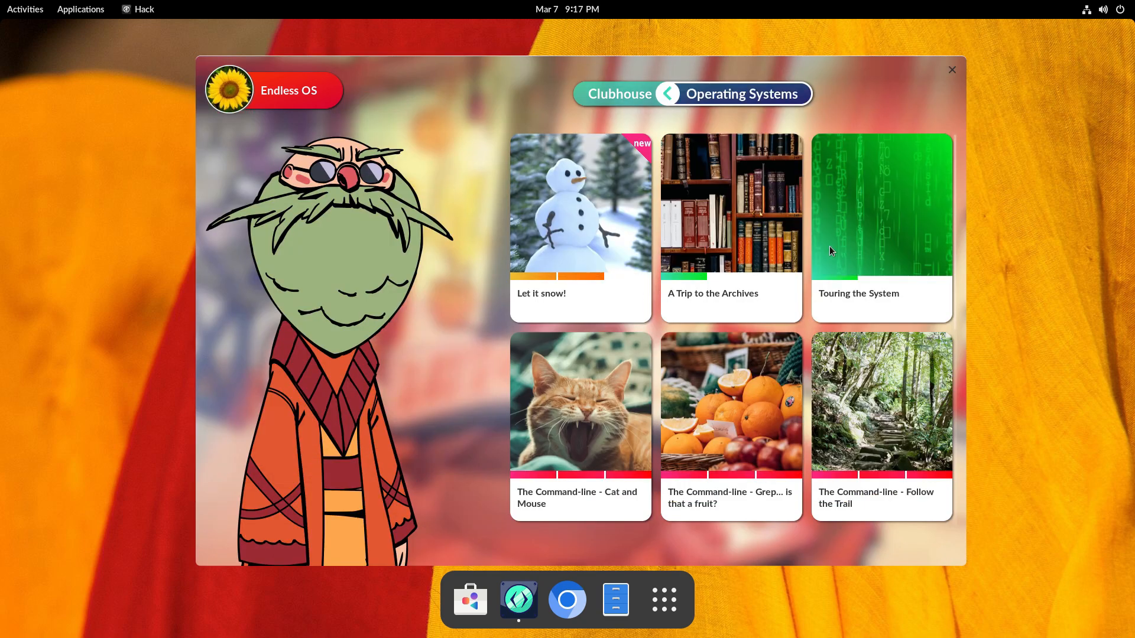
pyautogui.scroll(-3)
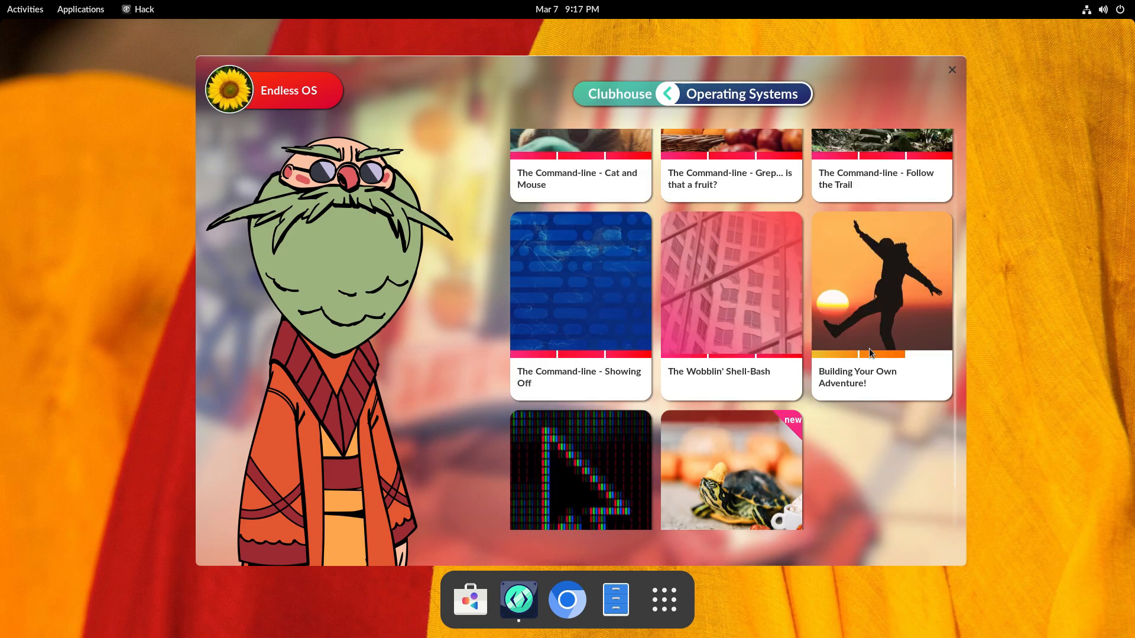
pyautogui.click(619, 94)
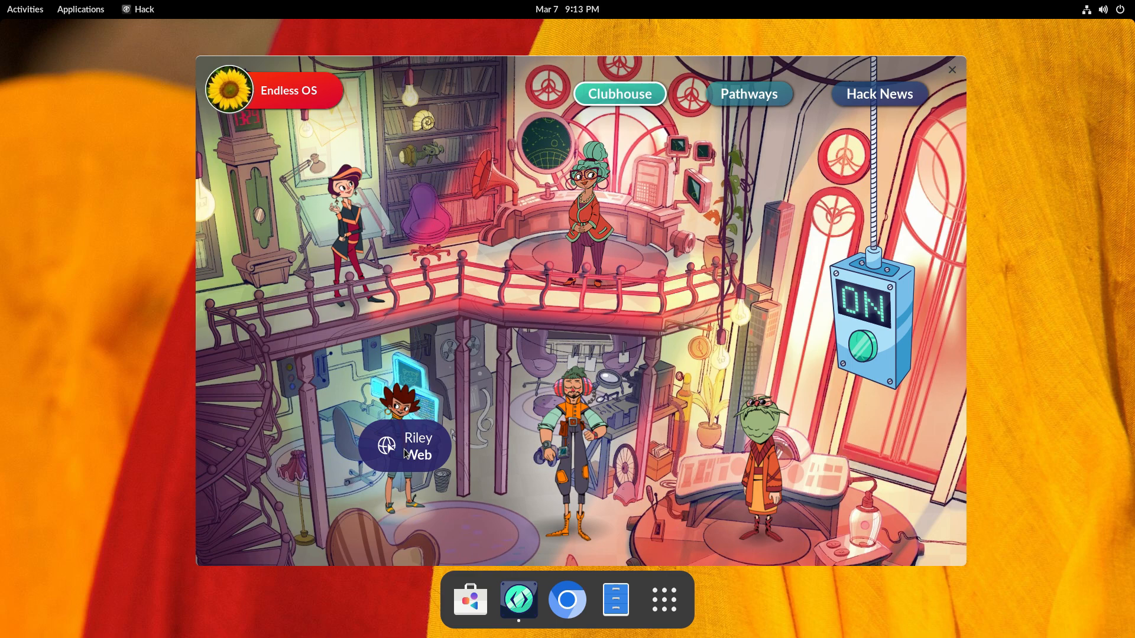
# Start Riley's Introduction to HTML quest and open its practice web page.
pyautogui.click(405, 445)
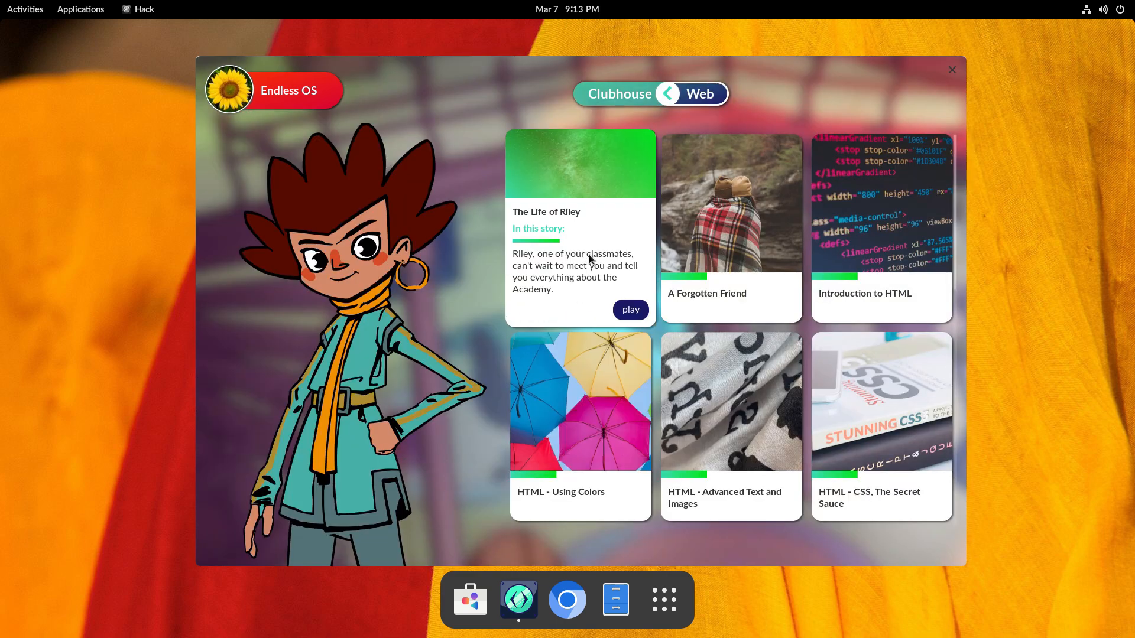
pyautogui.click(629, 310)
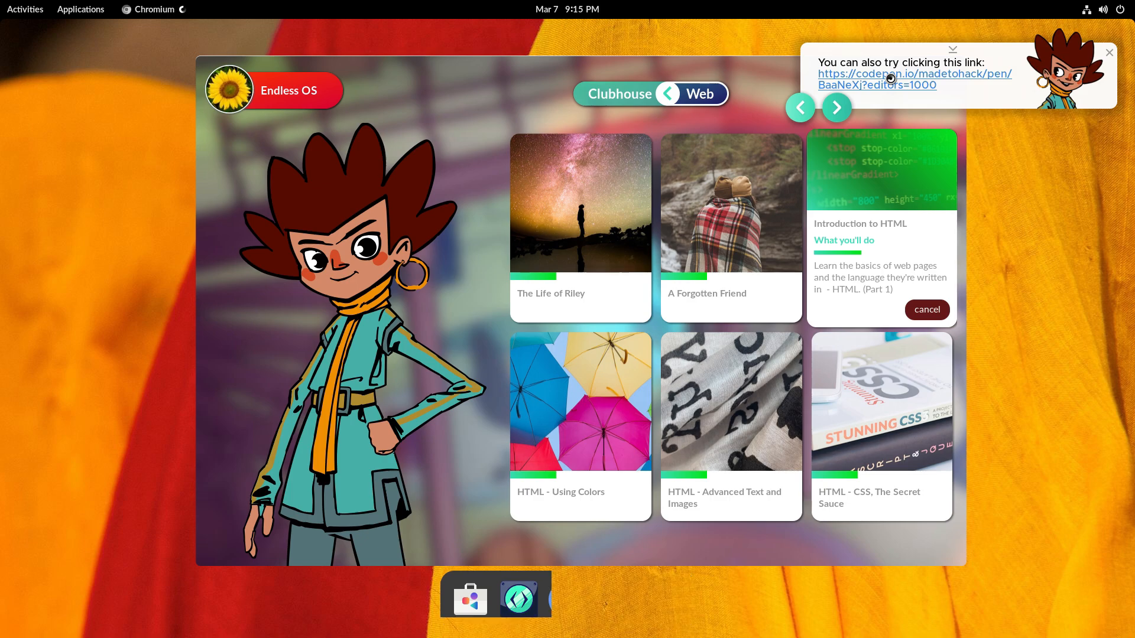
pyautogui.click(914, 74)
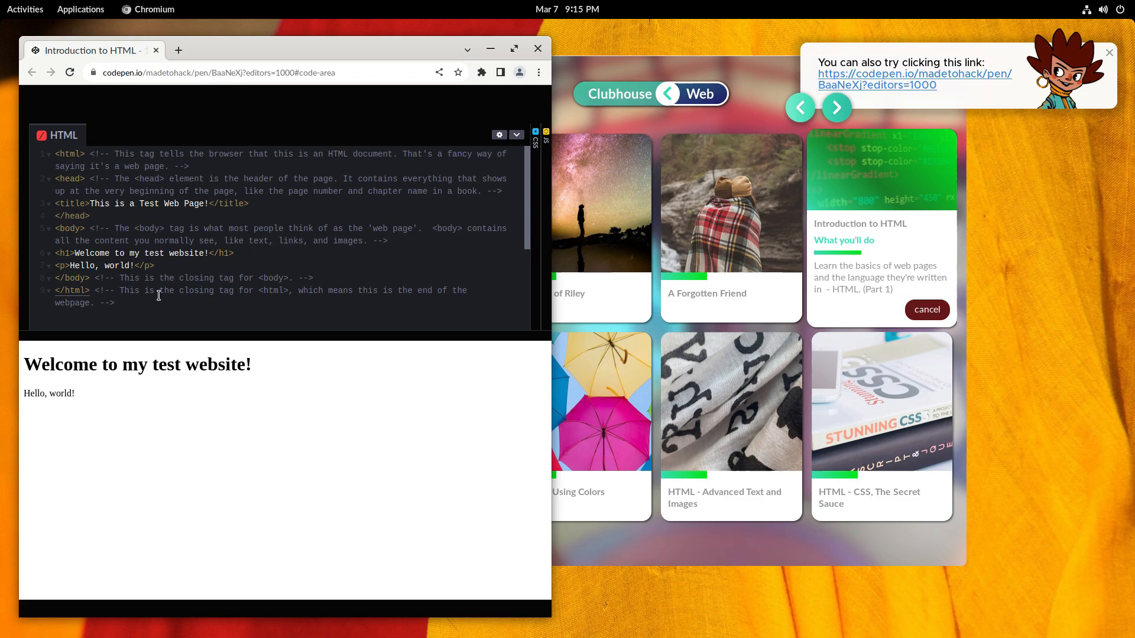
# Advance Riley's explanation through tags, opening and closing tags, and comments.
pyautogui.click(836, 107)
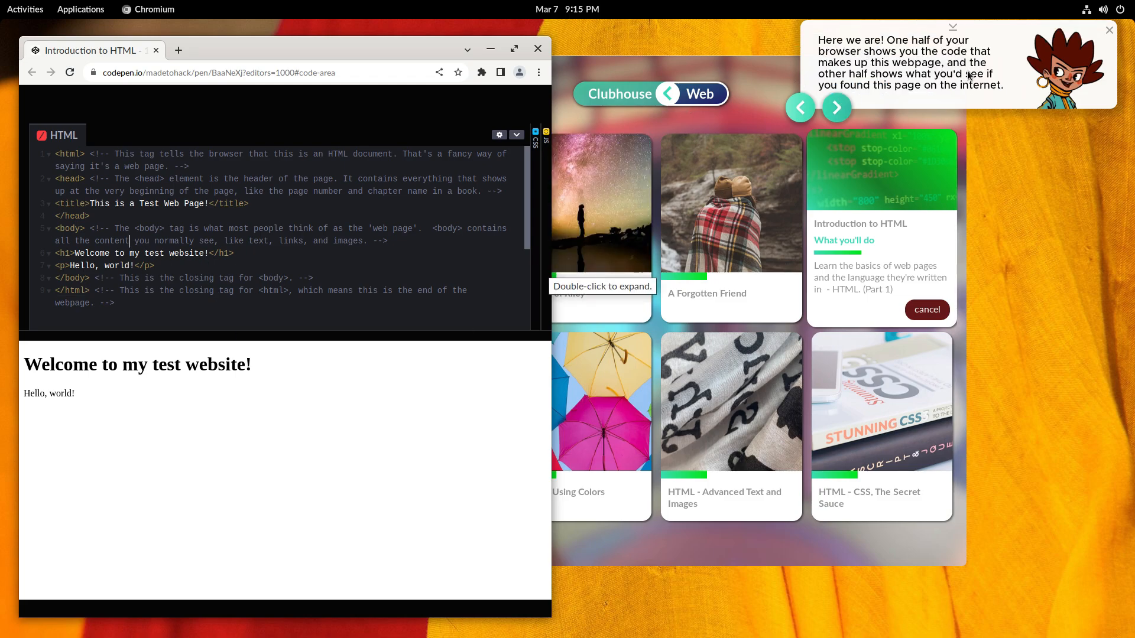
pyautogui.click(837, 107)
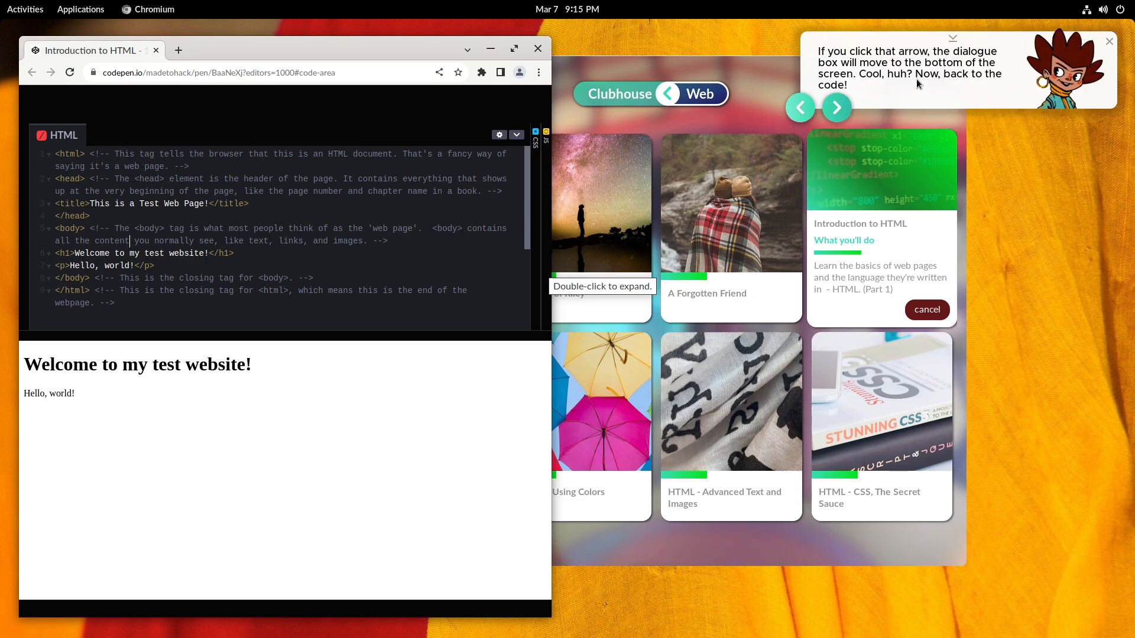
pyautogui.moveTo(889, 109)
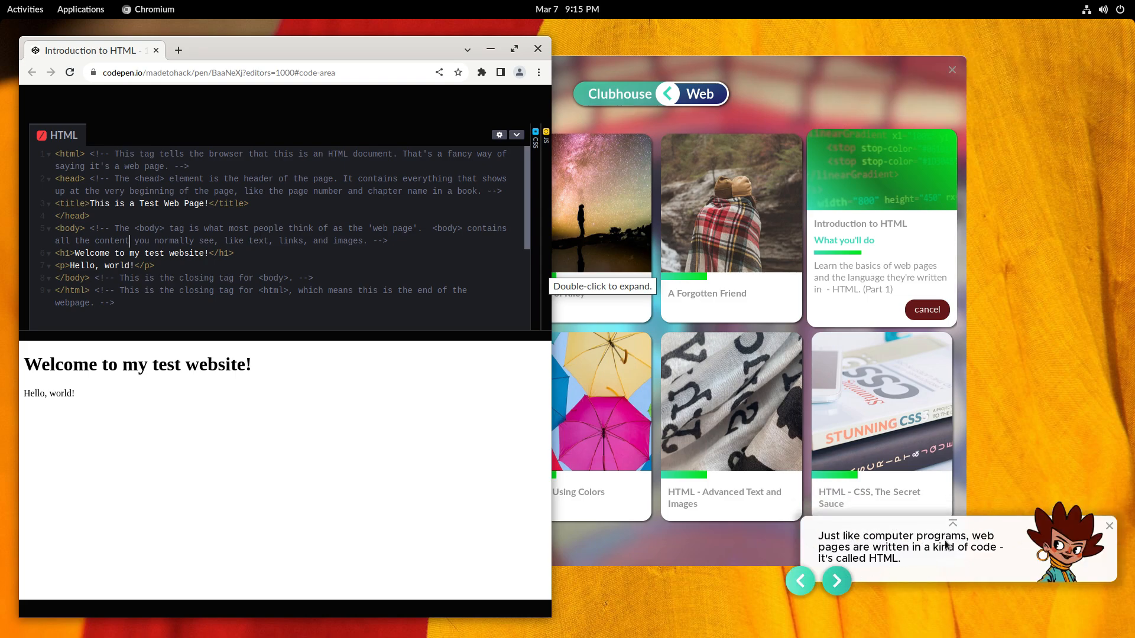
pyautogui.click(836, 581)
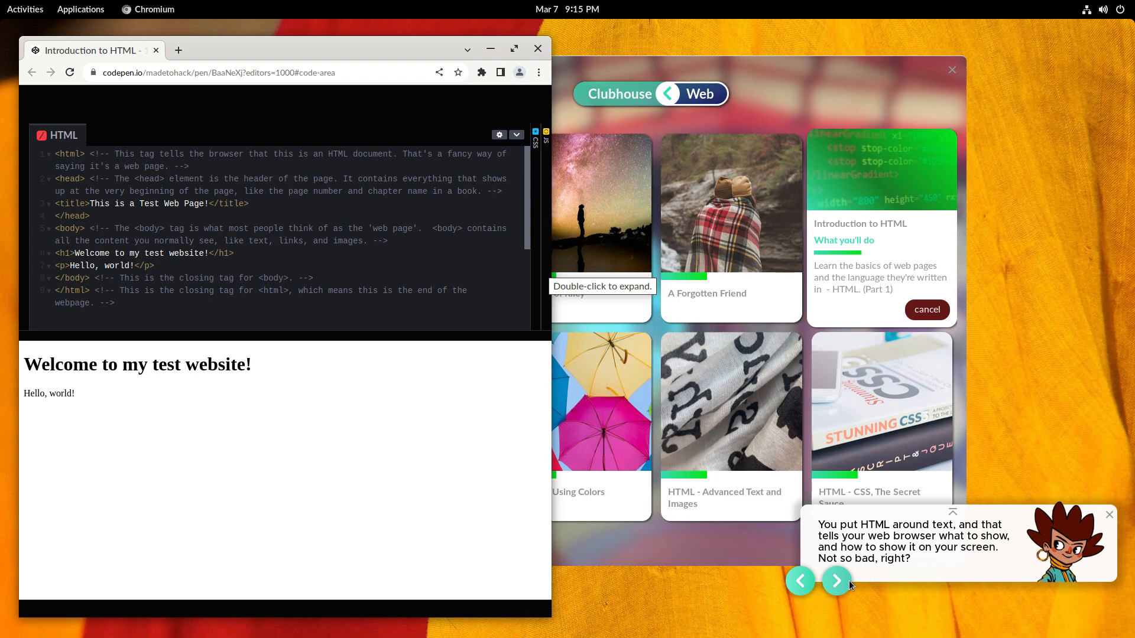
pyautogui.click(836, 580)
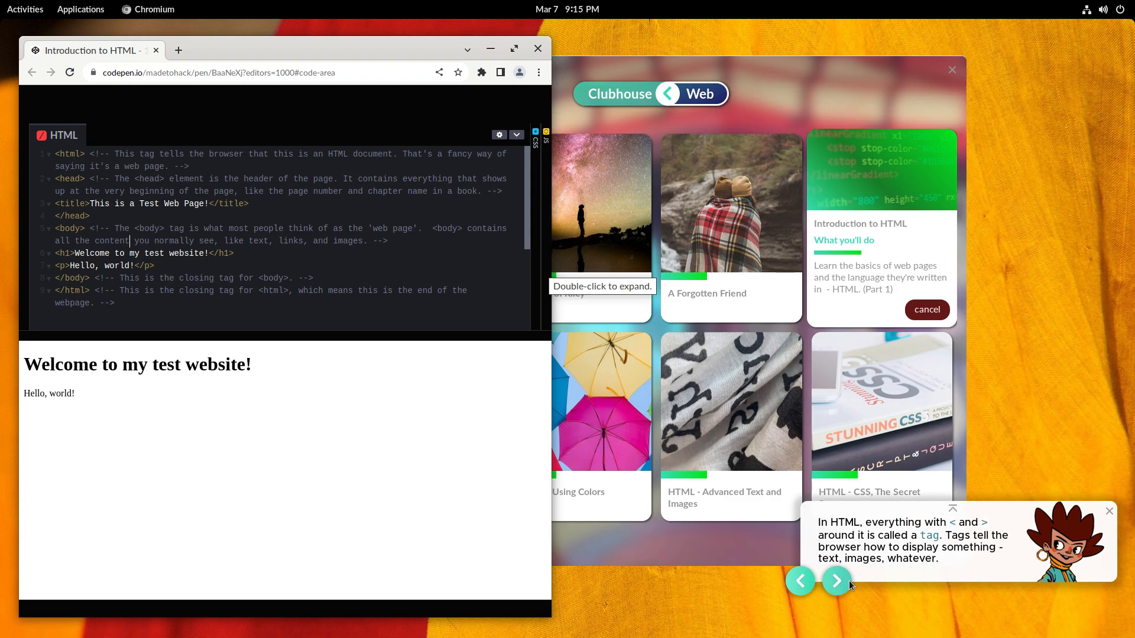
pyautogui.click(835, 581)
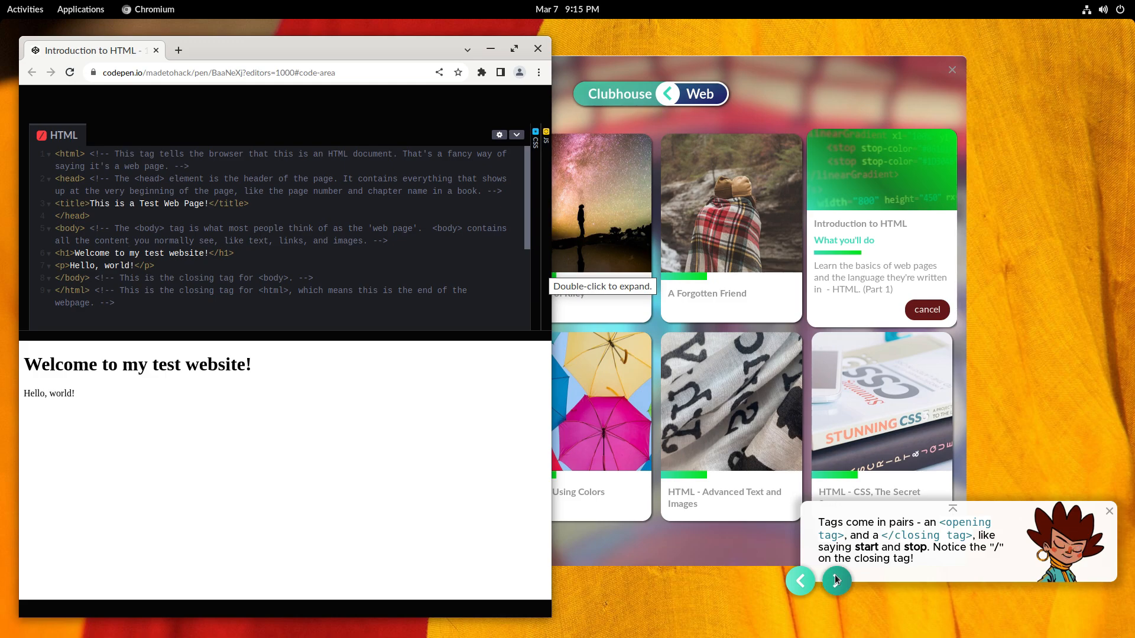
pyautogui.click(837, 580)
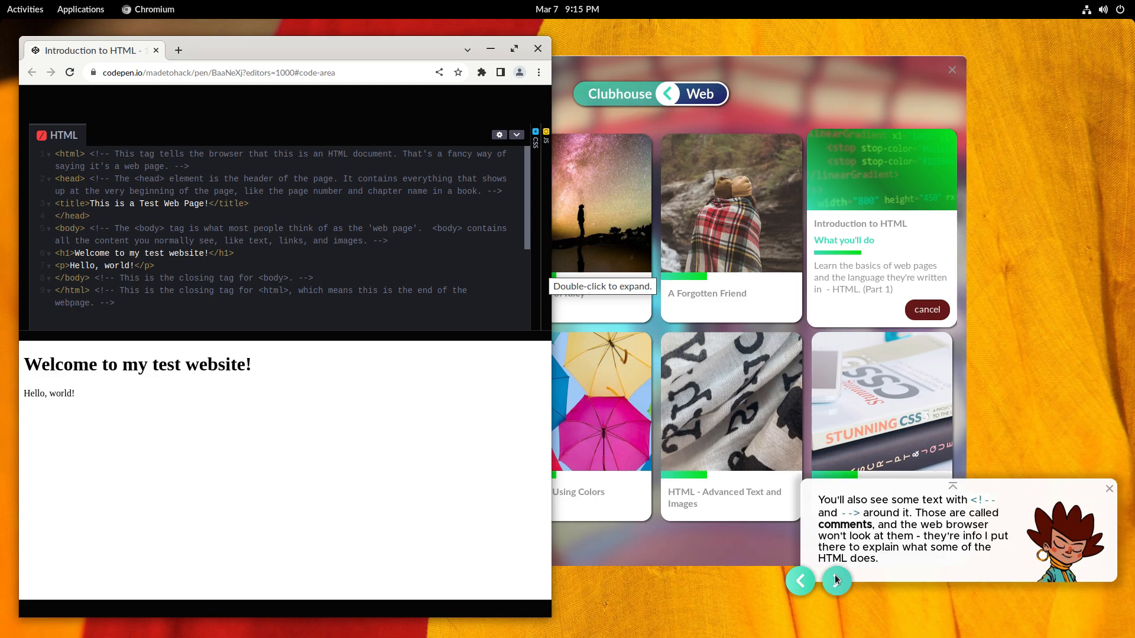
pyautogui.click(837, 580)
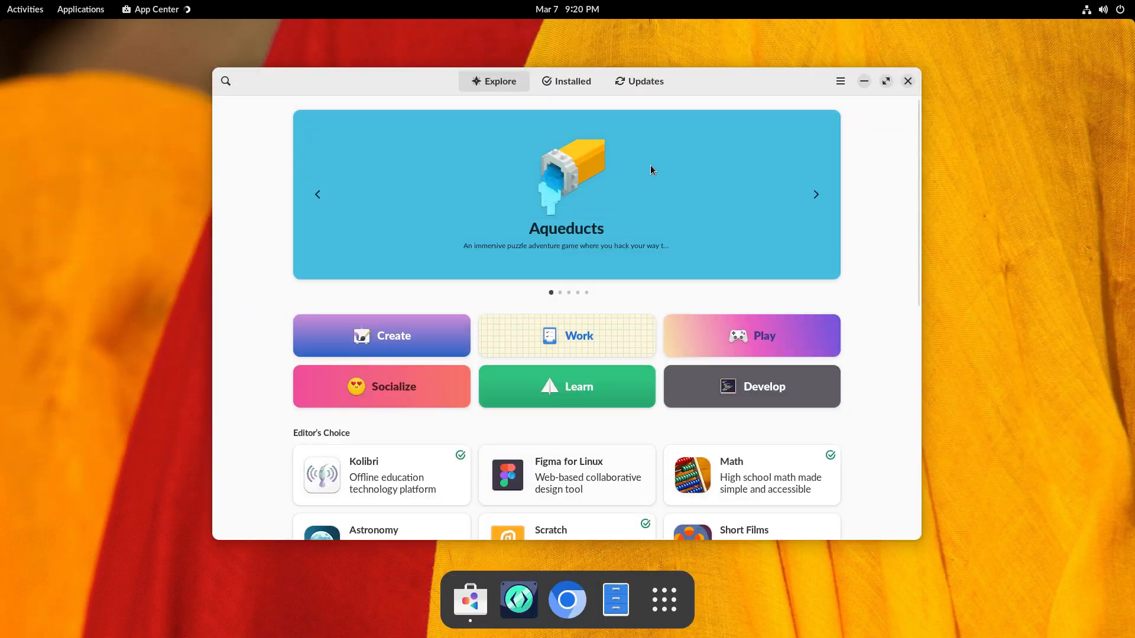
pyautogui.click(566, 194)
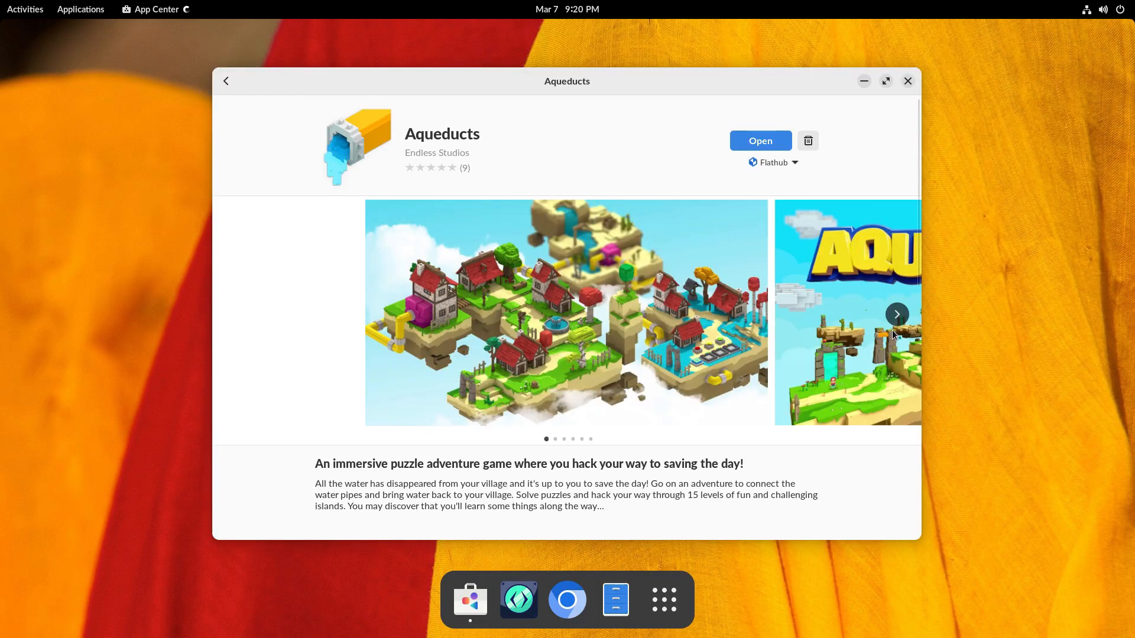
pyautogui.click(897, 314)
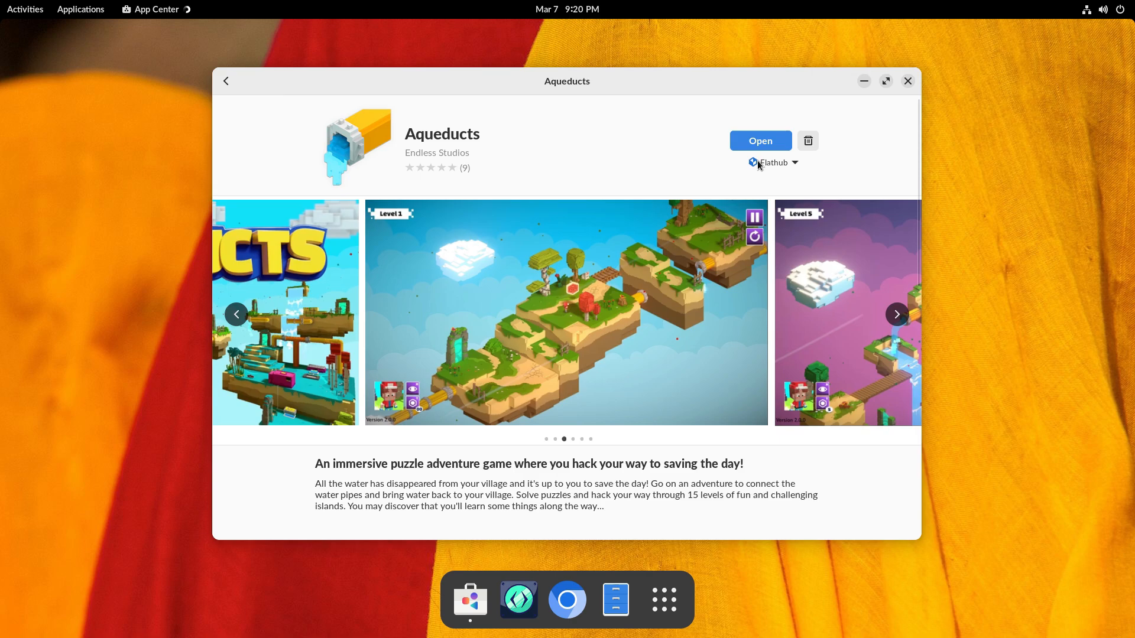
pyautogui.click(772, 162)
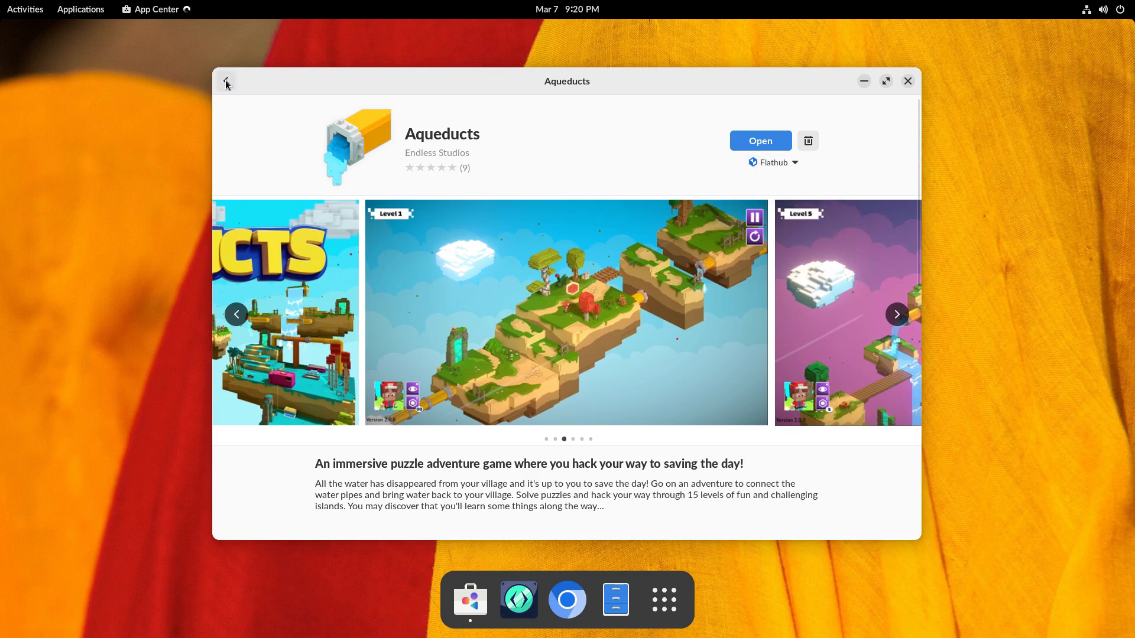
pyautogui.click(225, 80)
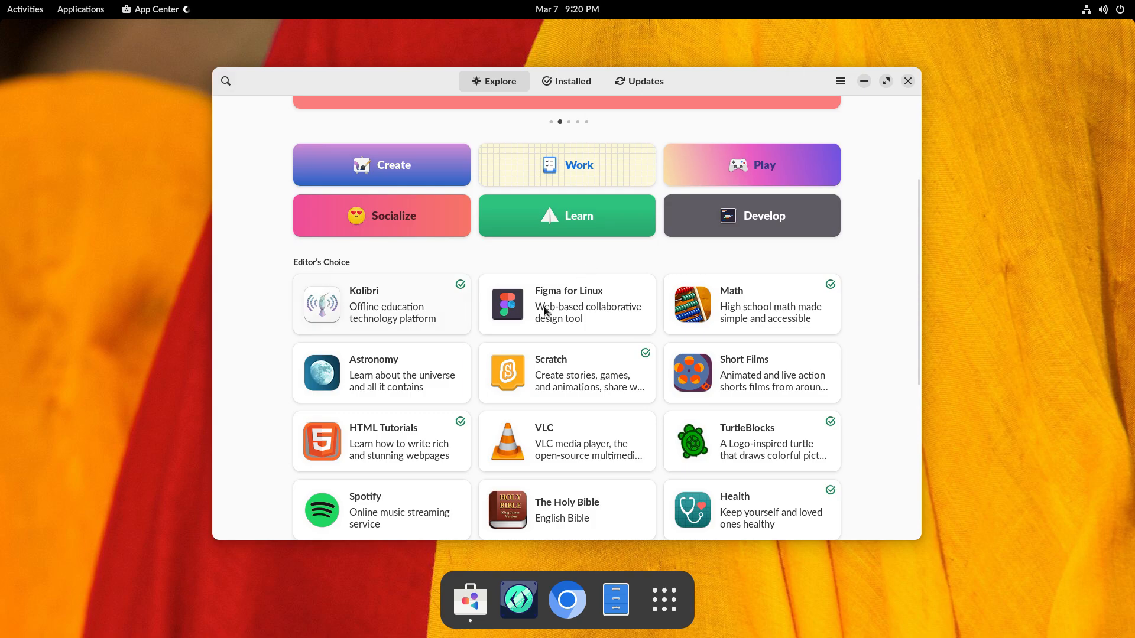
pyautogui.scroll(-3)
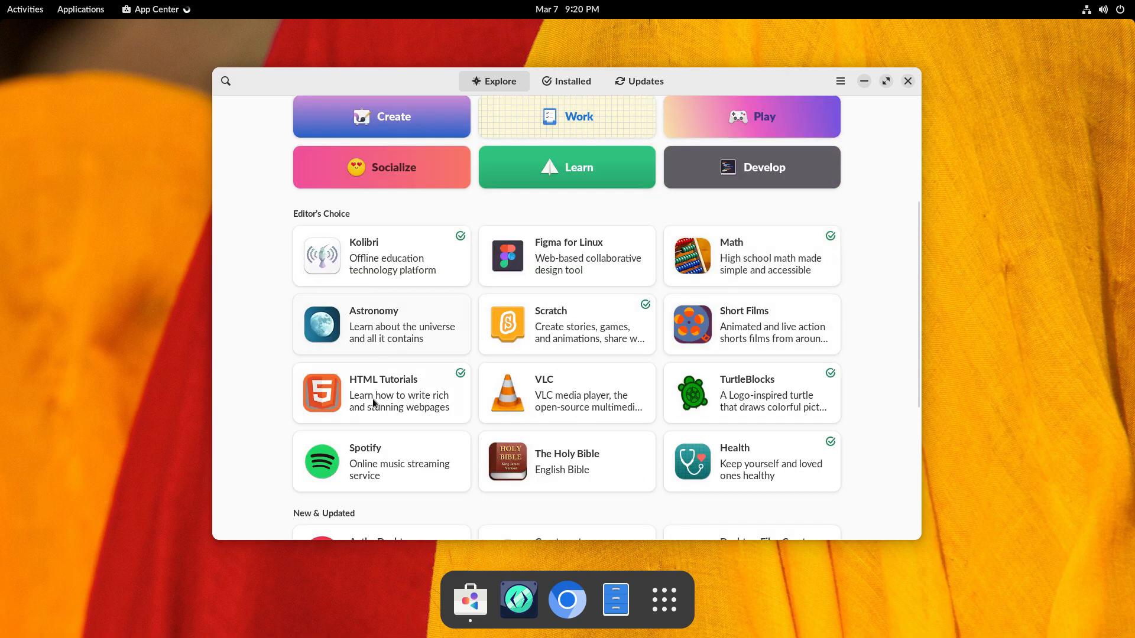
pyautogui.click(567, 255)
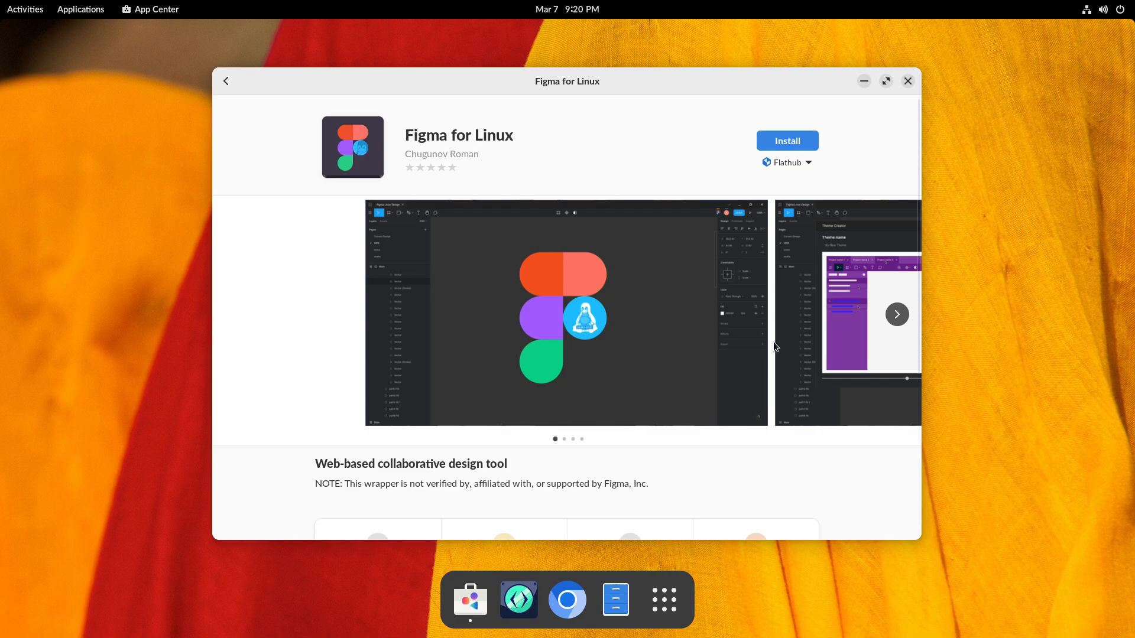
pyautogui.click(896, 314)
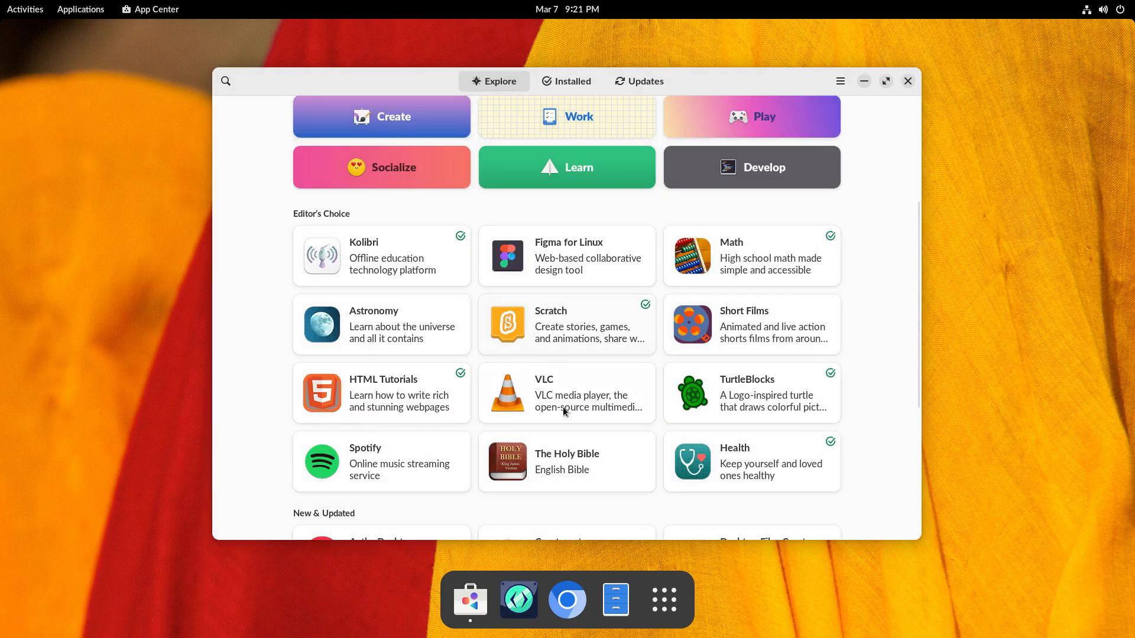
pyautogui.scroll(-3)
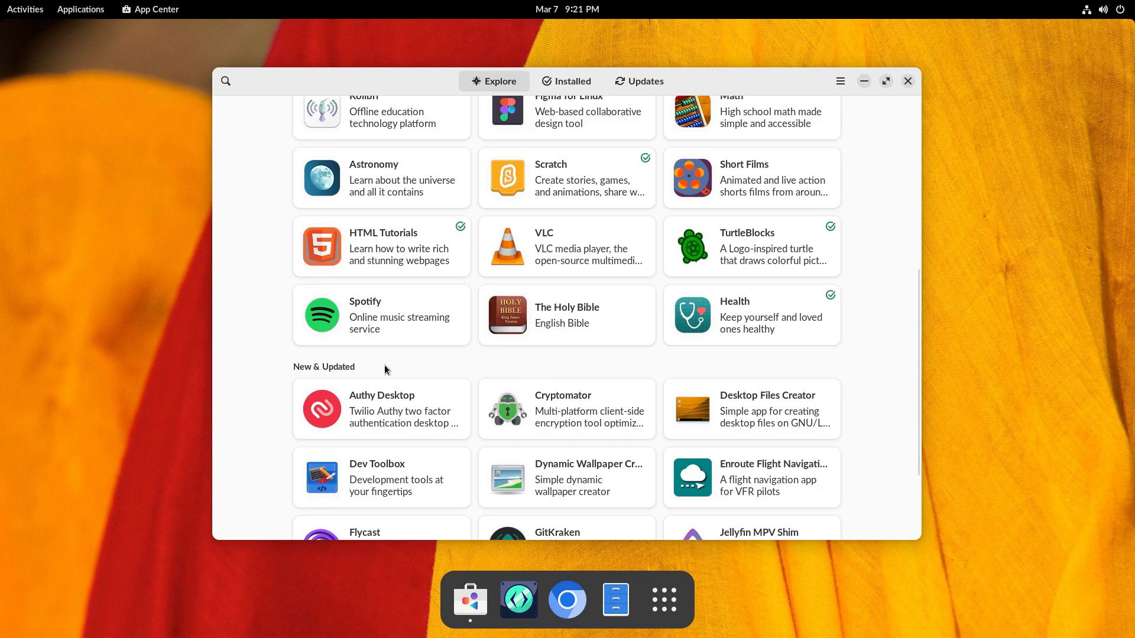
pyautogui.scroll(-3)
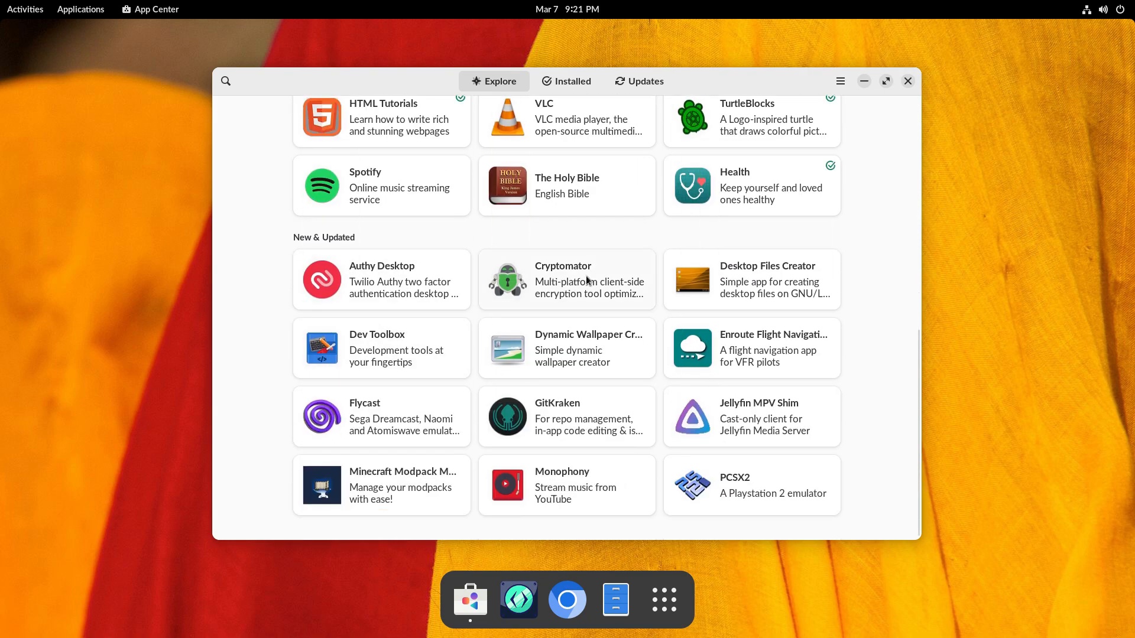
pyautogui.moveTo(861, 426)
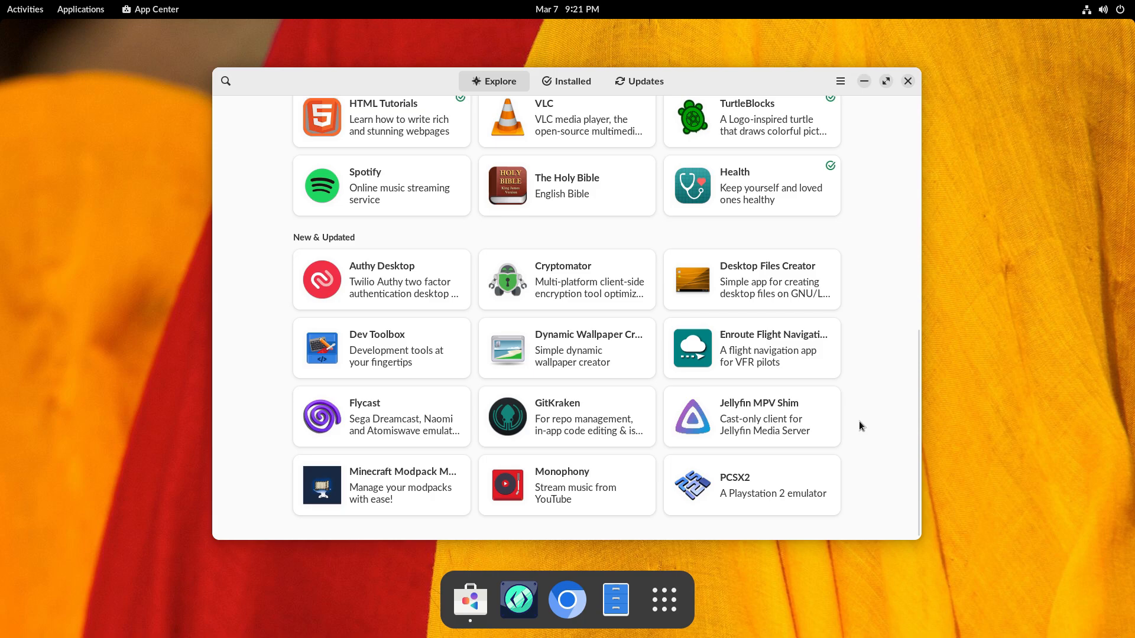
pyautogui.click(751, 485)
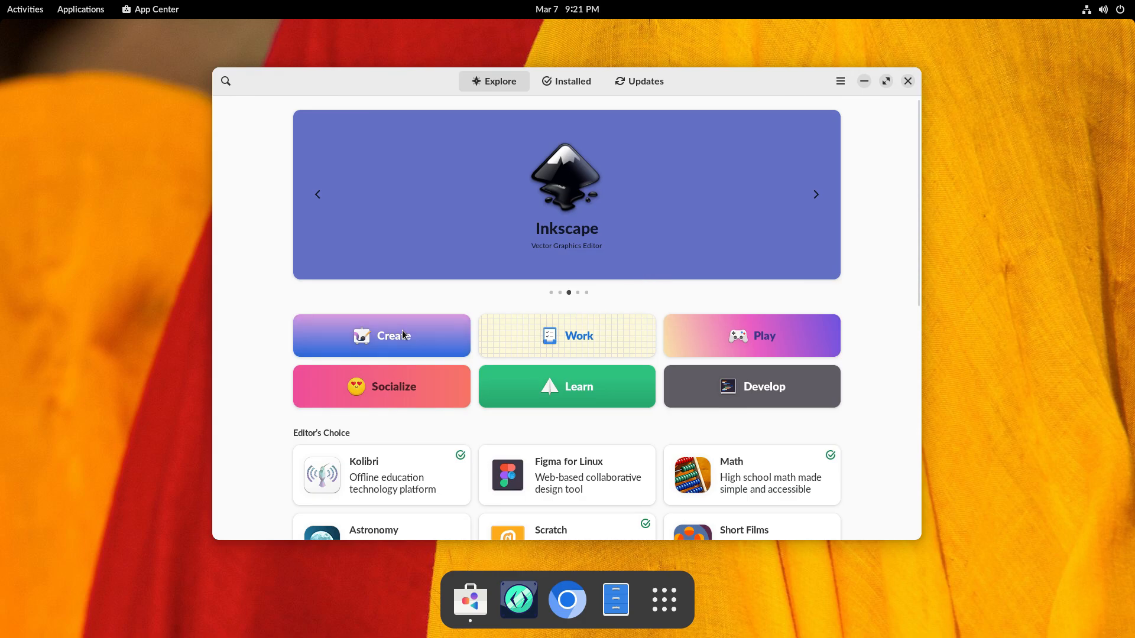
pyautogui.scroll(-3)
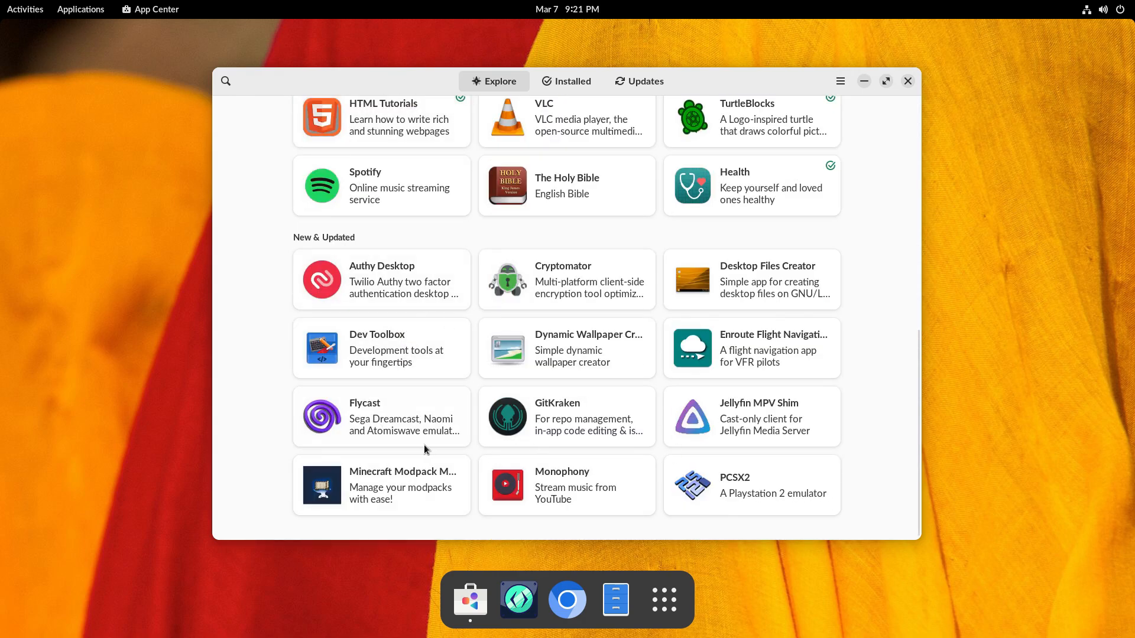
pyautogui.scroll(3)
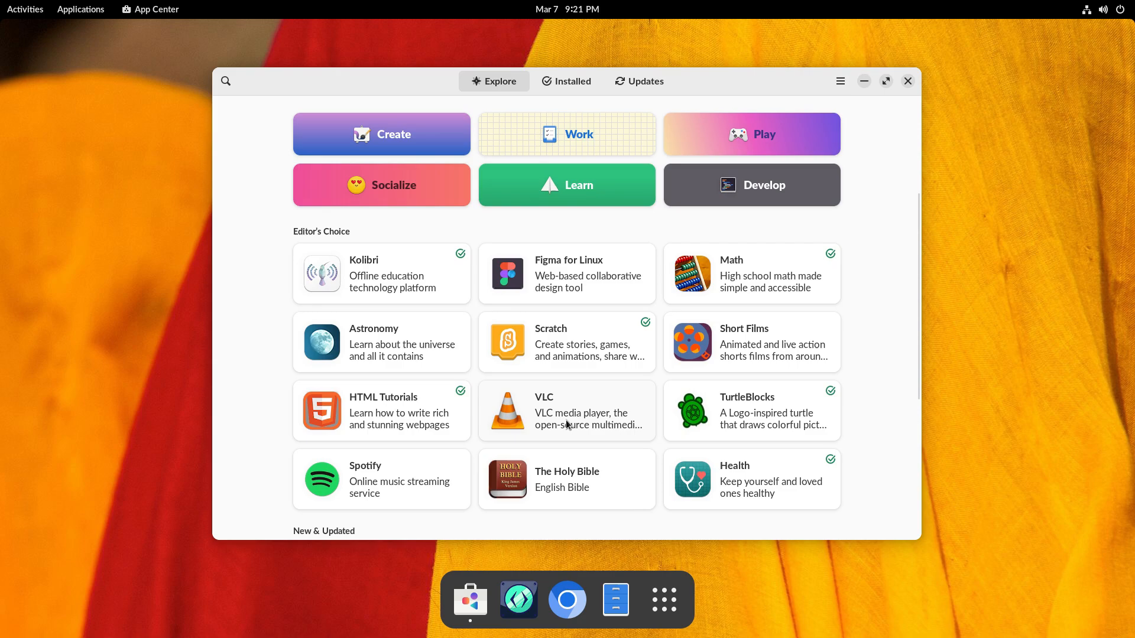
pyautogui.click(751, 342)
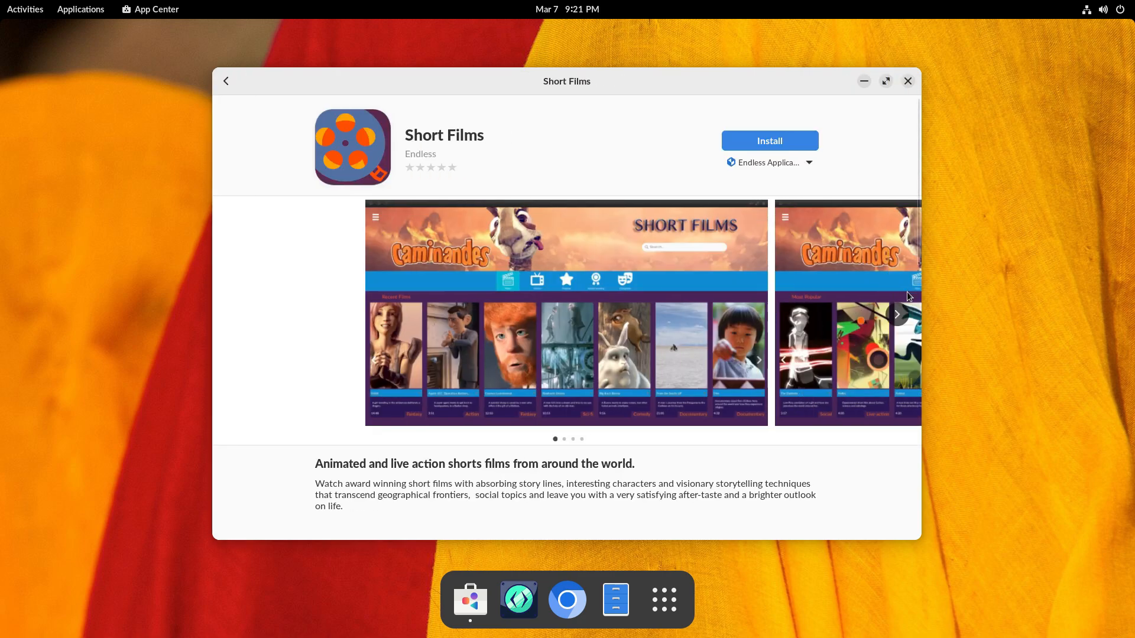
pyautogui.click(897, 313)
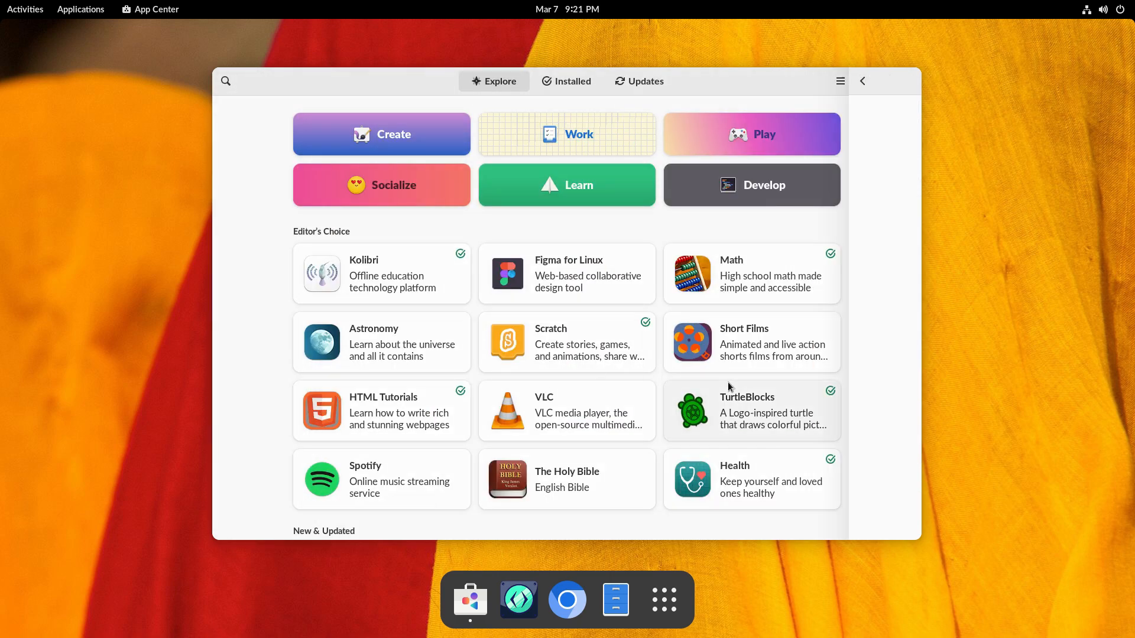
pyautogui.click(750, 410)
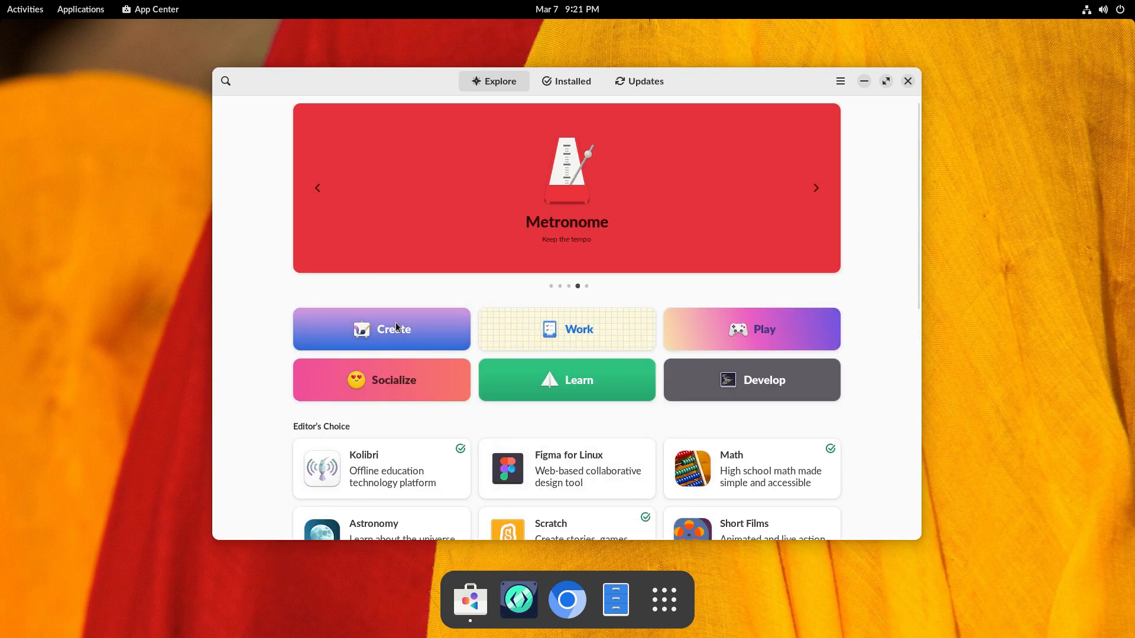
# Open the Create category and advance the featured apps carousel twice.
pyautogui.click(381, 330)
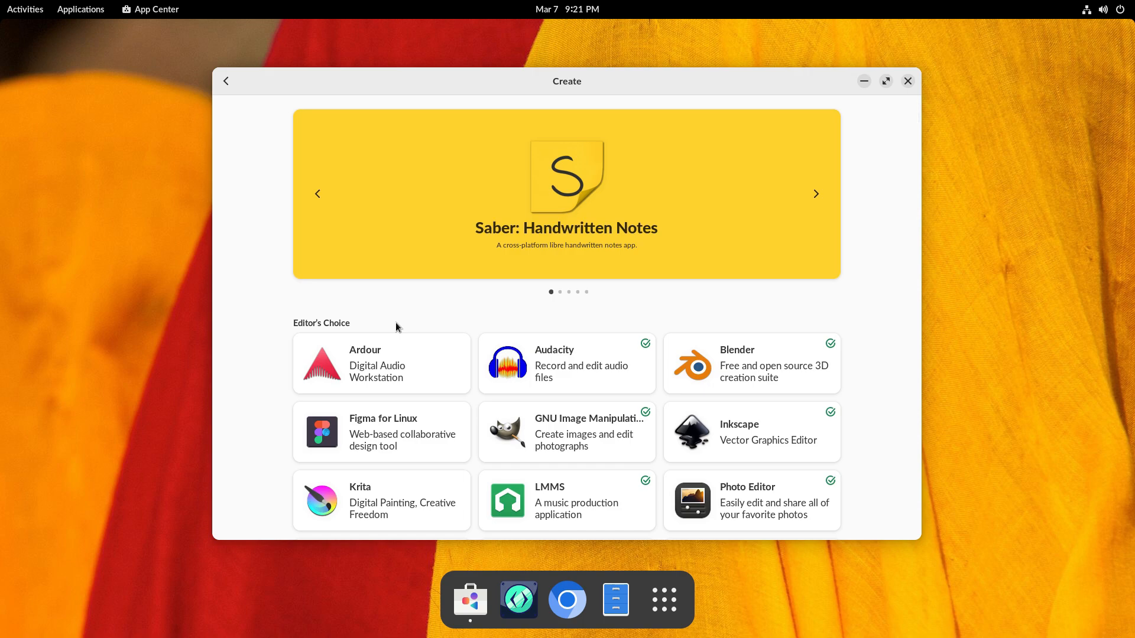
pyautogui.click(815, 194)
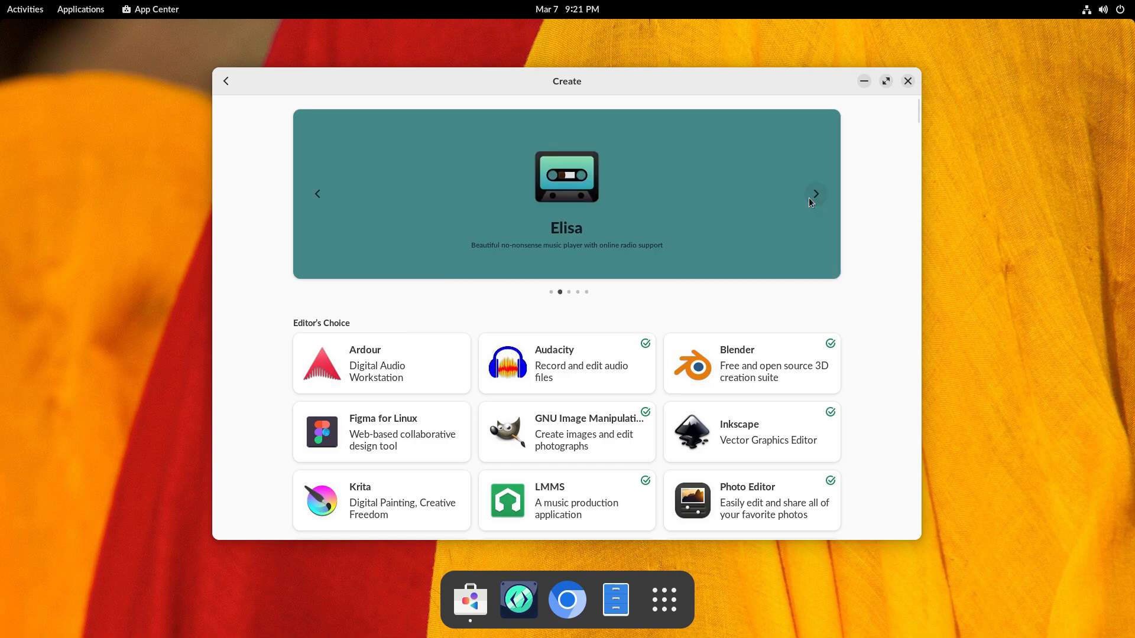
pyautogui.click(815, 194)
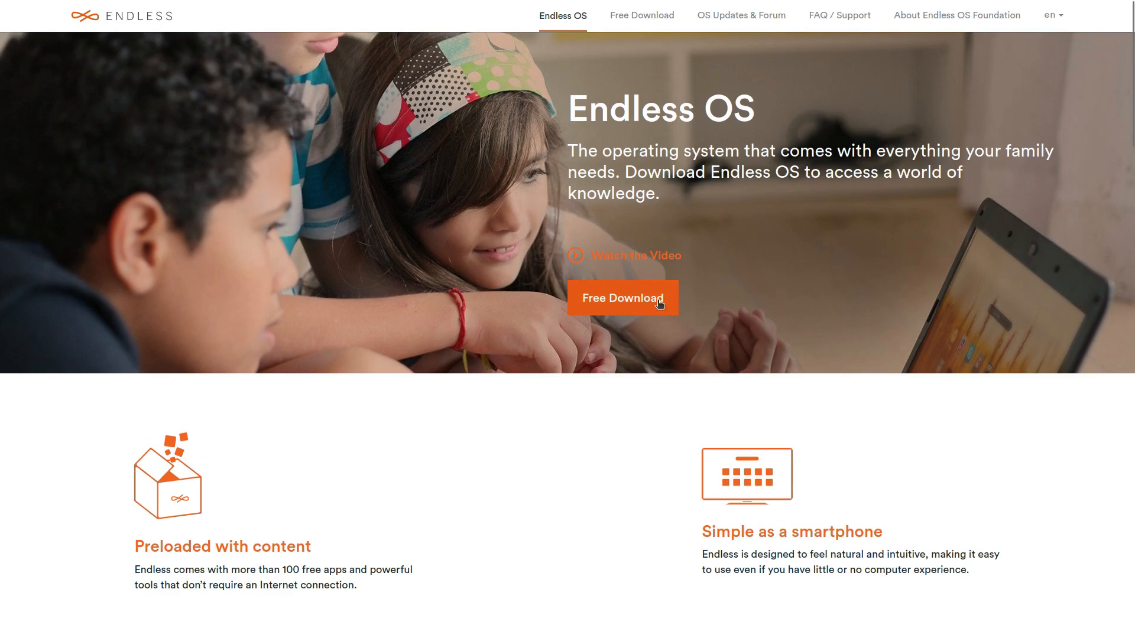
# Open the Free Download page and scroll to the Step 1 image chooser and Step 2 download button.
pyautogui.click(622, 297)
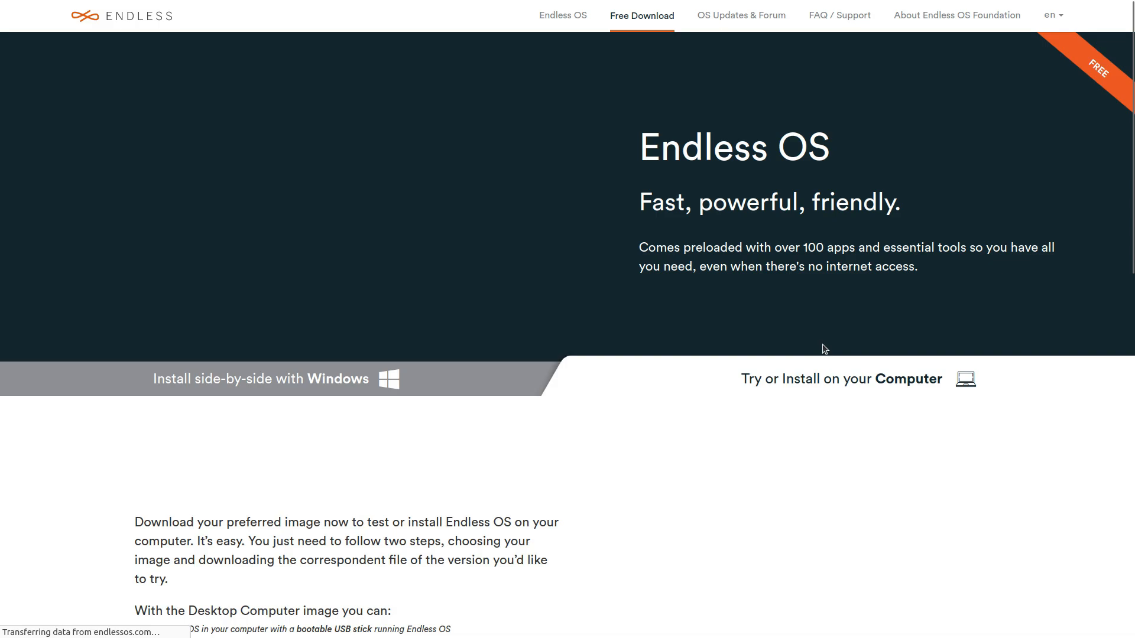
pyautogui.scroll(-3)
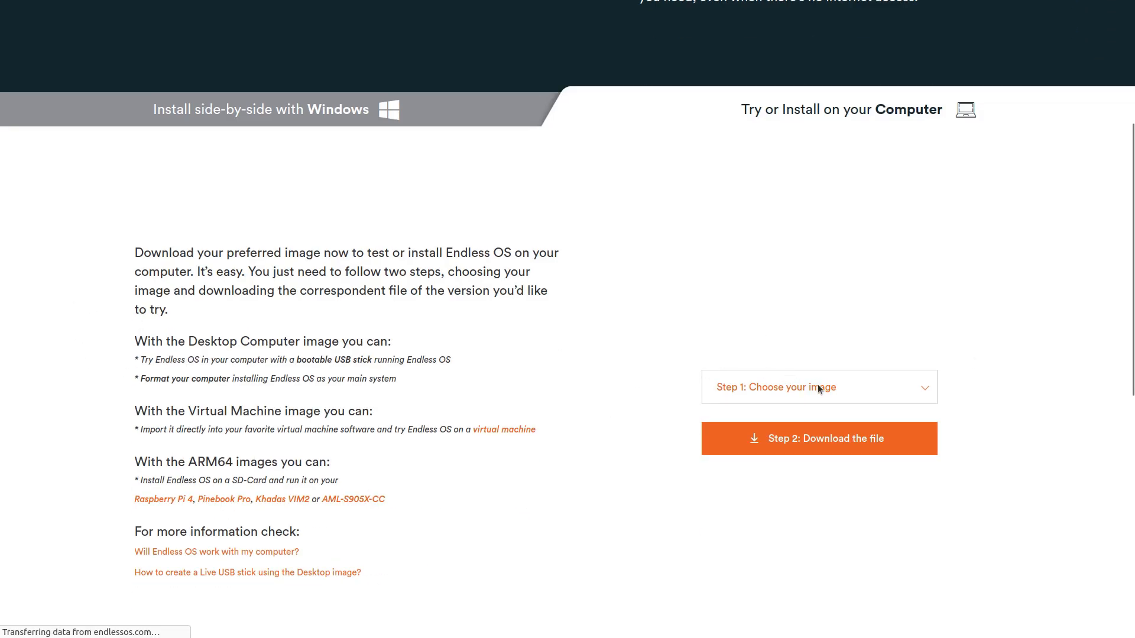
pyautogui.click(818, 386)
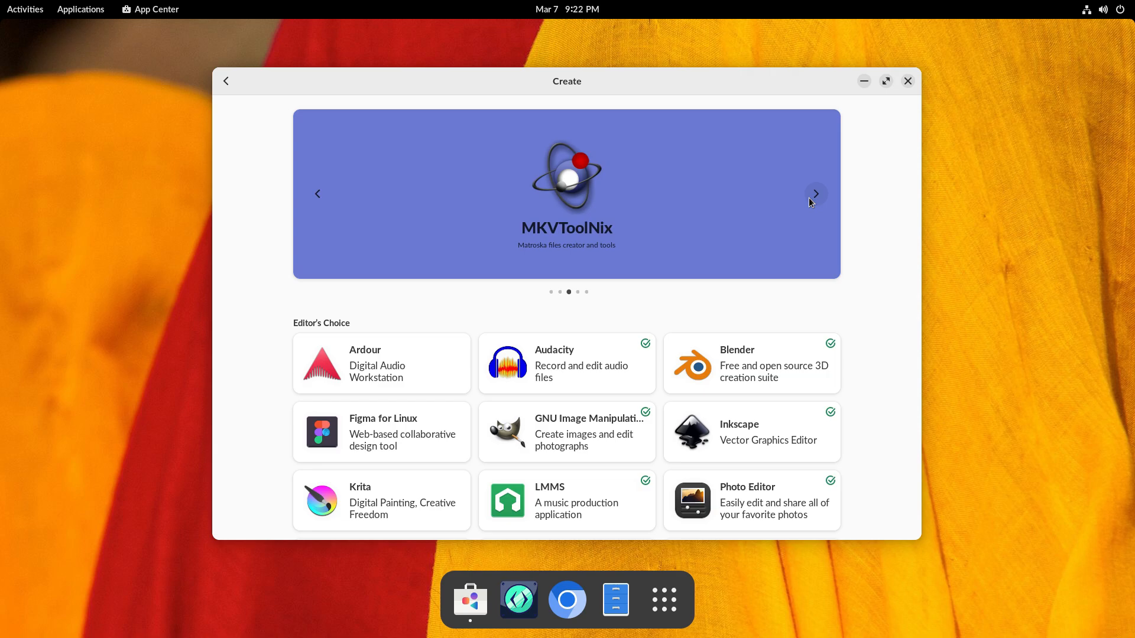
pyautogui.click(816, 194)
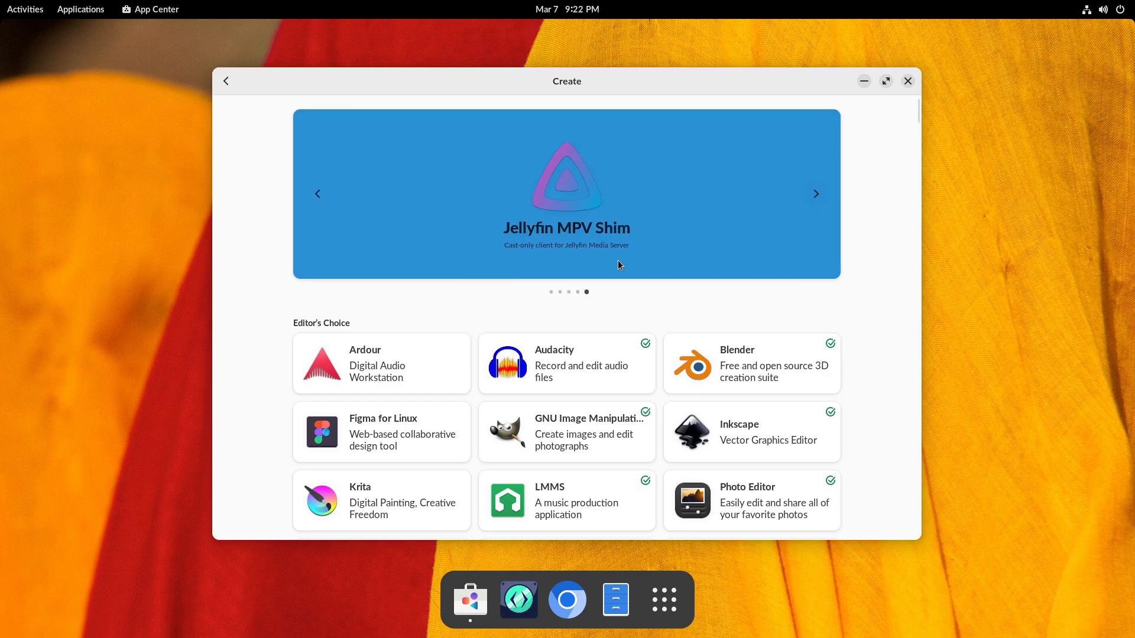
pyautogui.moveTo(329, 376)
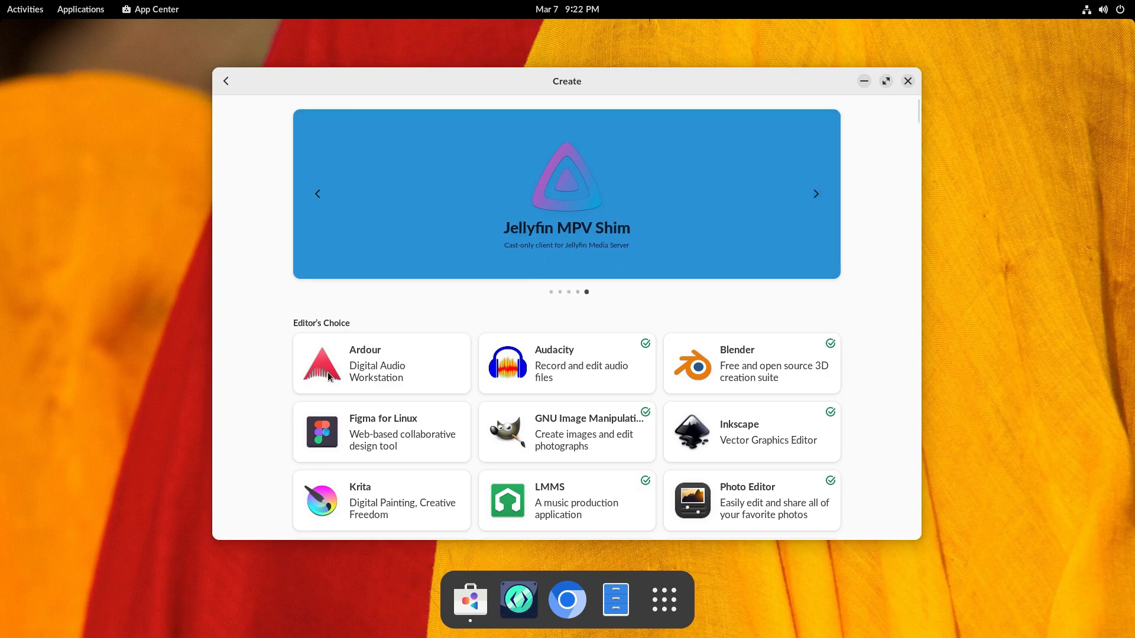
pyautogui.scroll(-3)
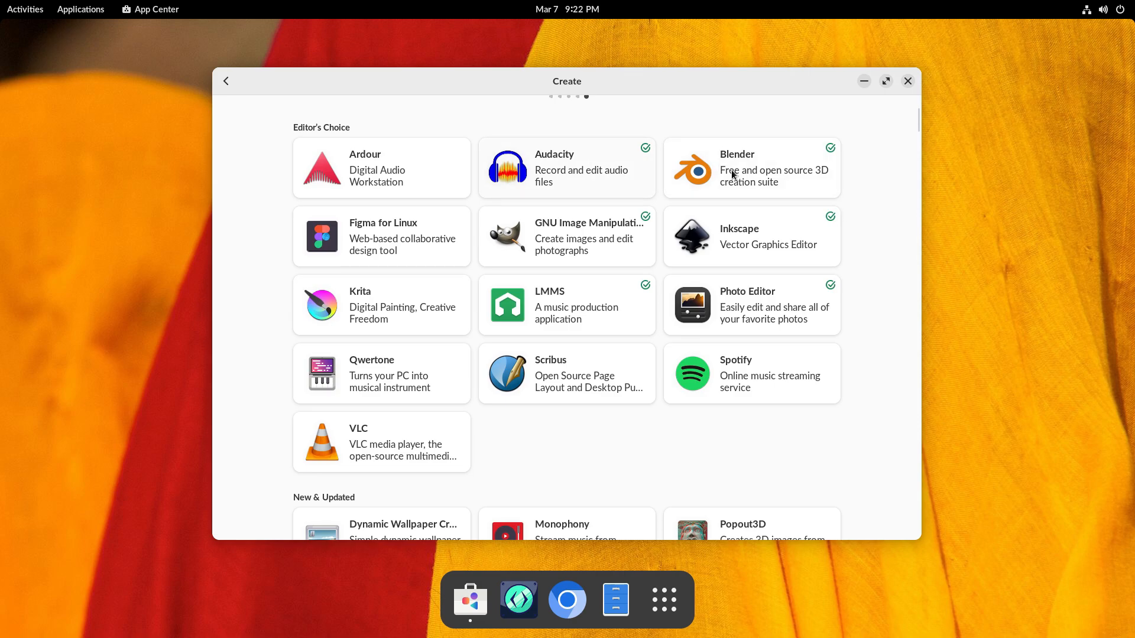
pyautogui.click(751, 167)
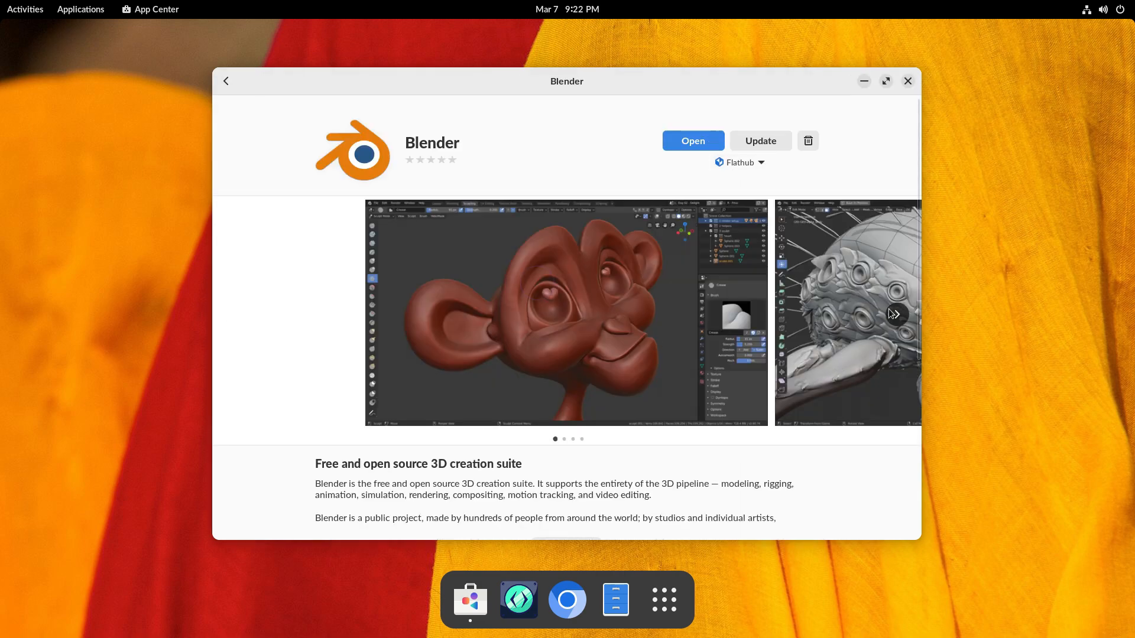
pyautogui.click(892, 314)
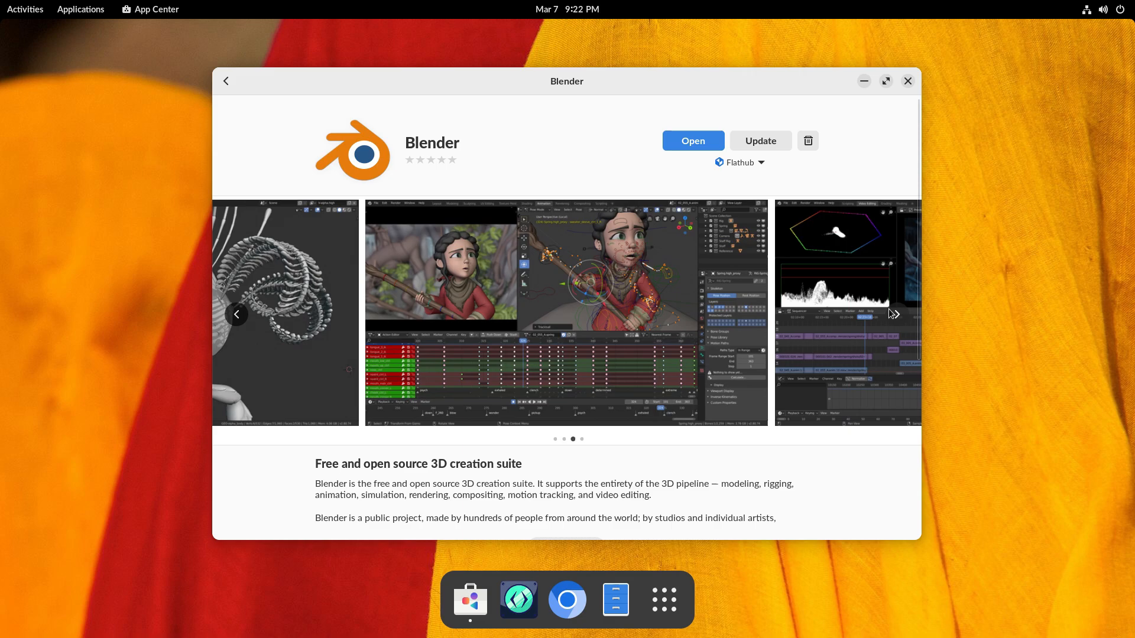
pyautogui.click(226, 80)
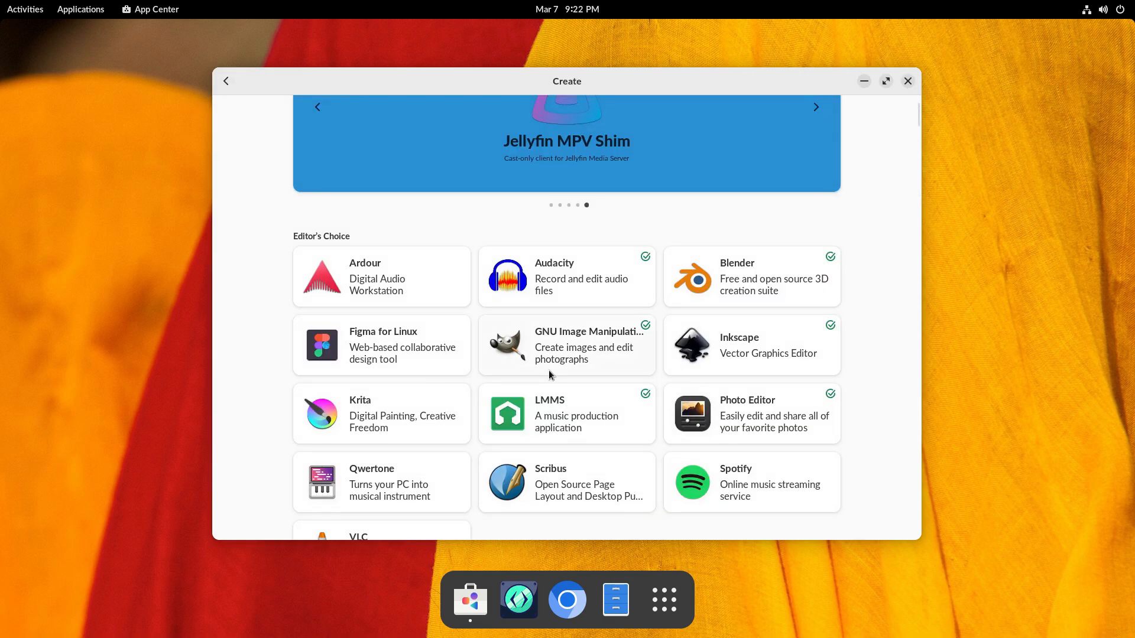
pyautogui.scroll(-3)
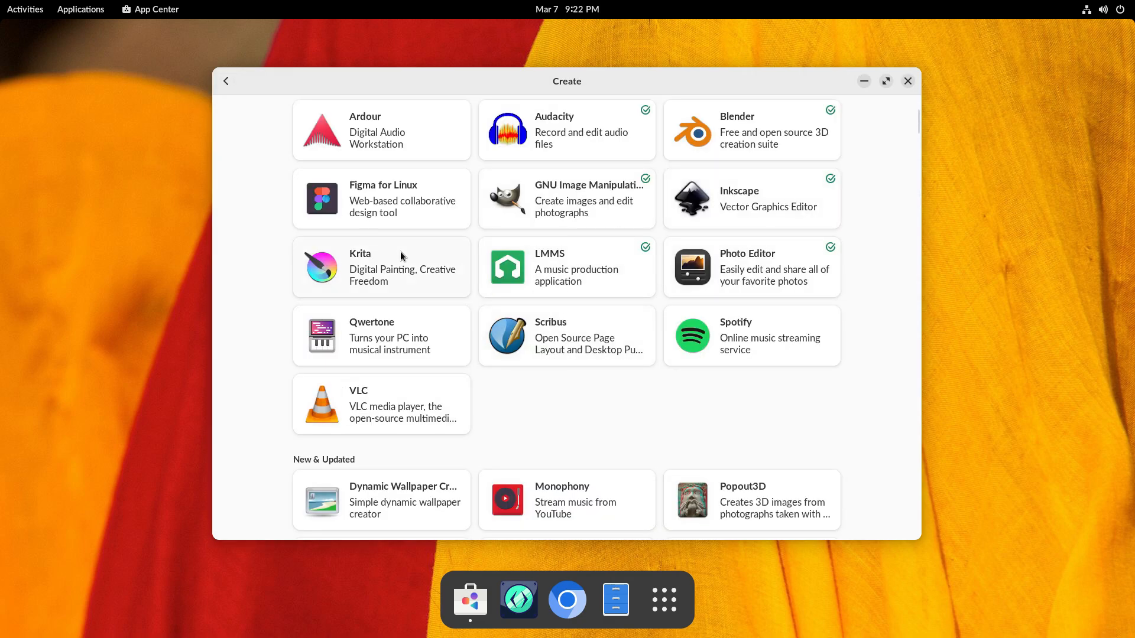
pyautogui.scroll(-3)
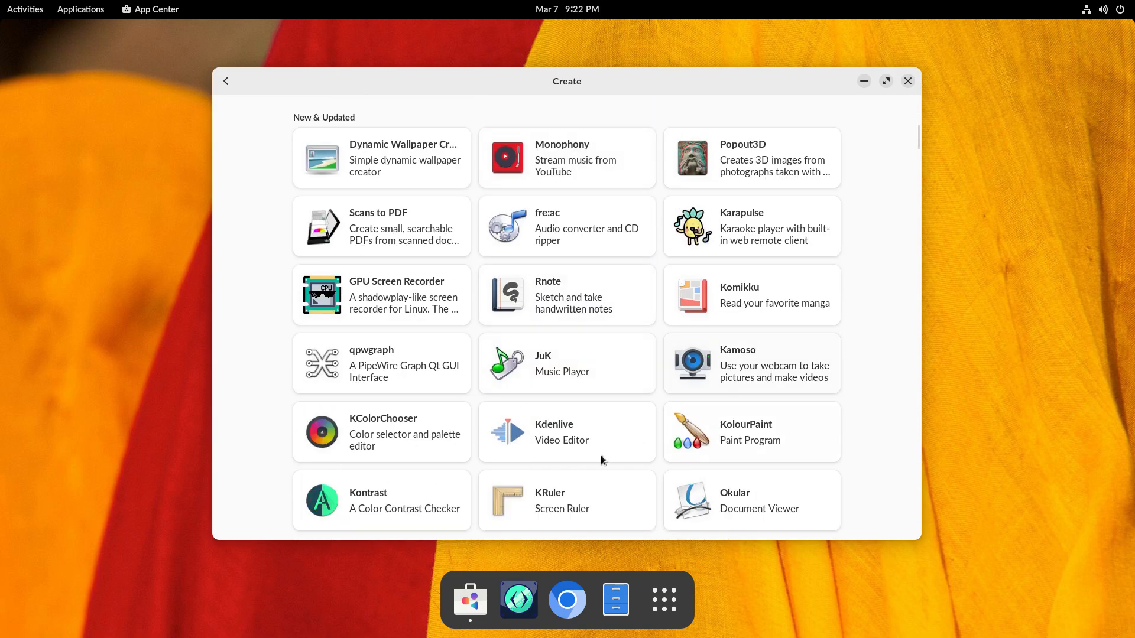
pyautogui.click(567, 295)
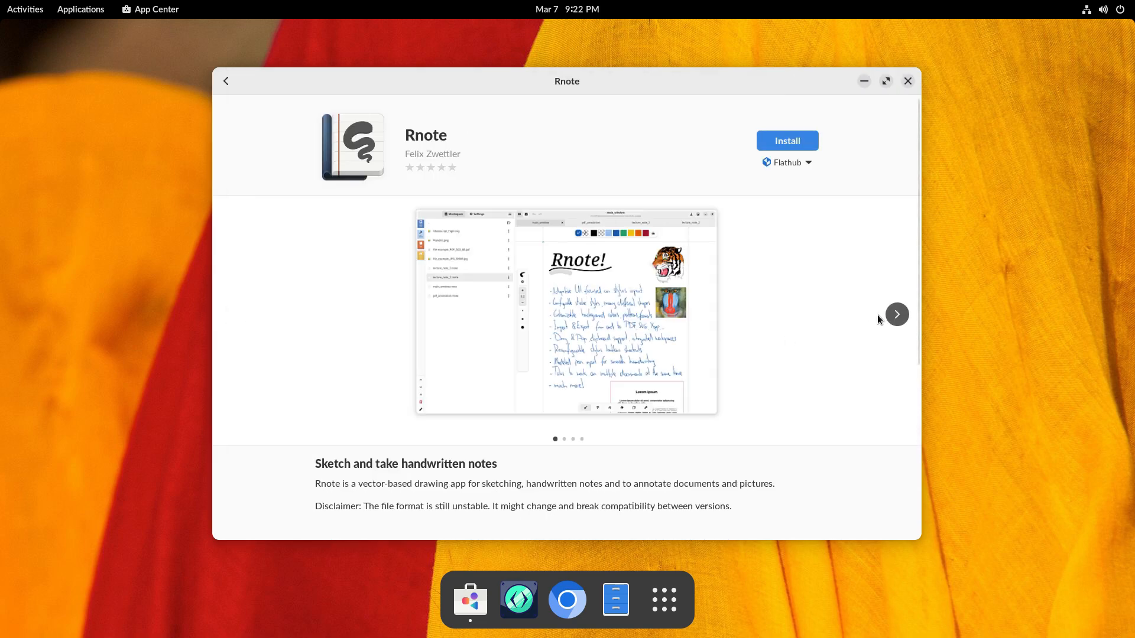
pyautogui.click(896, 314)
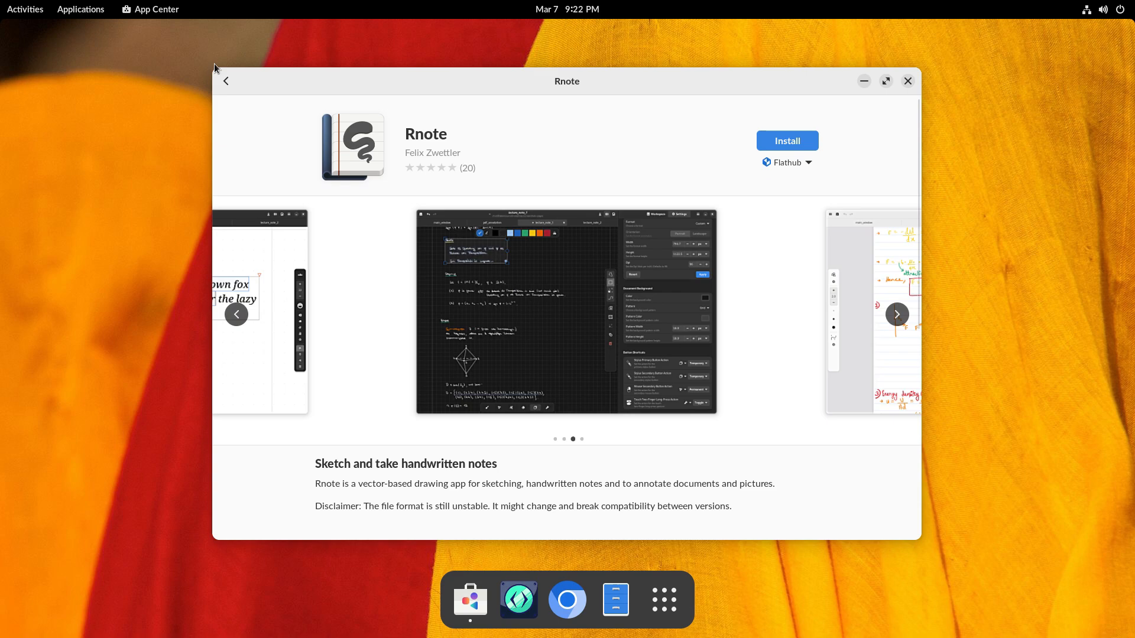
pyautogui.click(226, 81)
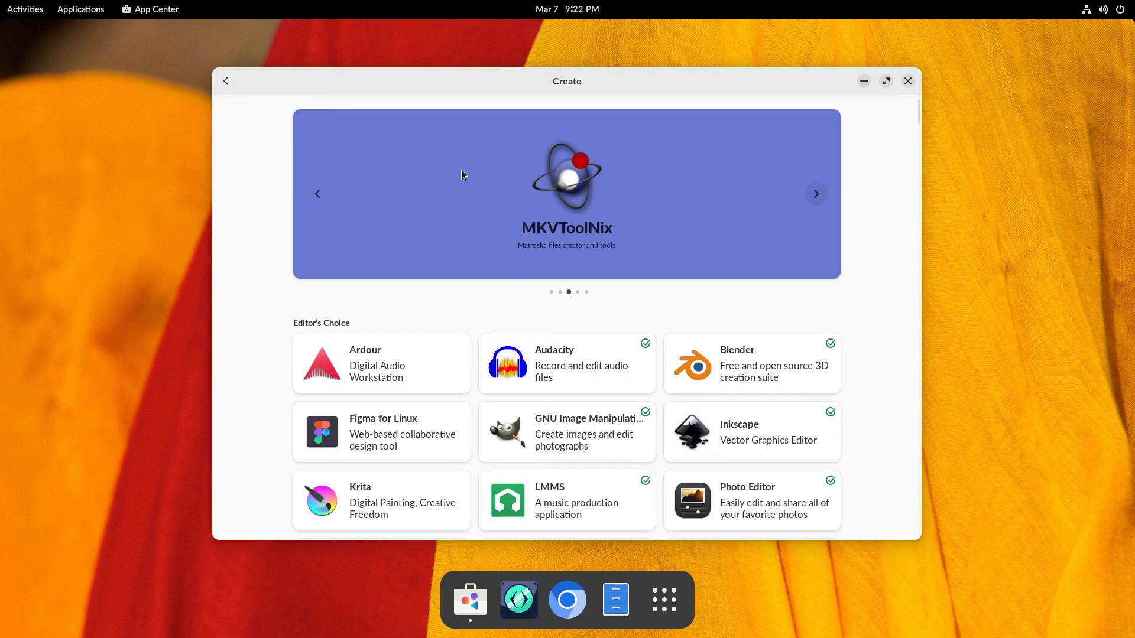
pyautogui.click(225, 80)
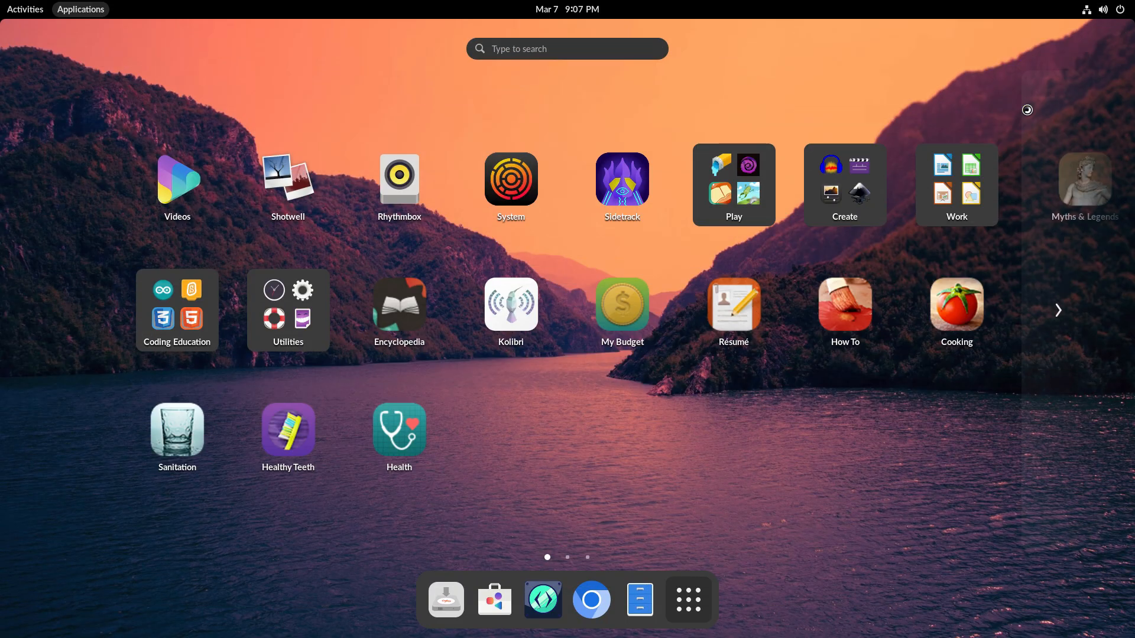
# Try the calm lake, starry night sky and golden hills wallpapers in turn.
pyautogui.click(667, 599)
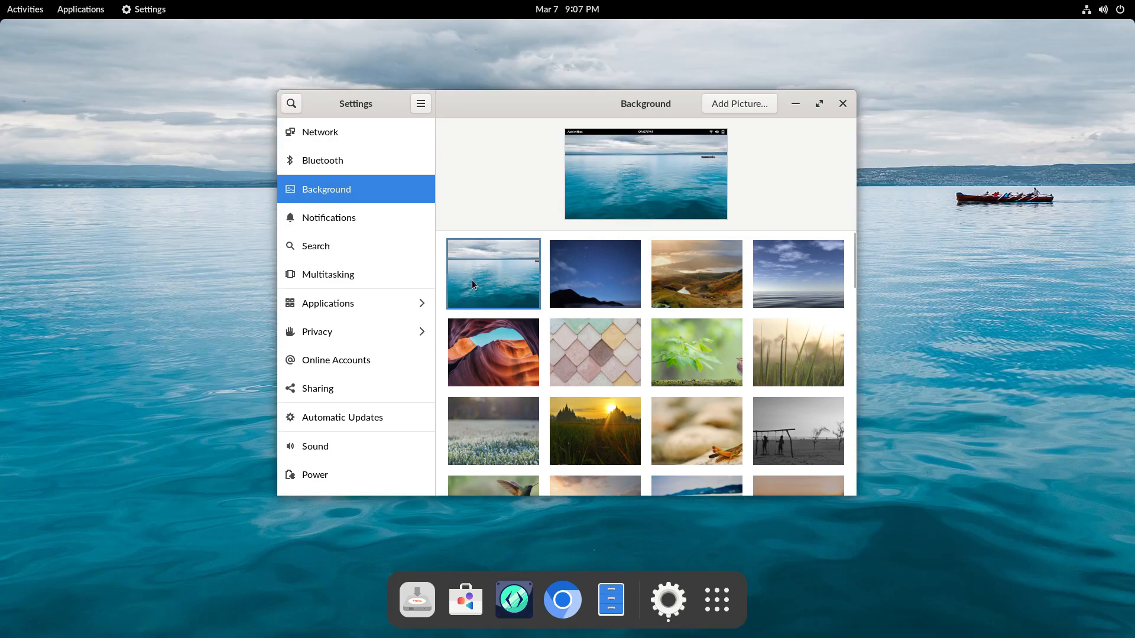
pyautogui.click(842, 103)
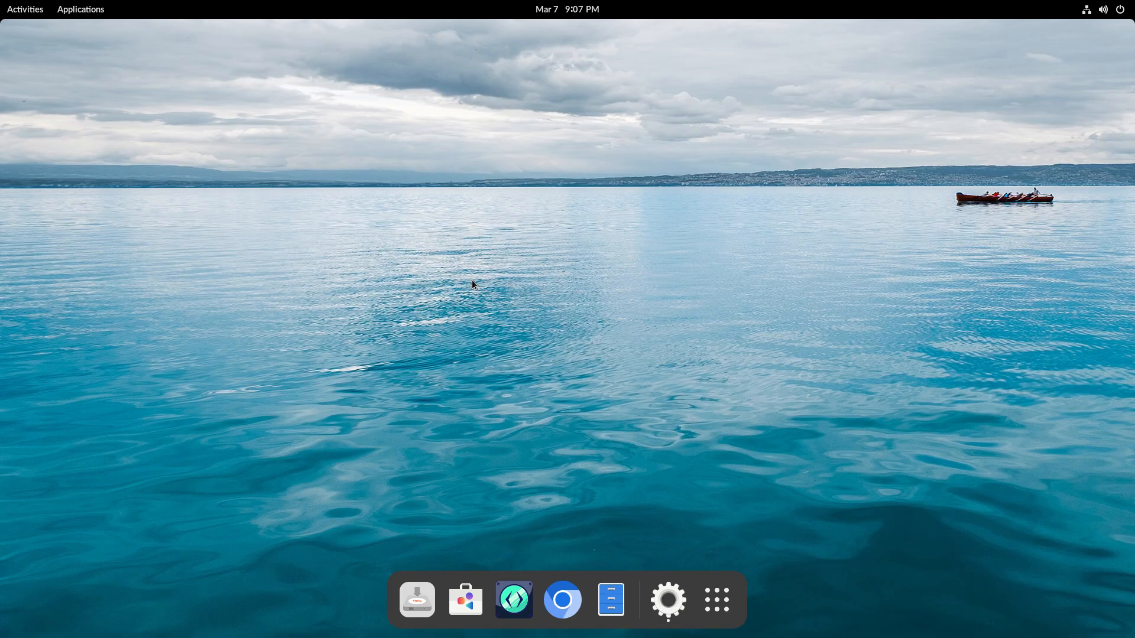
pyautogui.click(715, 600)
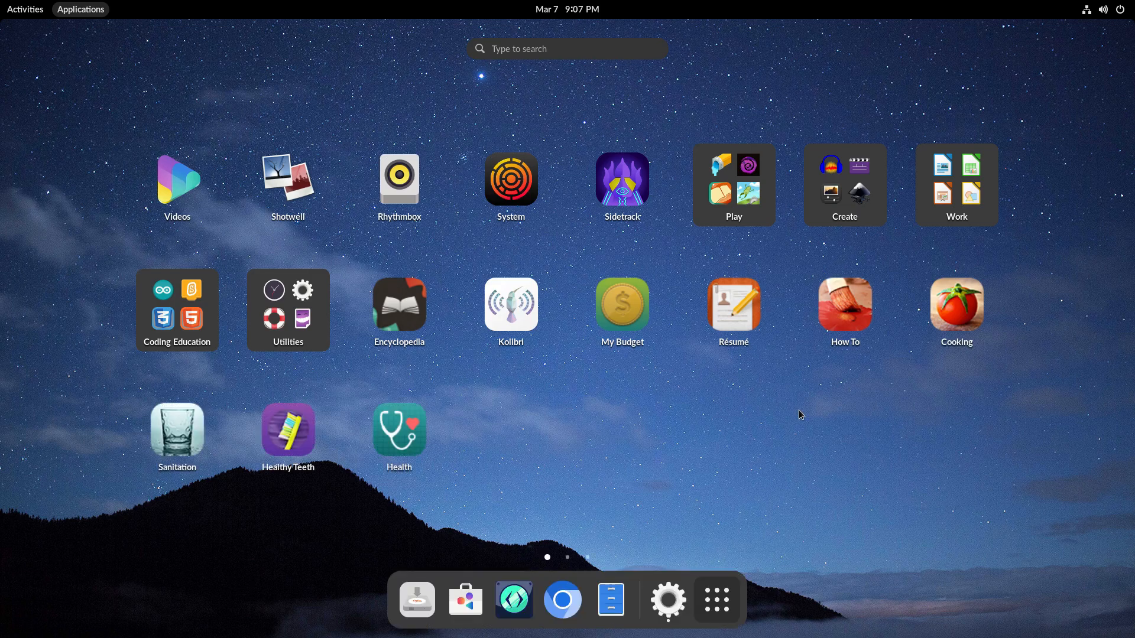
pyautogui.click(668, 599)
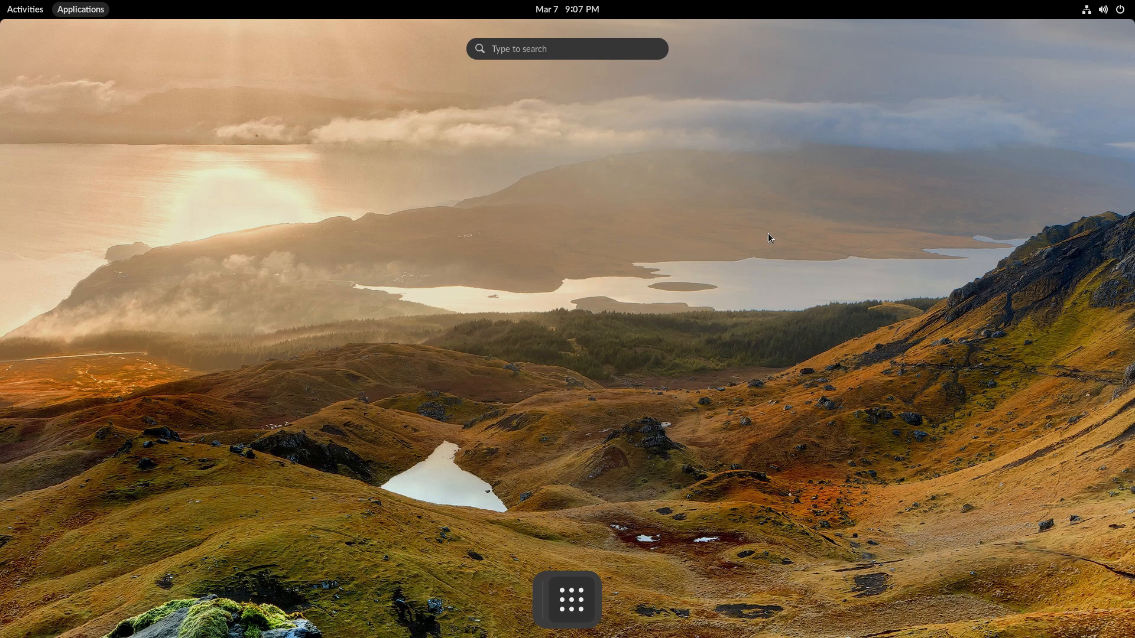
# Try the cloudy sea sky, pastel tile and bird wallpapers, ending on the grasshopper photo.
pyautogui.click(567, 599)
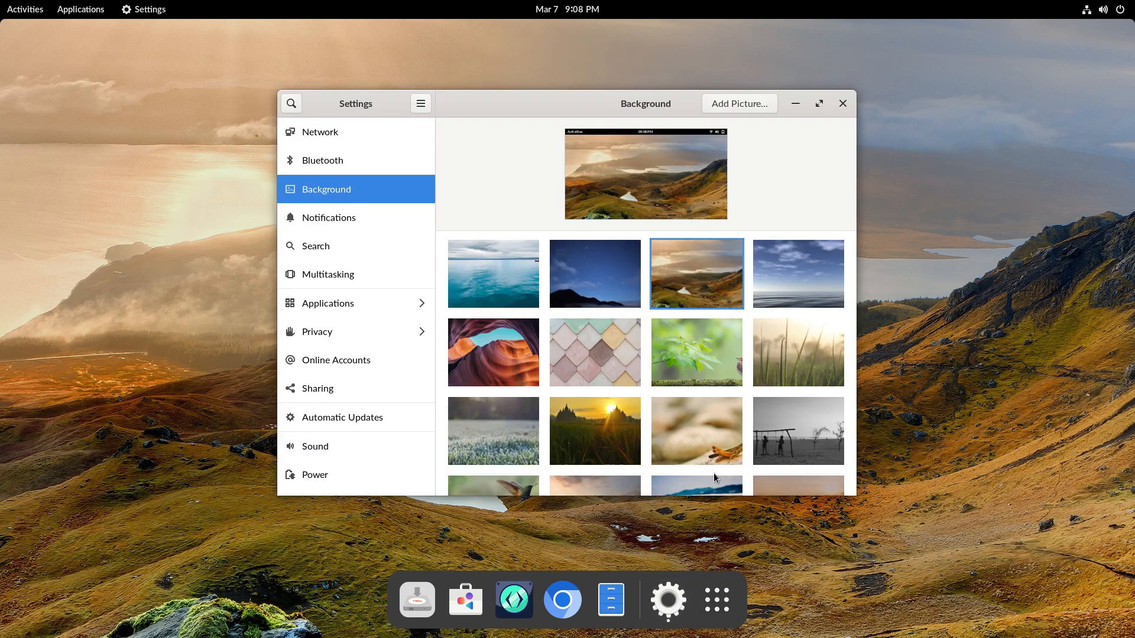
pyautogui.click(80, 9)
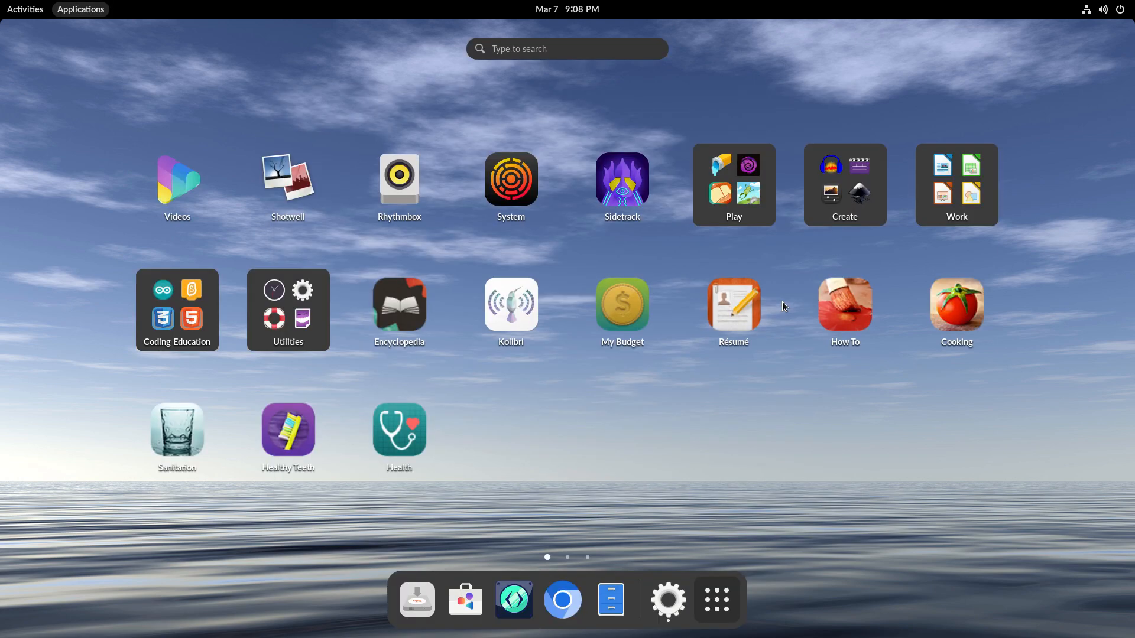
pyautogui.click(667, 599)
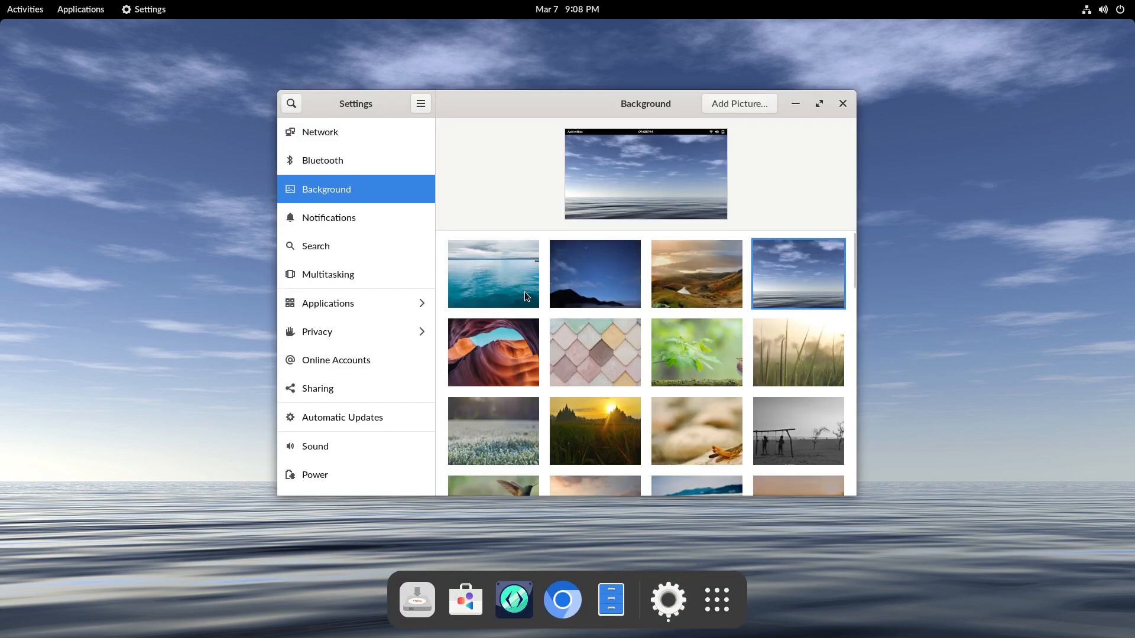
pyautogui.click(80, 9)
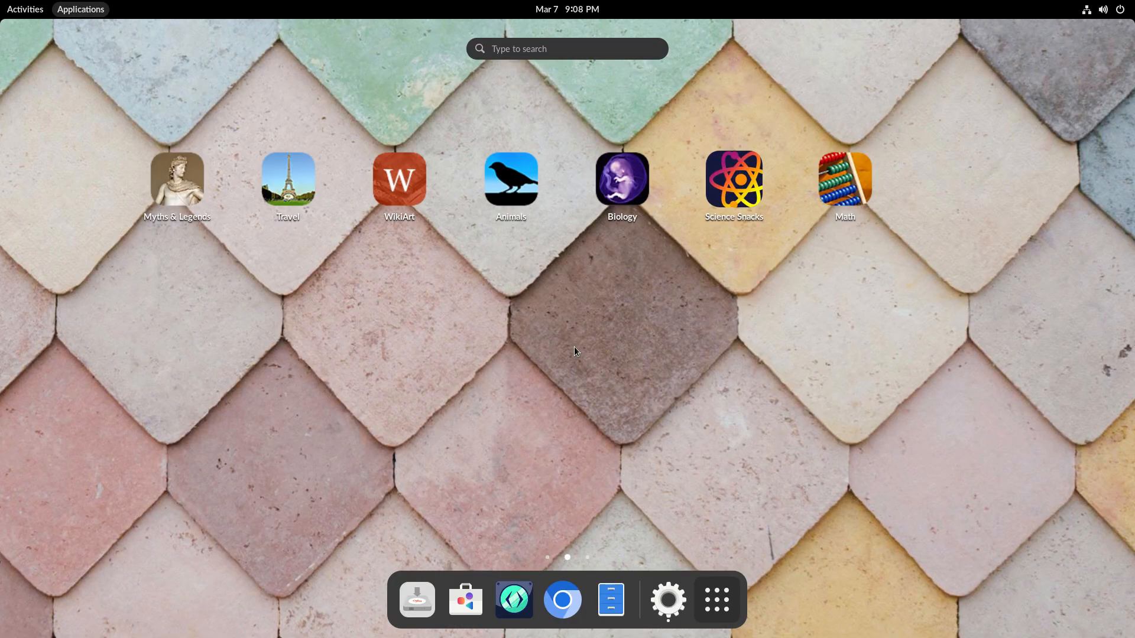
pyautogui.click(667, 599)
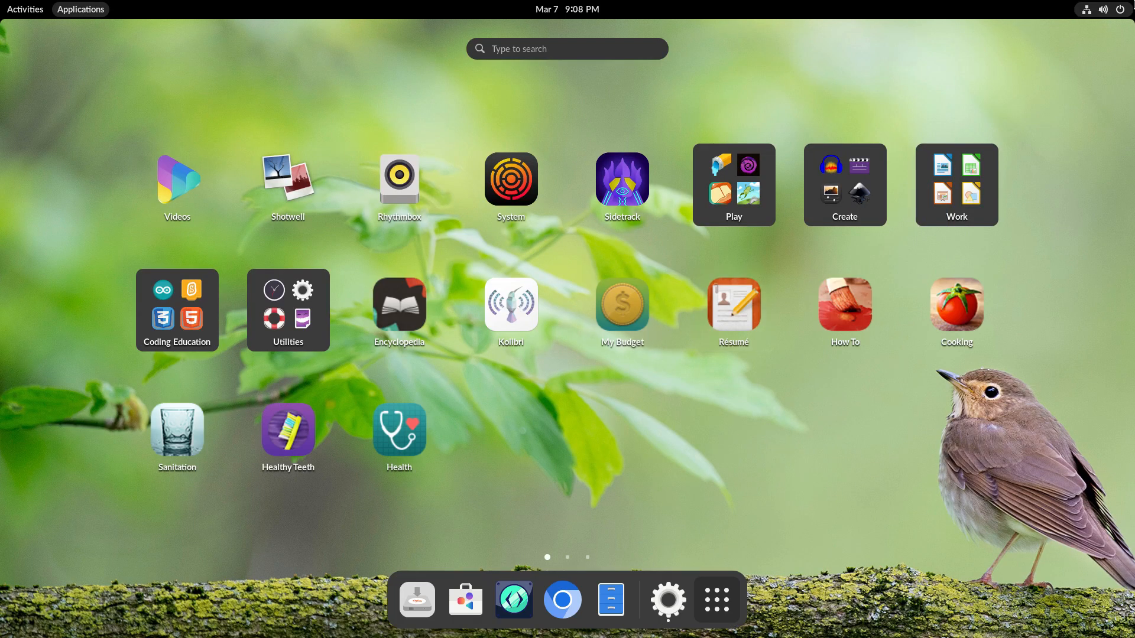
pyautogui.click(667, 599)
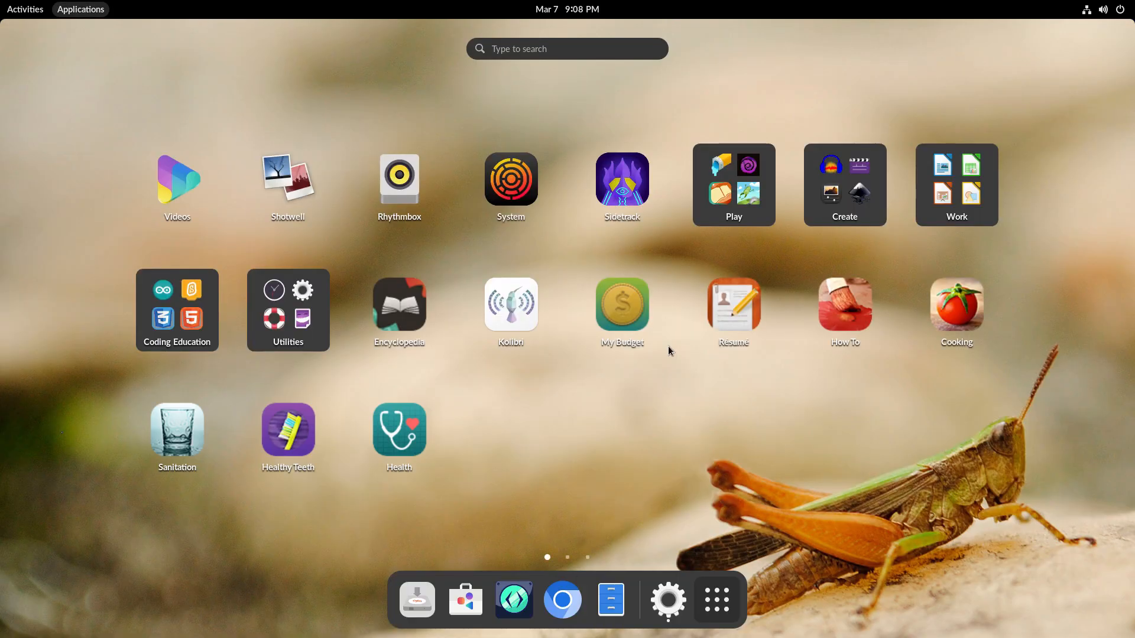
pyautogui.moveTo(666, 600)
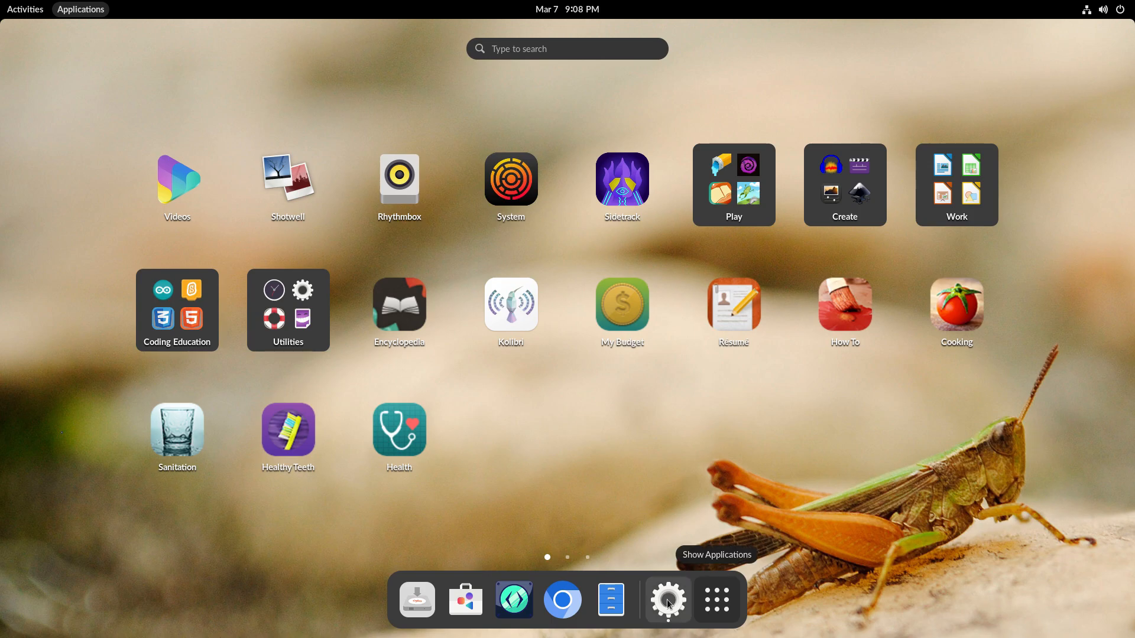